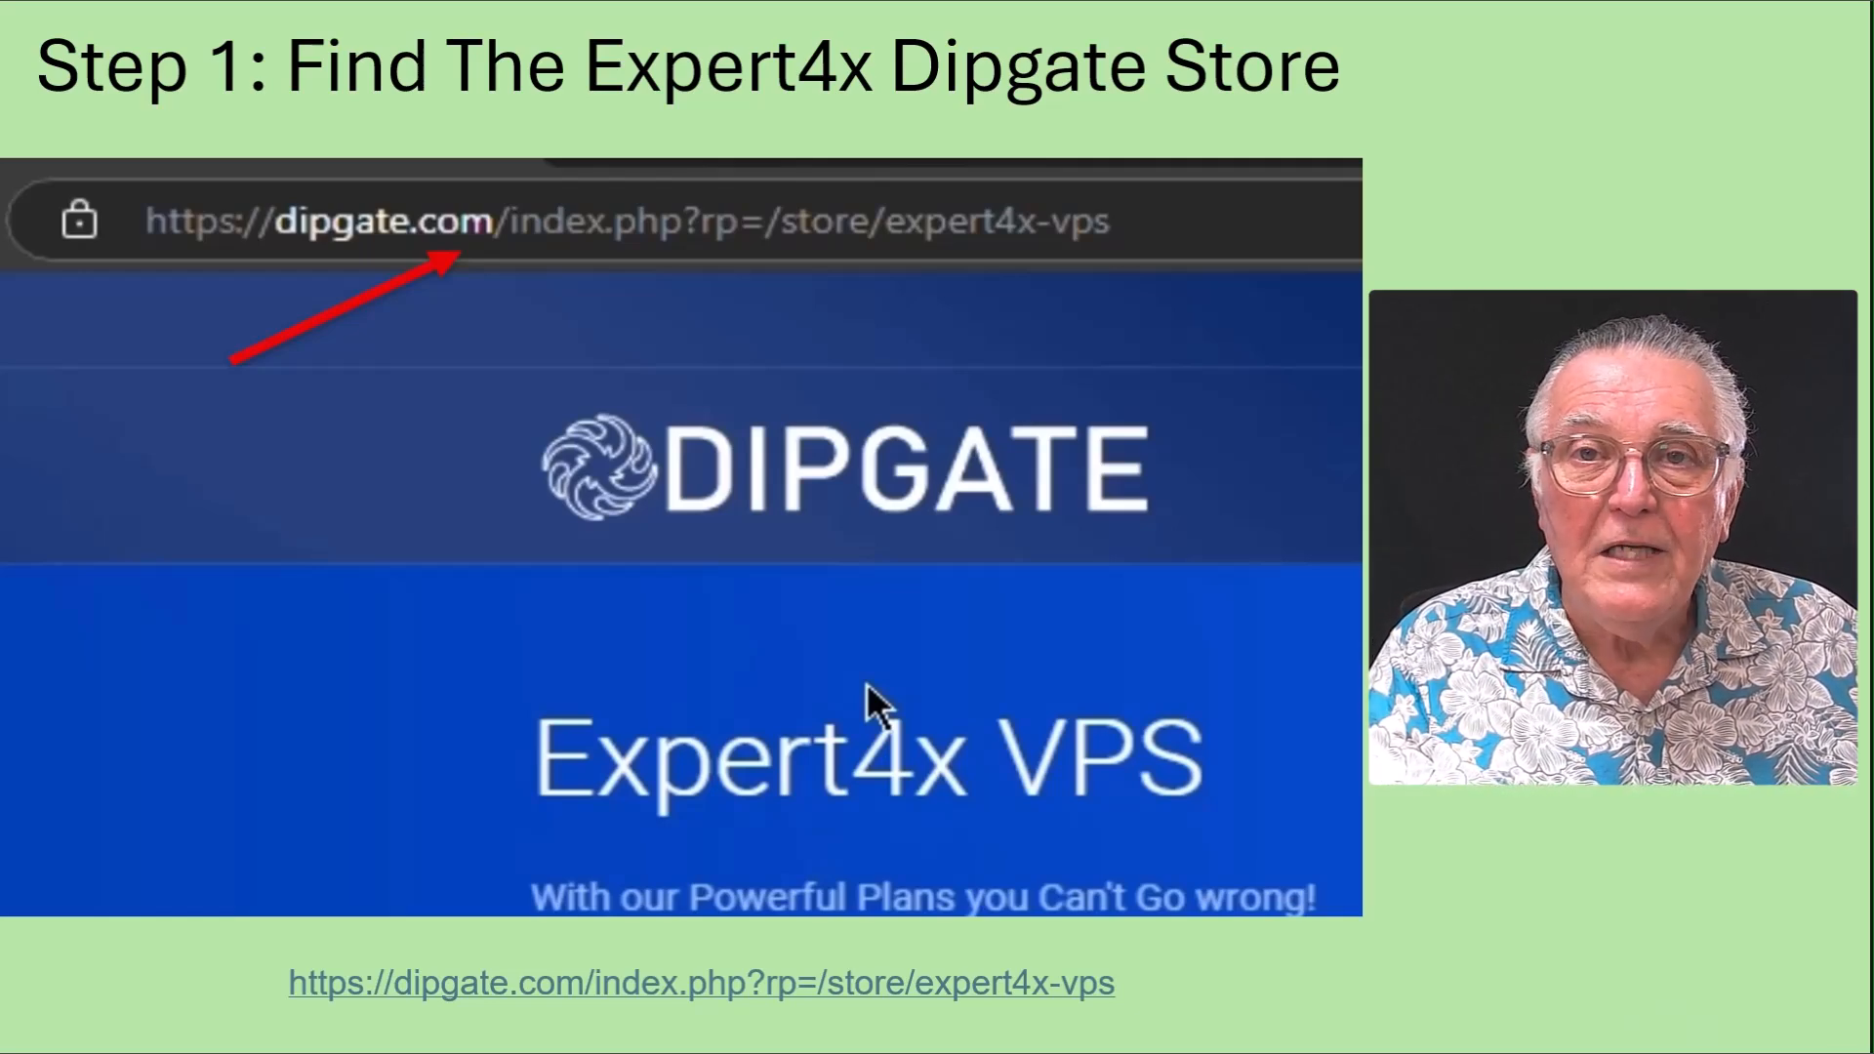
pyautogui.moveTo(496, 313)
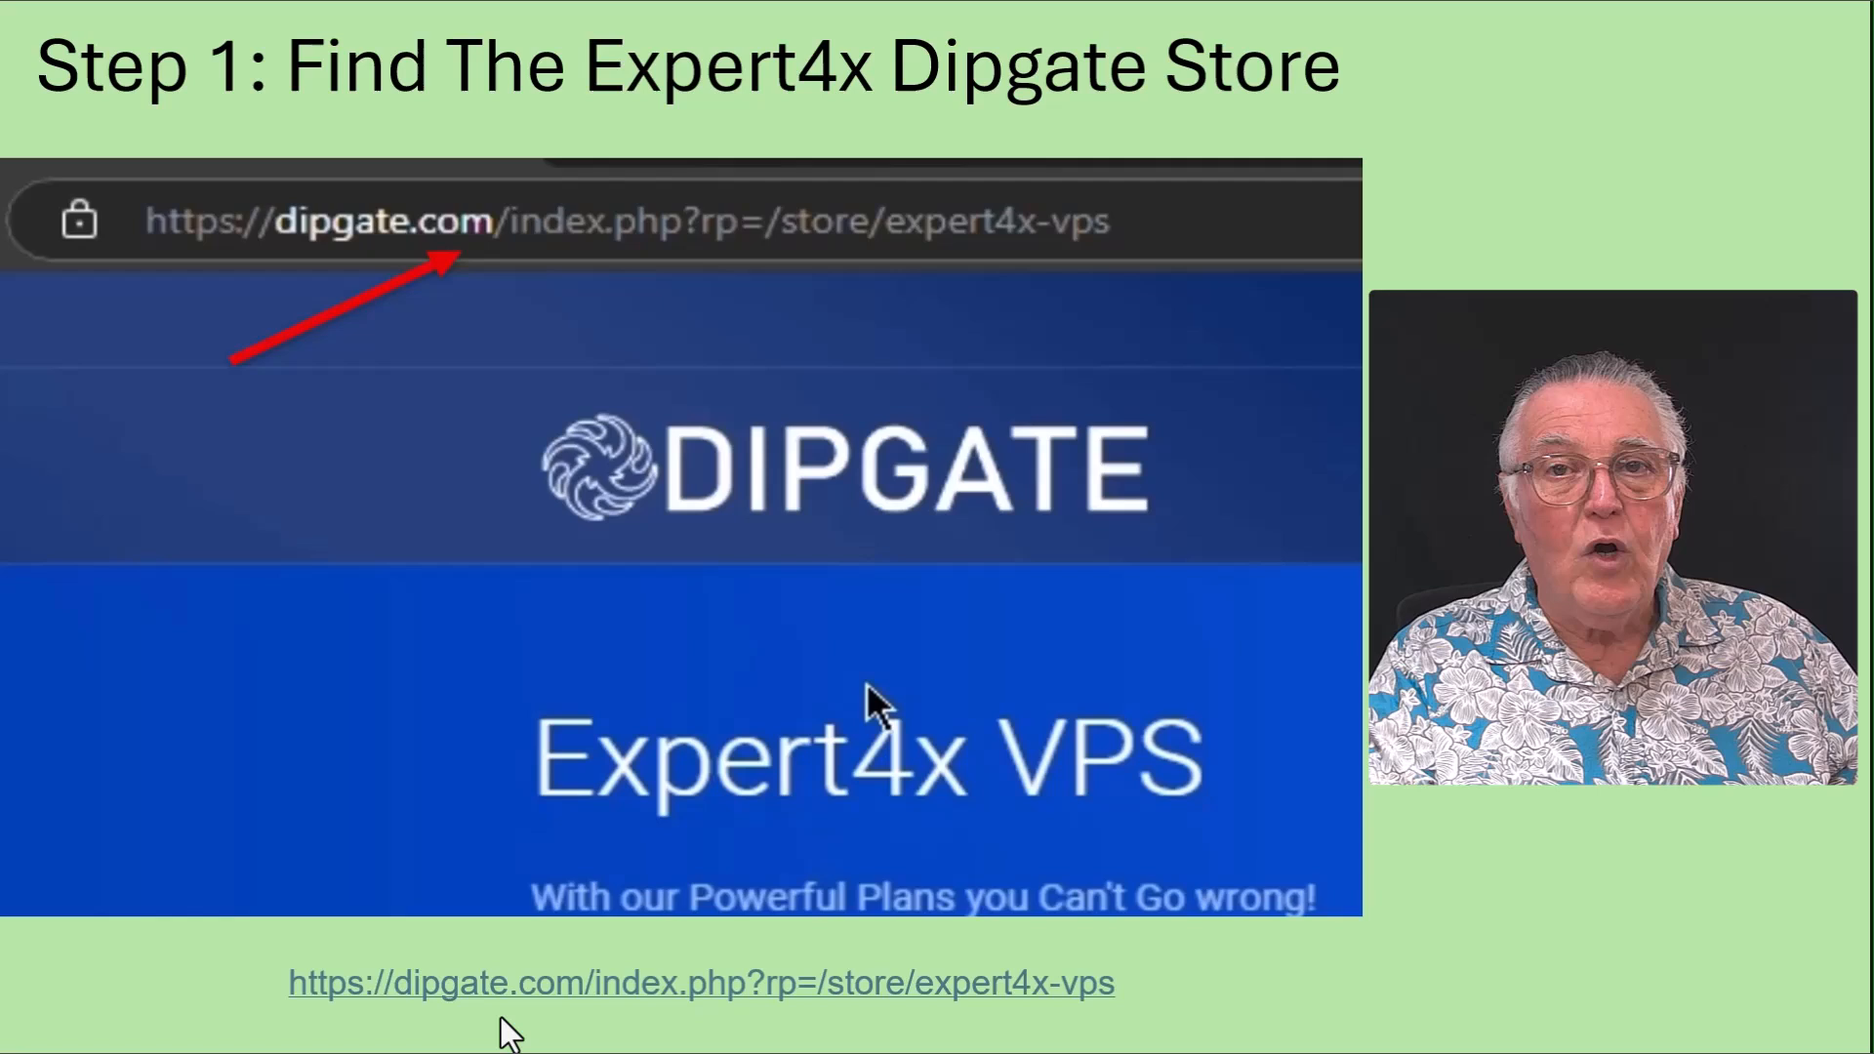
pyautogui.moveTo(1354, 1049)
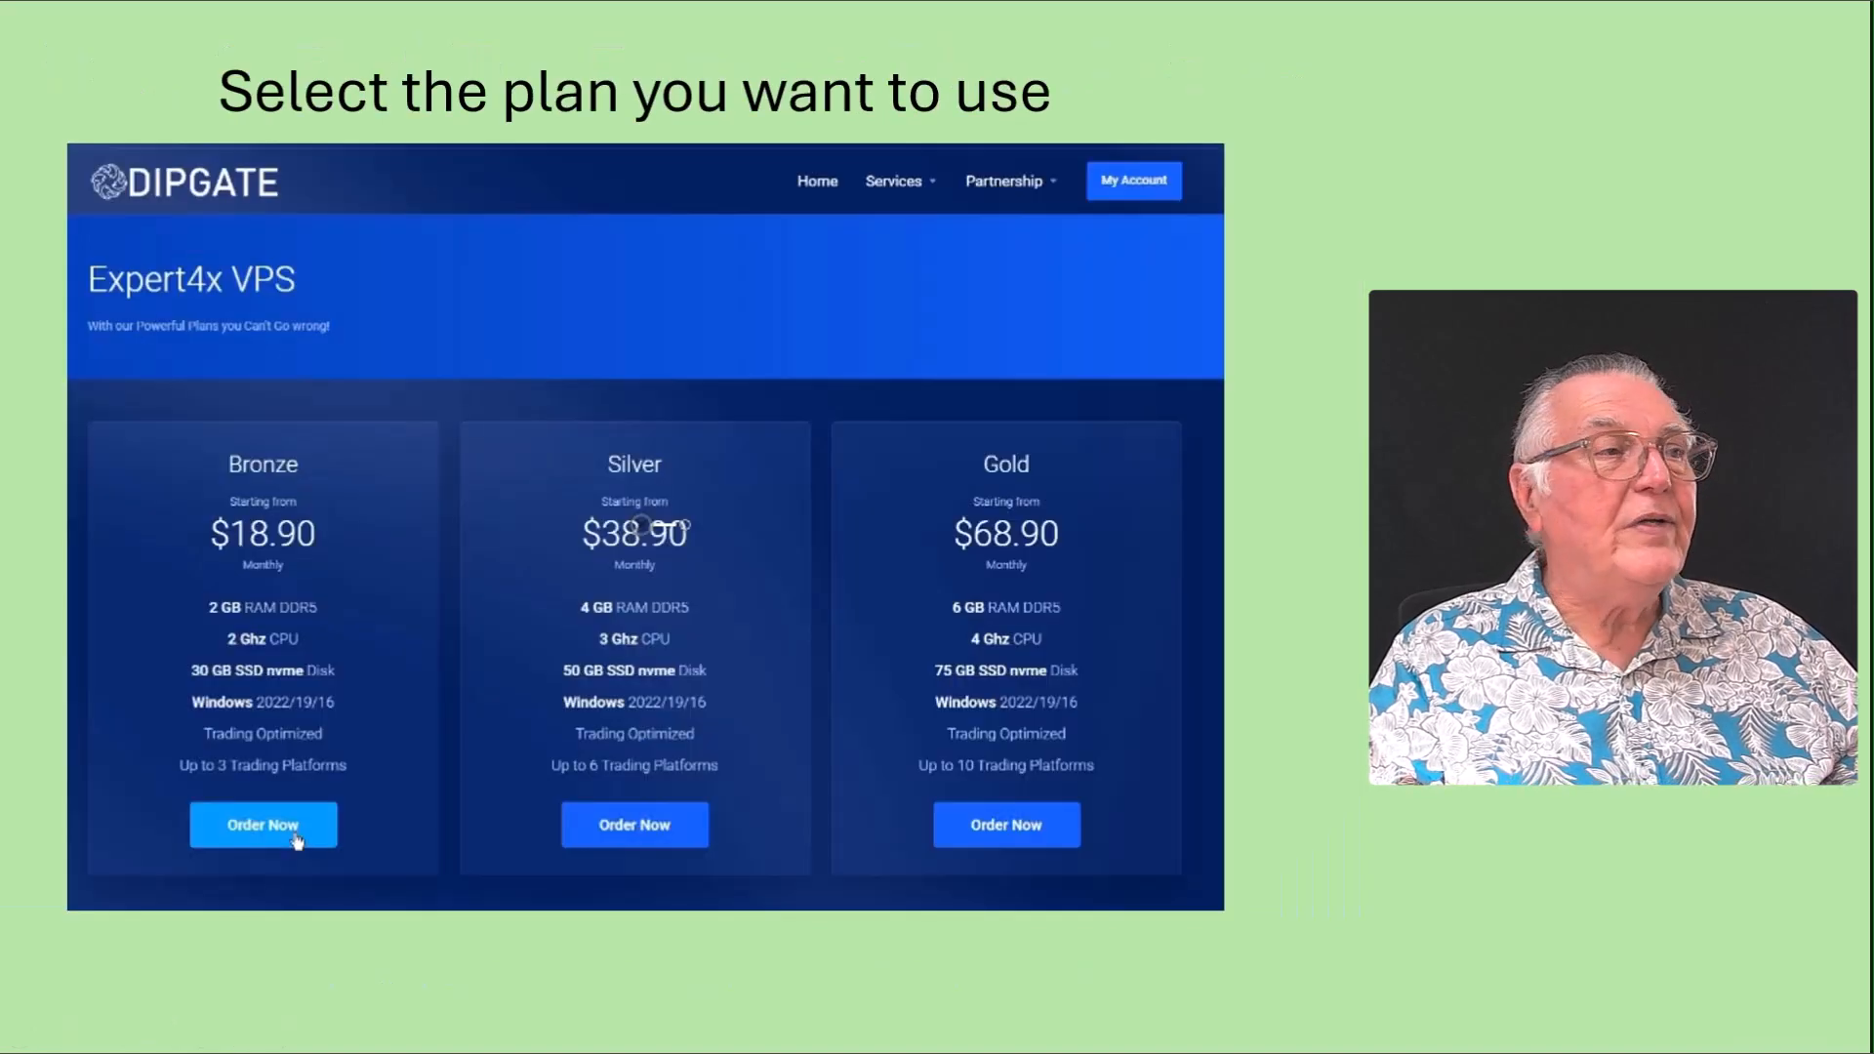
pyautogui.moveTo(1381, 270)
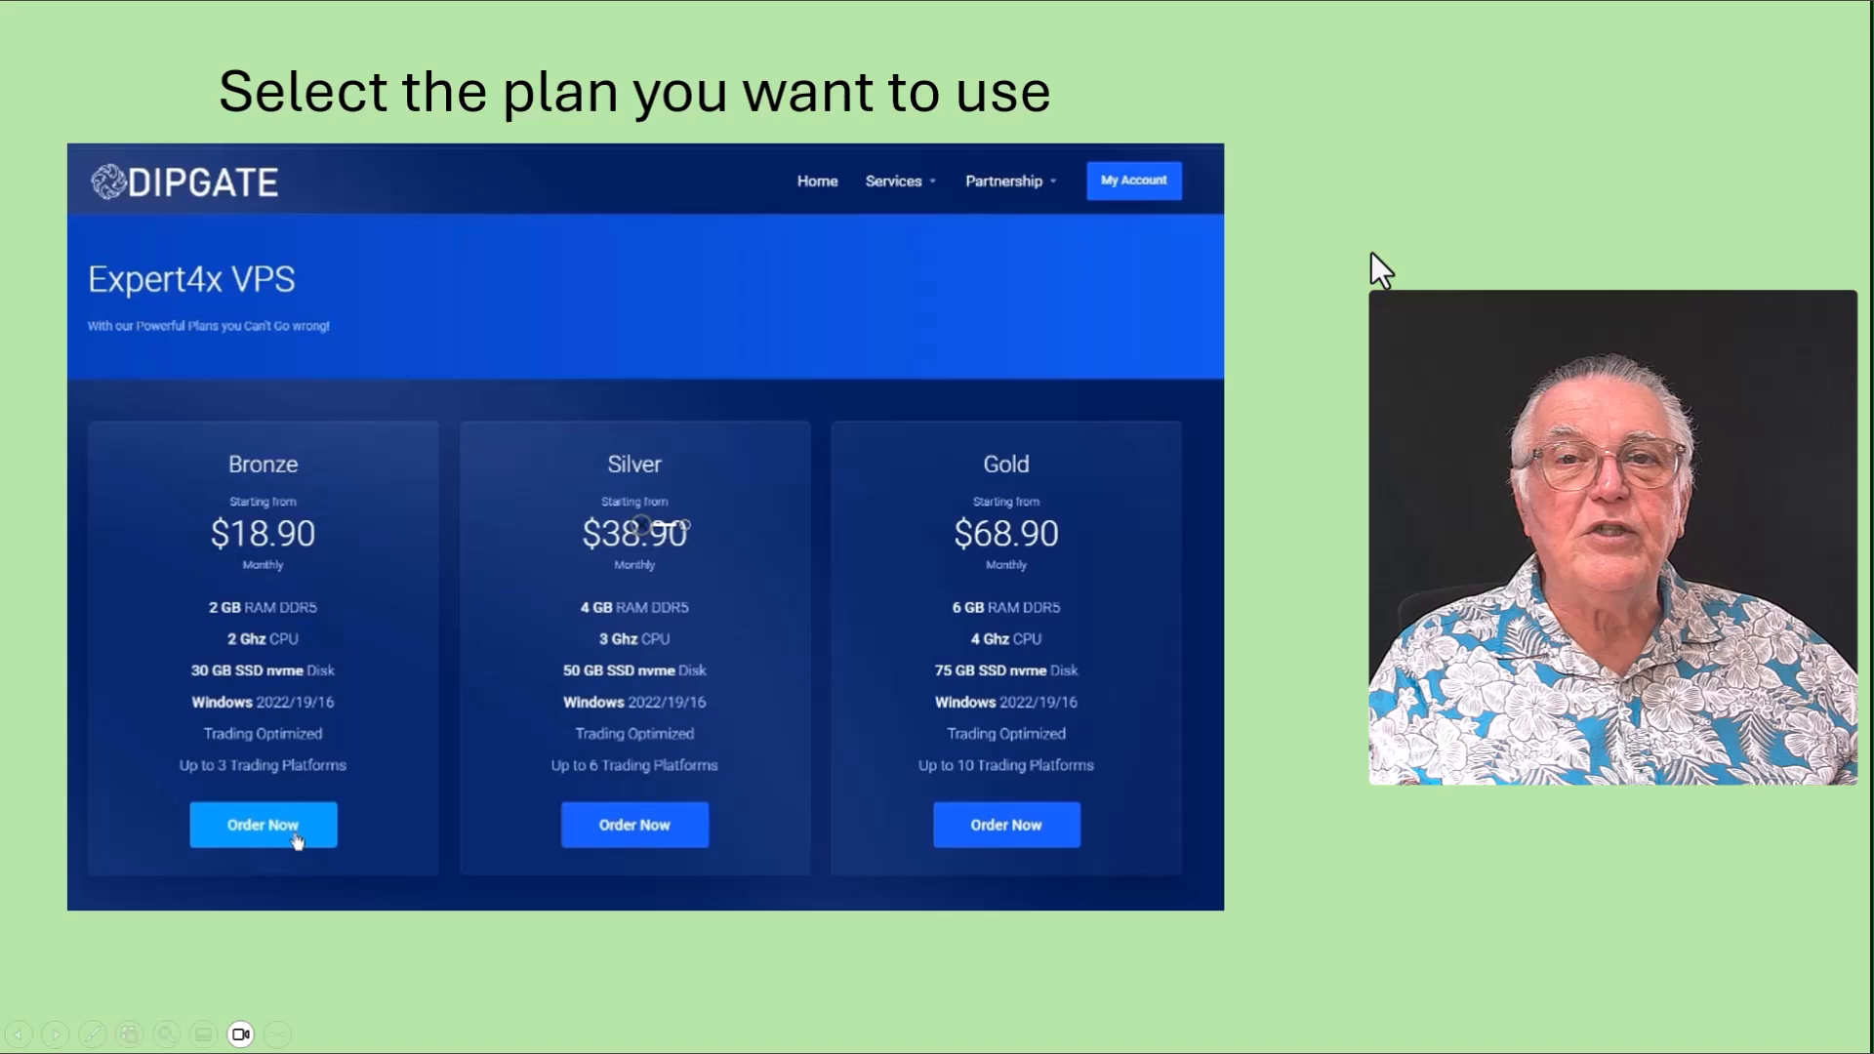
pyautogui.moveTo(272, 297)
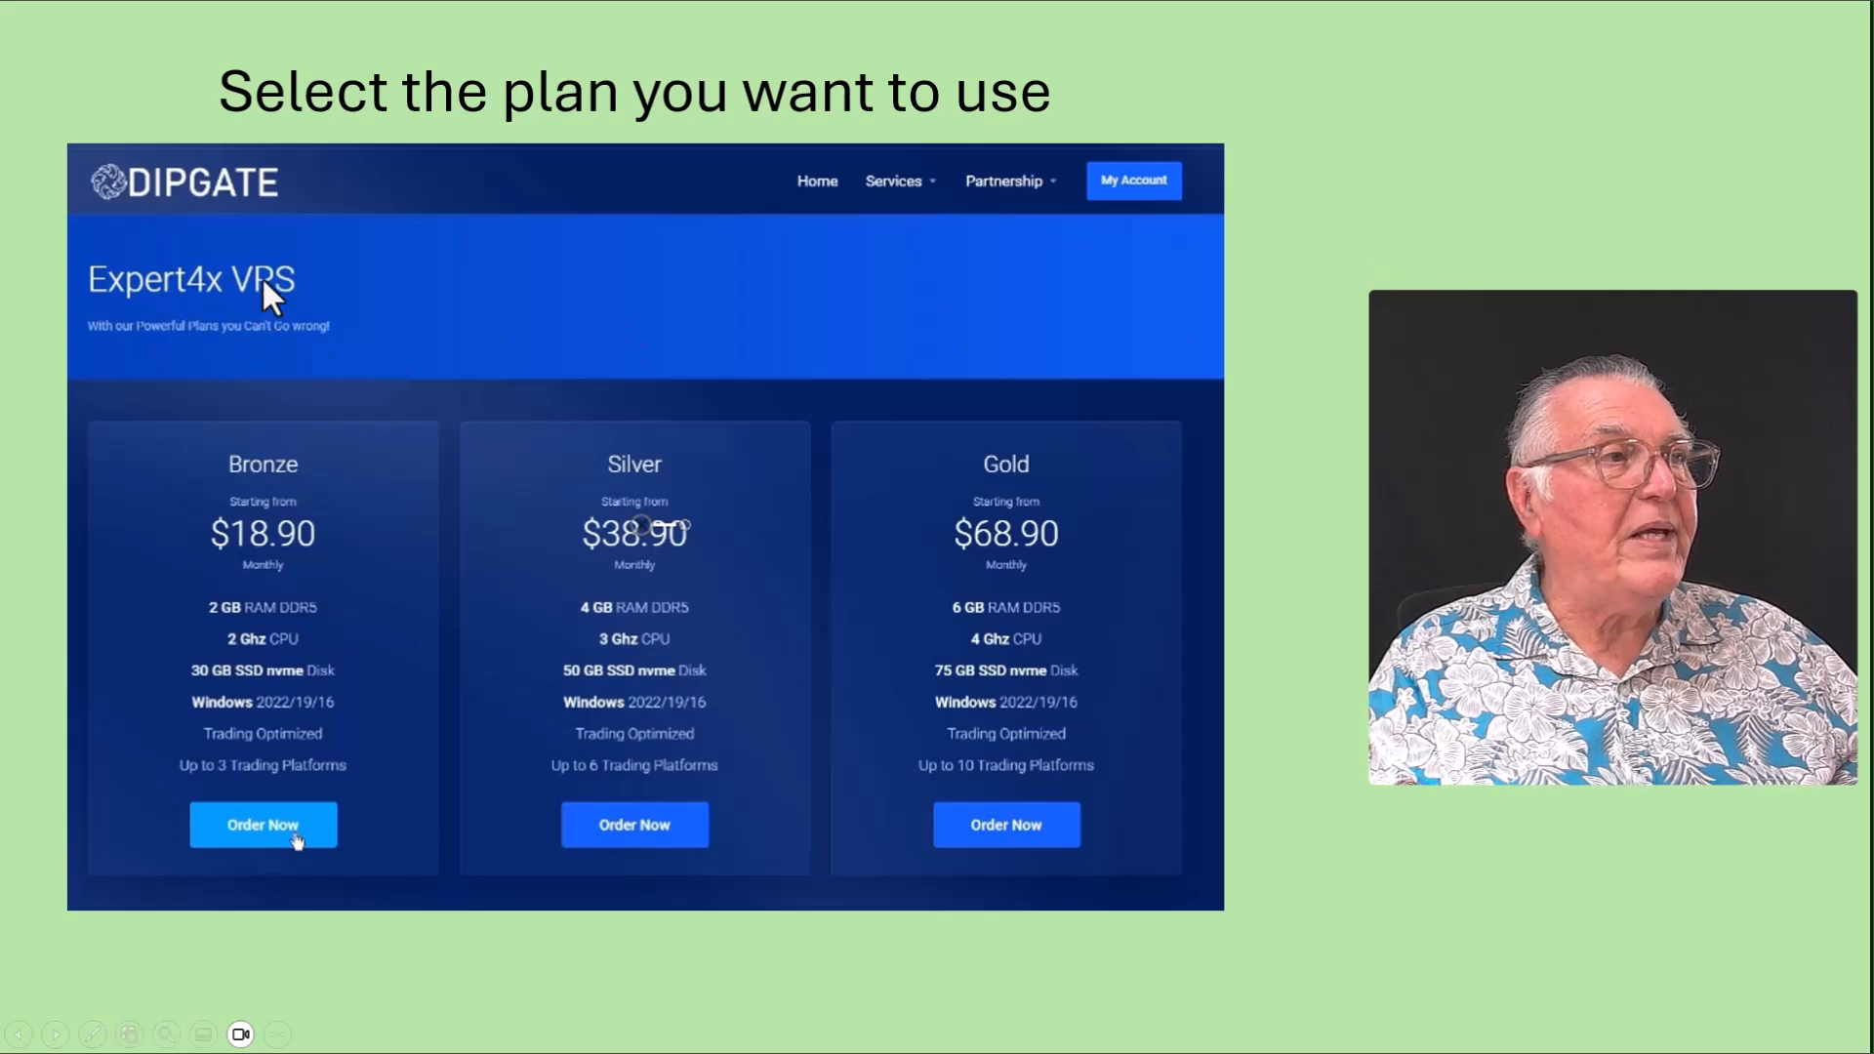
pyautogui.moveTo(736, 569)
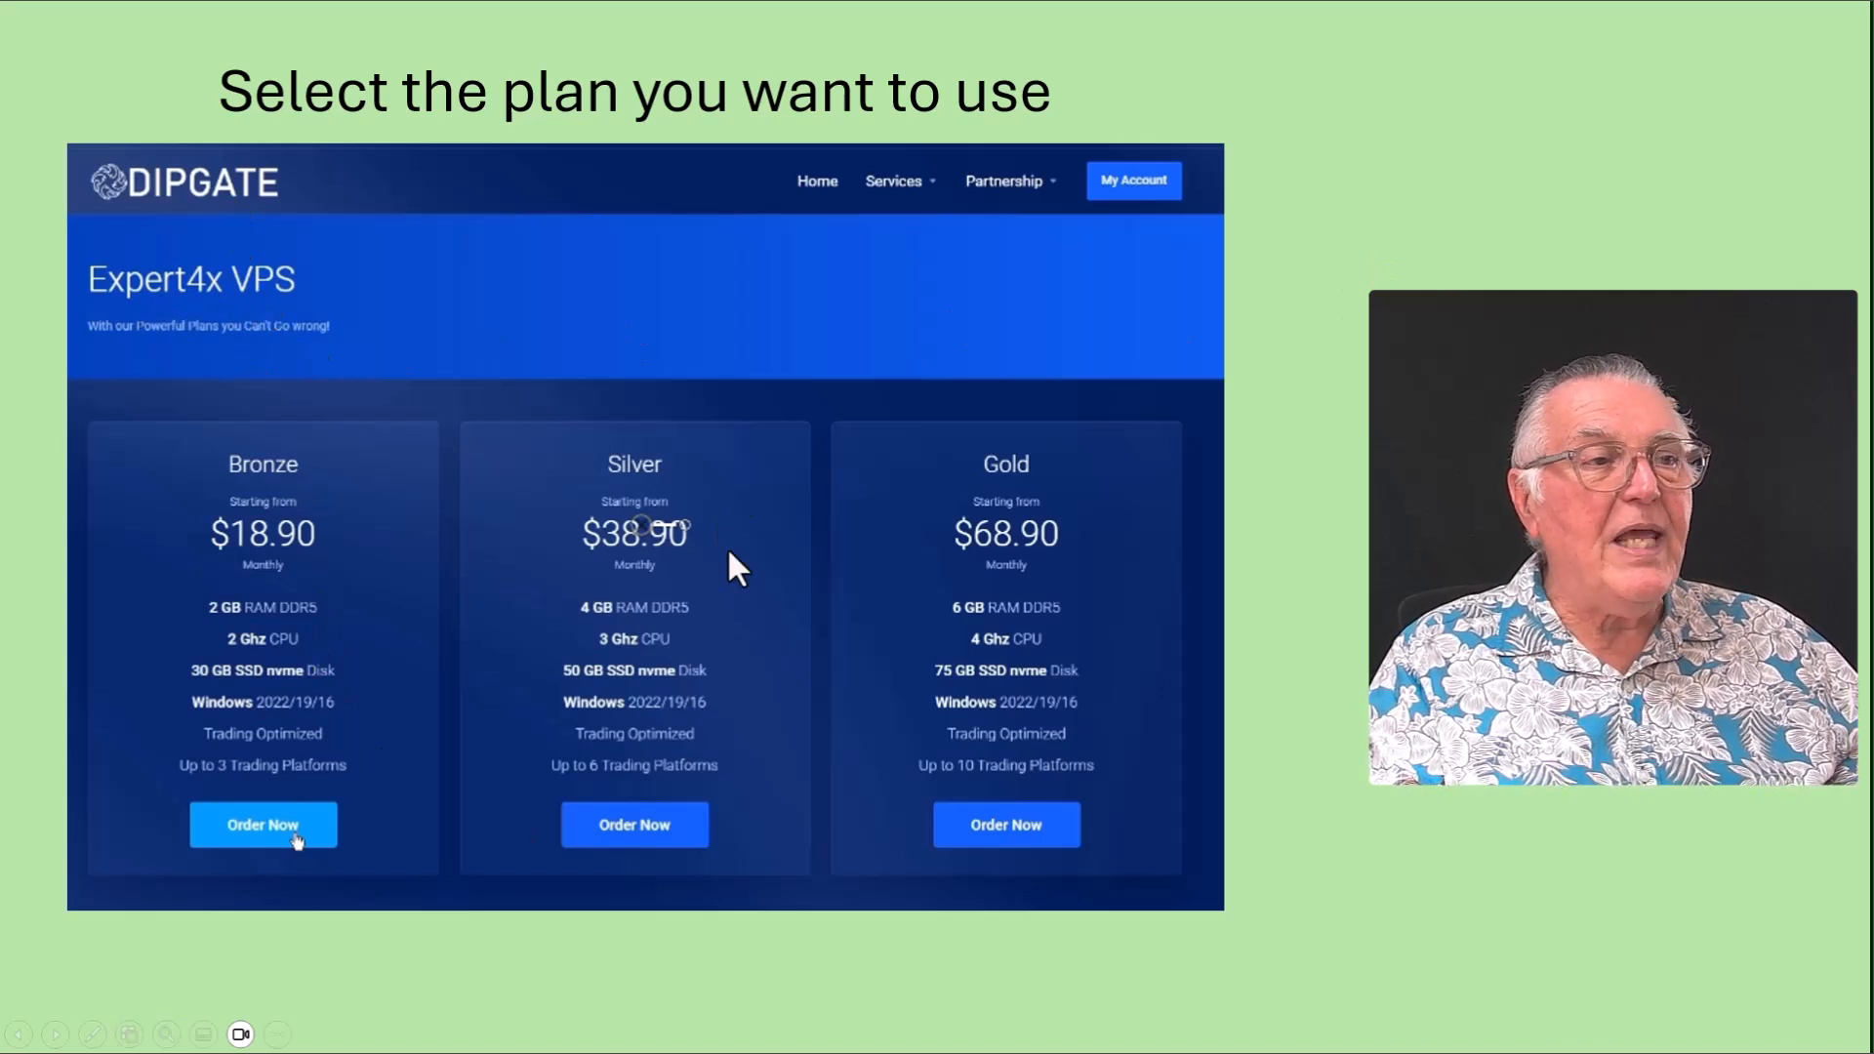
pyautogui.moveTo(1079, 867)
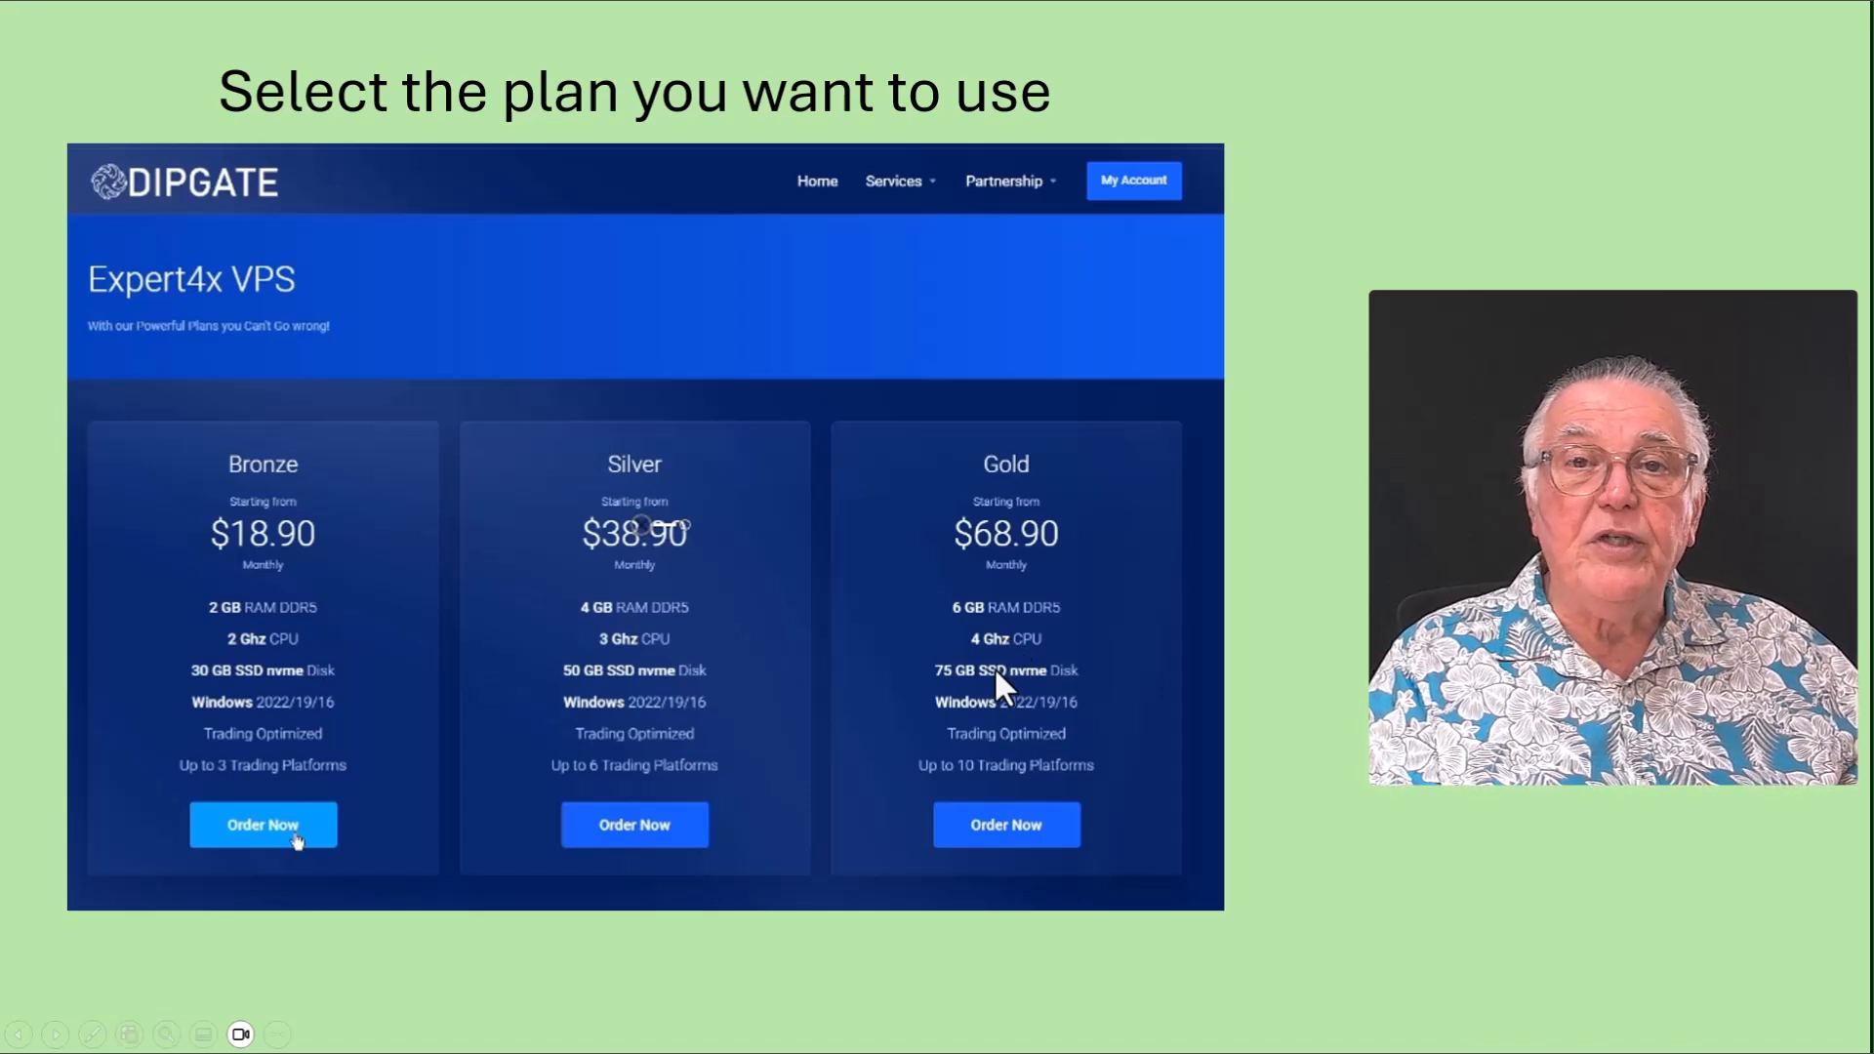
pyautogui.moveTo(255, 833)
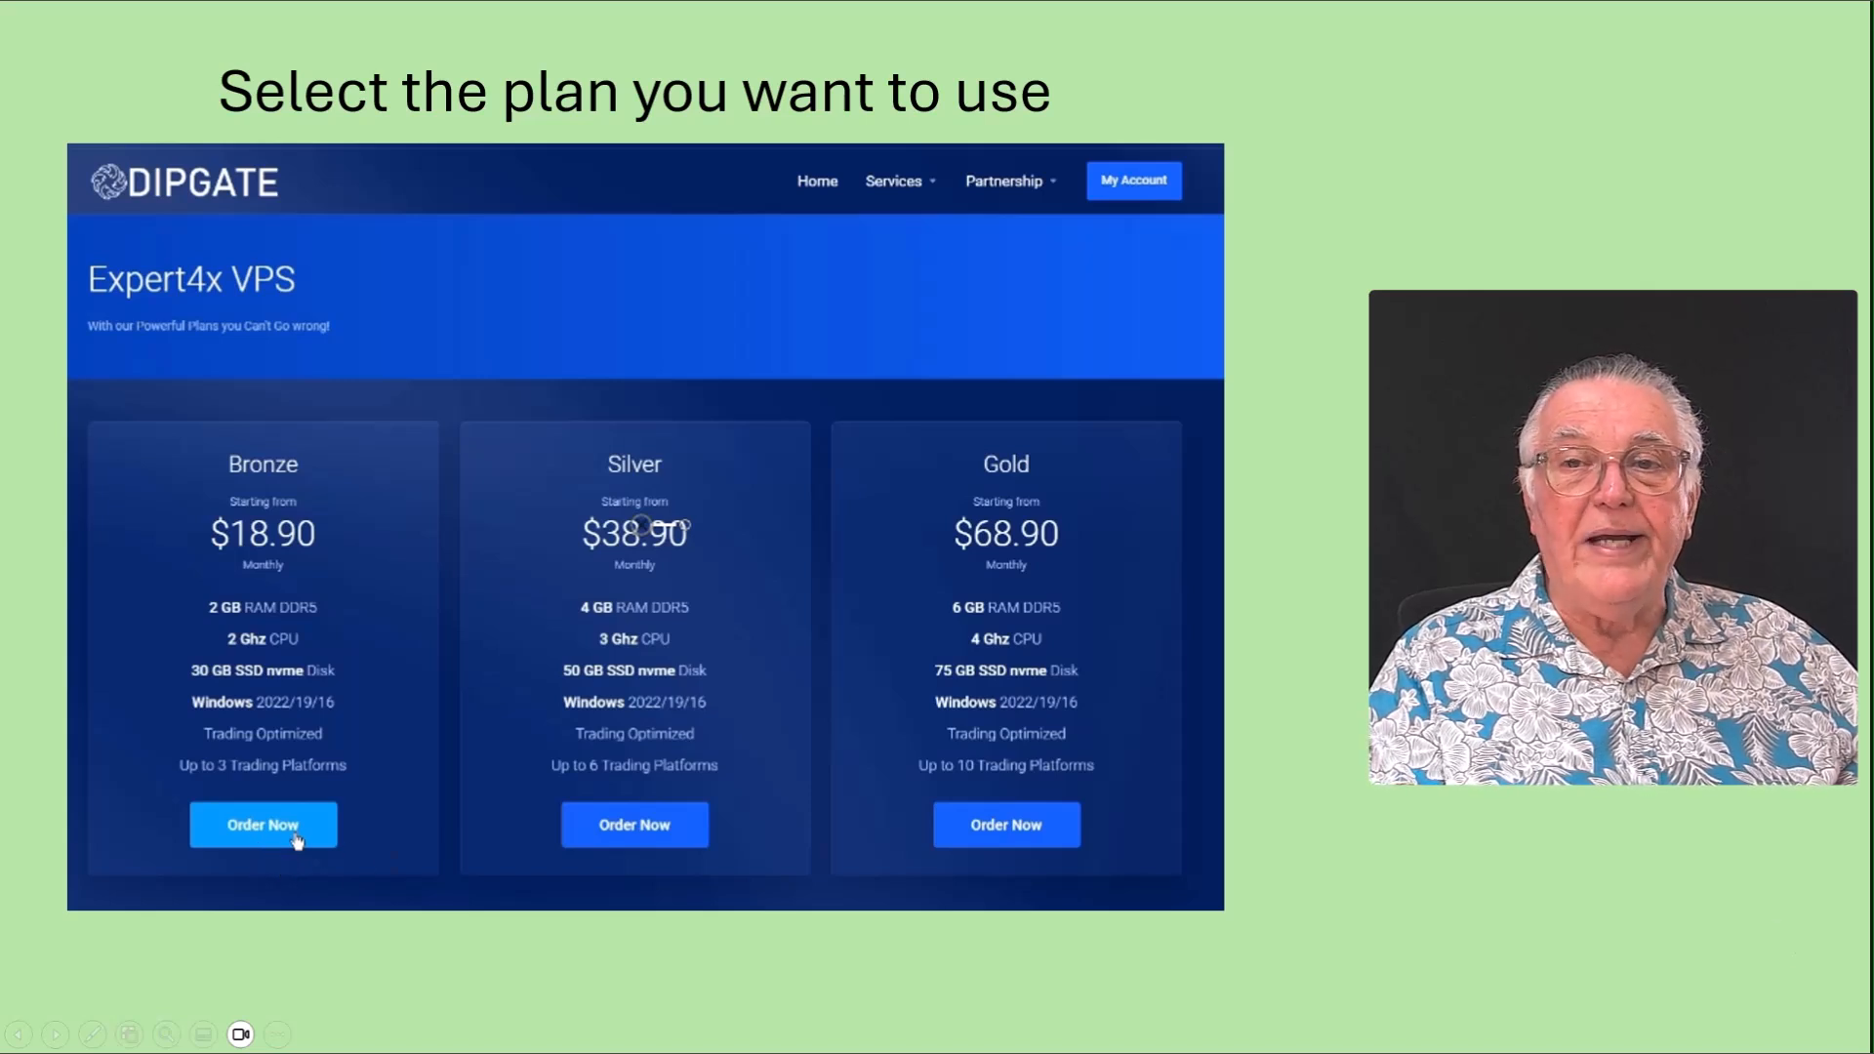
# Advance from the Bronze/Silver/Gold plan comparison to the Bronze VPS 'Configure Your Plan' slide.
pyautogui.click(261, 825)
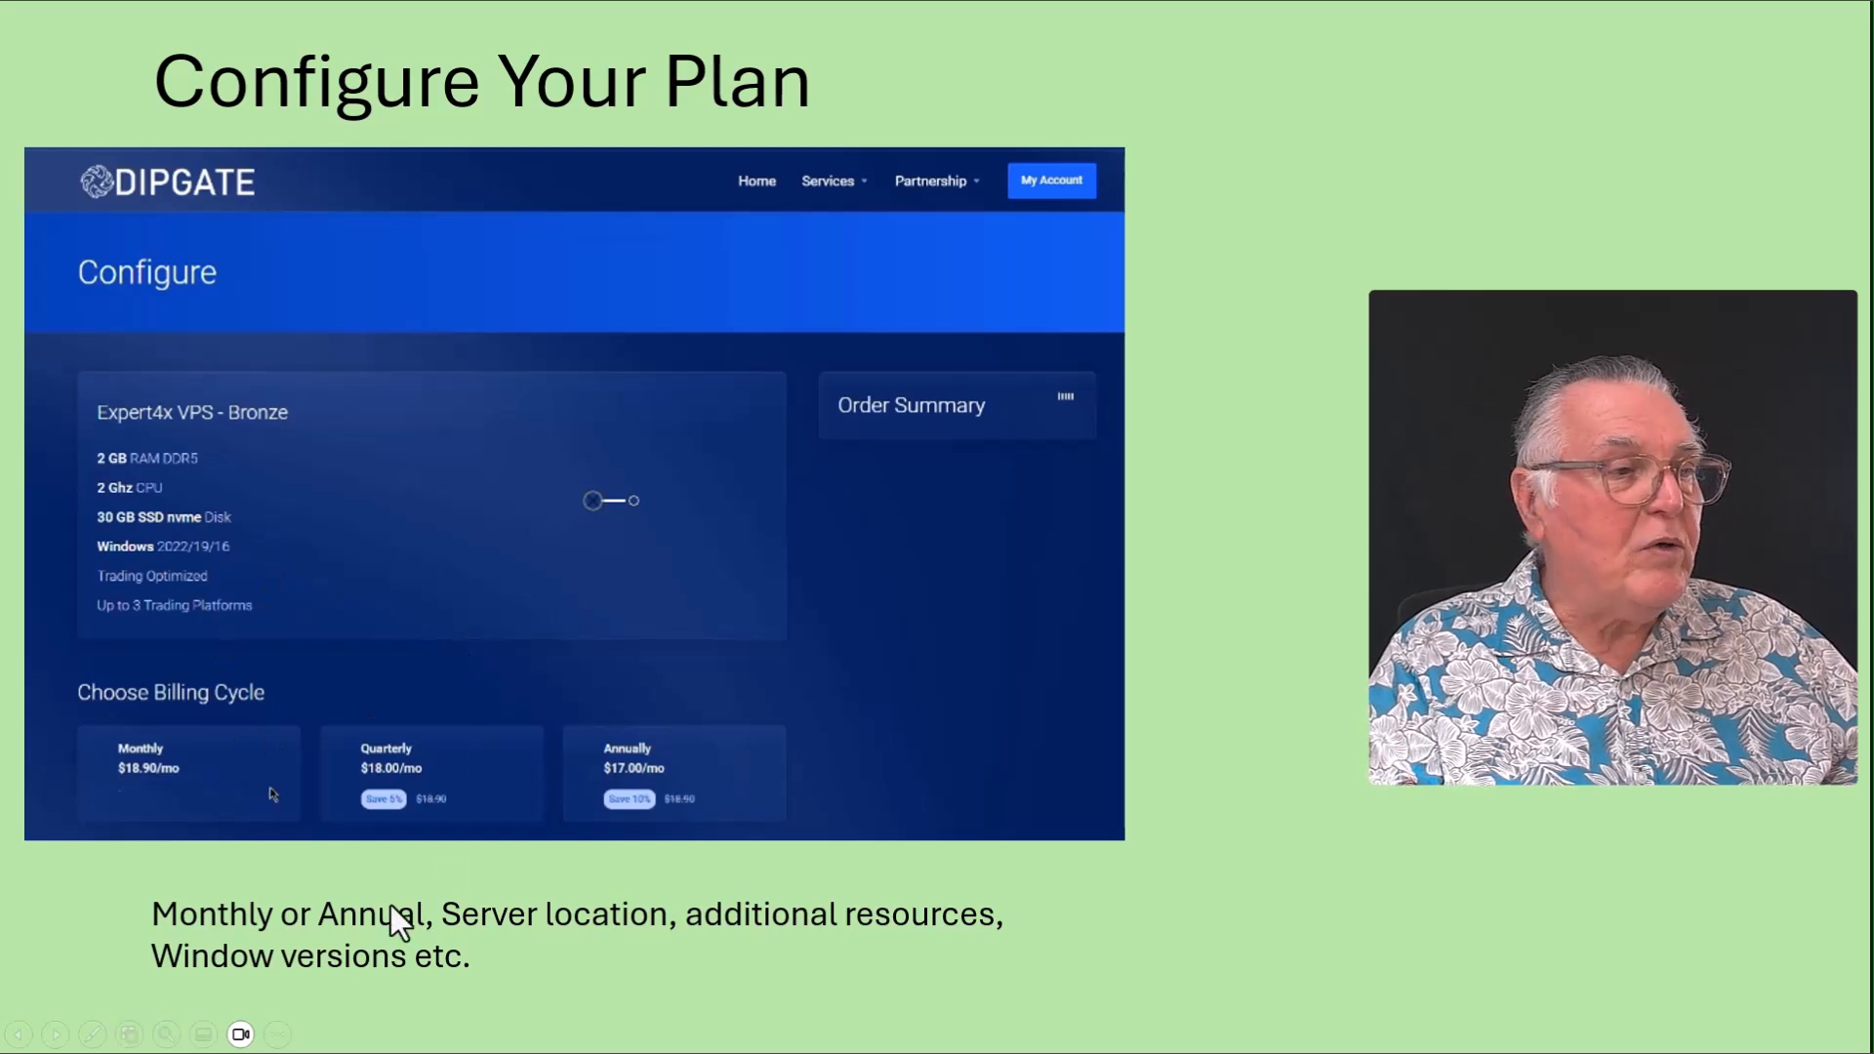
pyautogui.moveTo(261, 969)
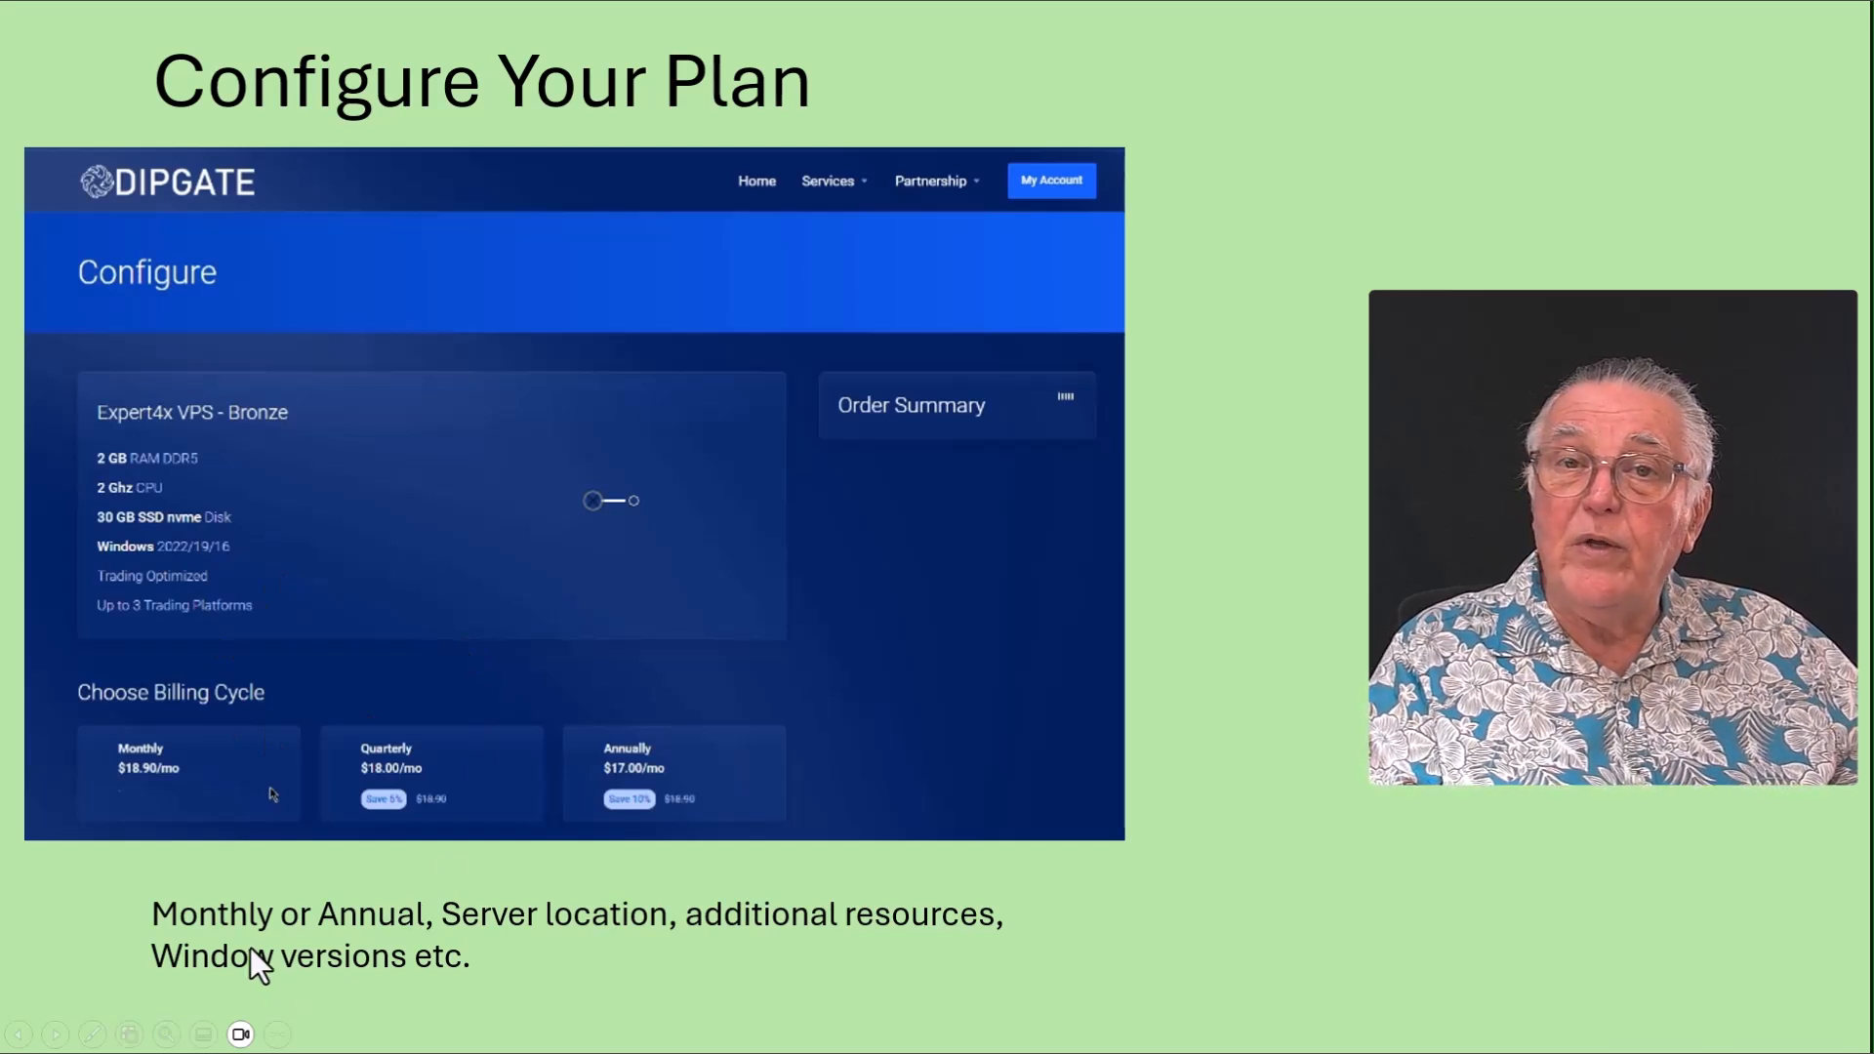
pyautogui.moveTo(520, 944)
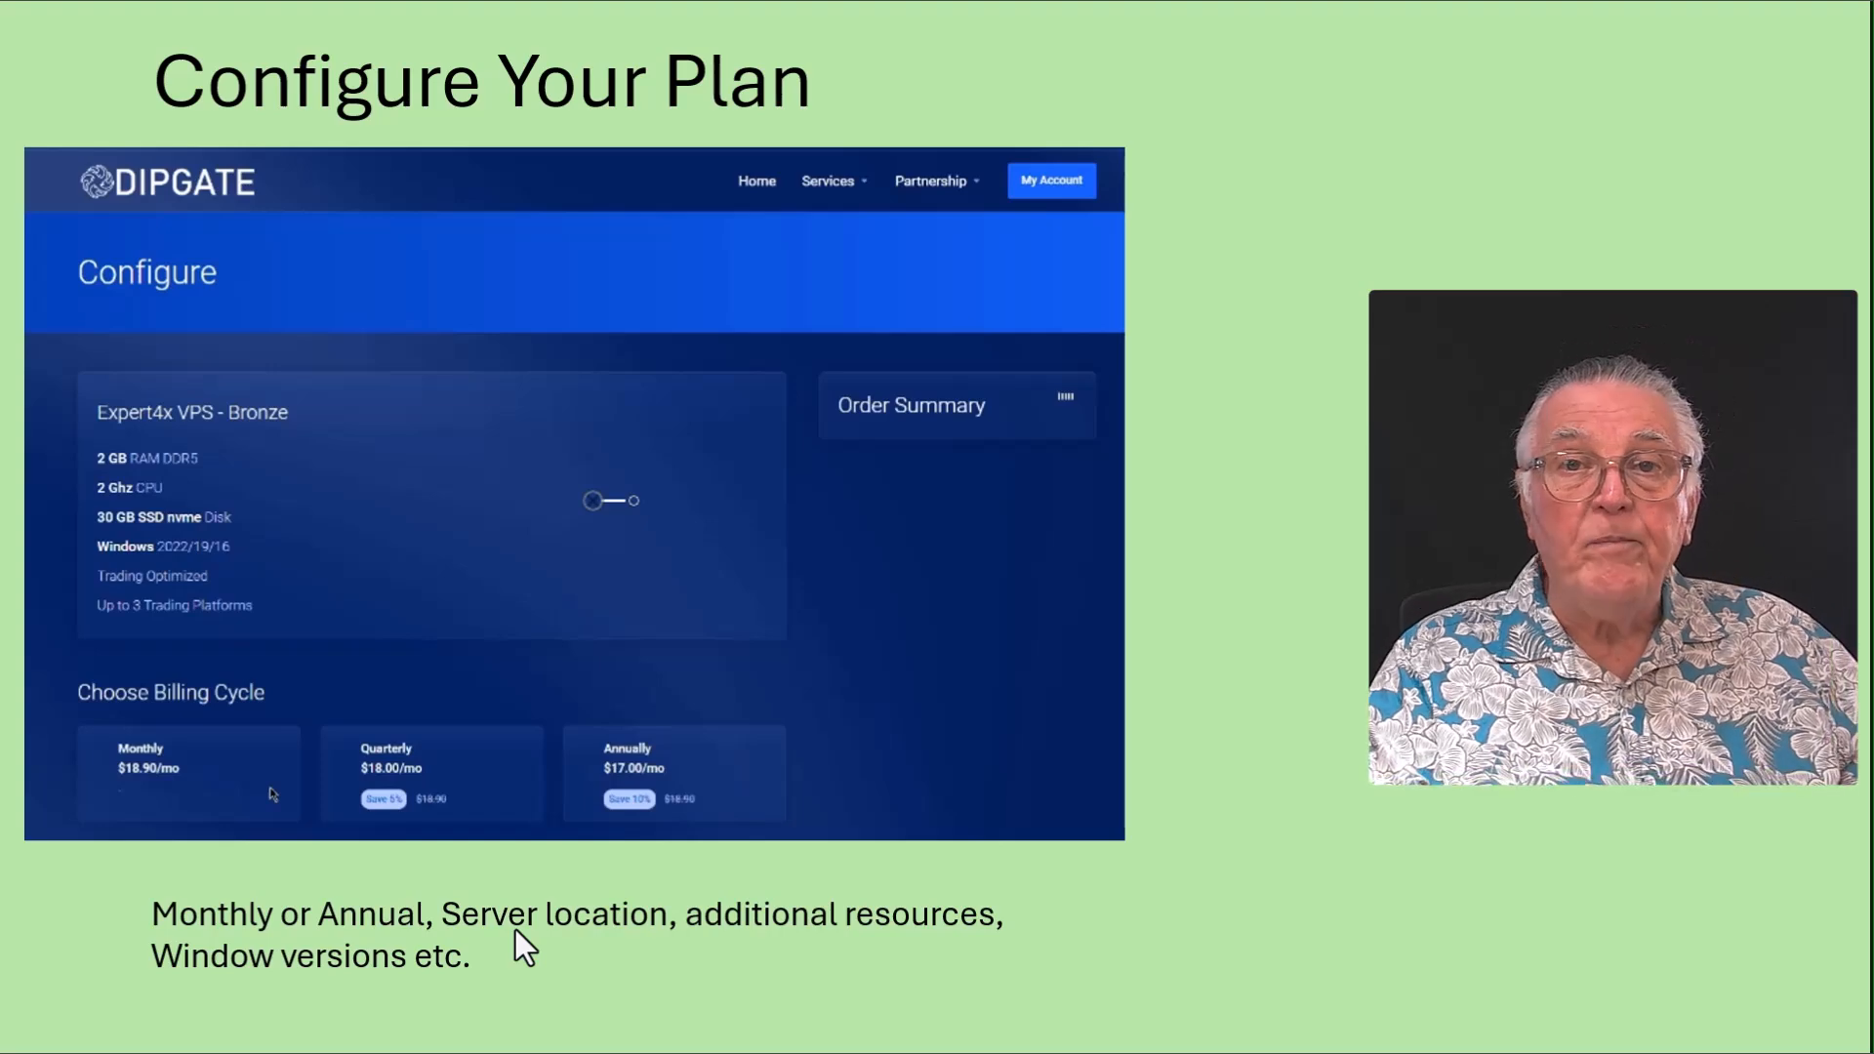
# Advance to the slide confirming the Dipgate order was placed successfully.
pyautogui.press('Right')
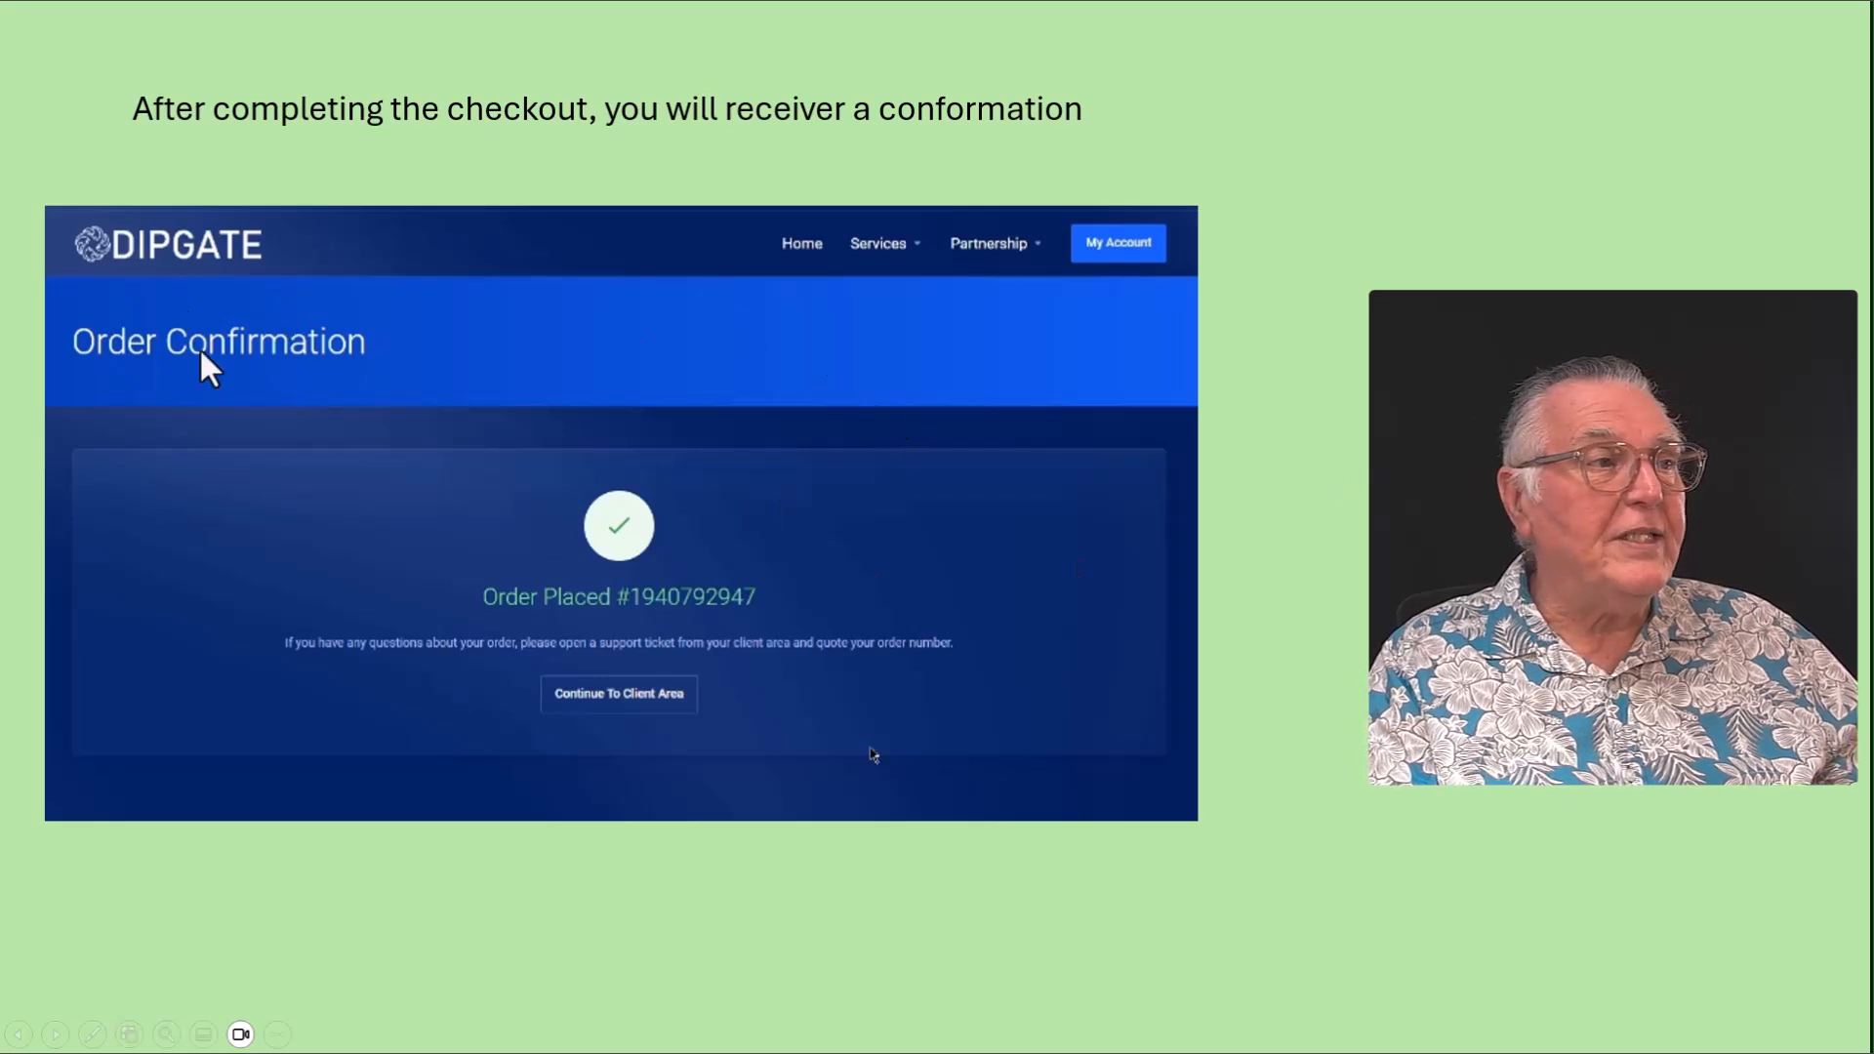
pyautogui.moveTo(832, 377)
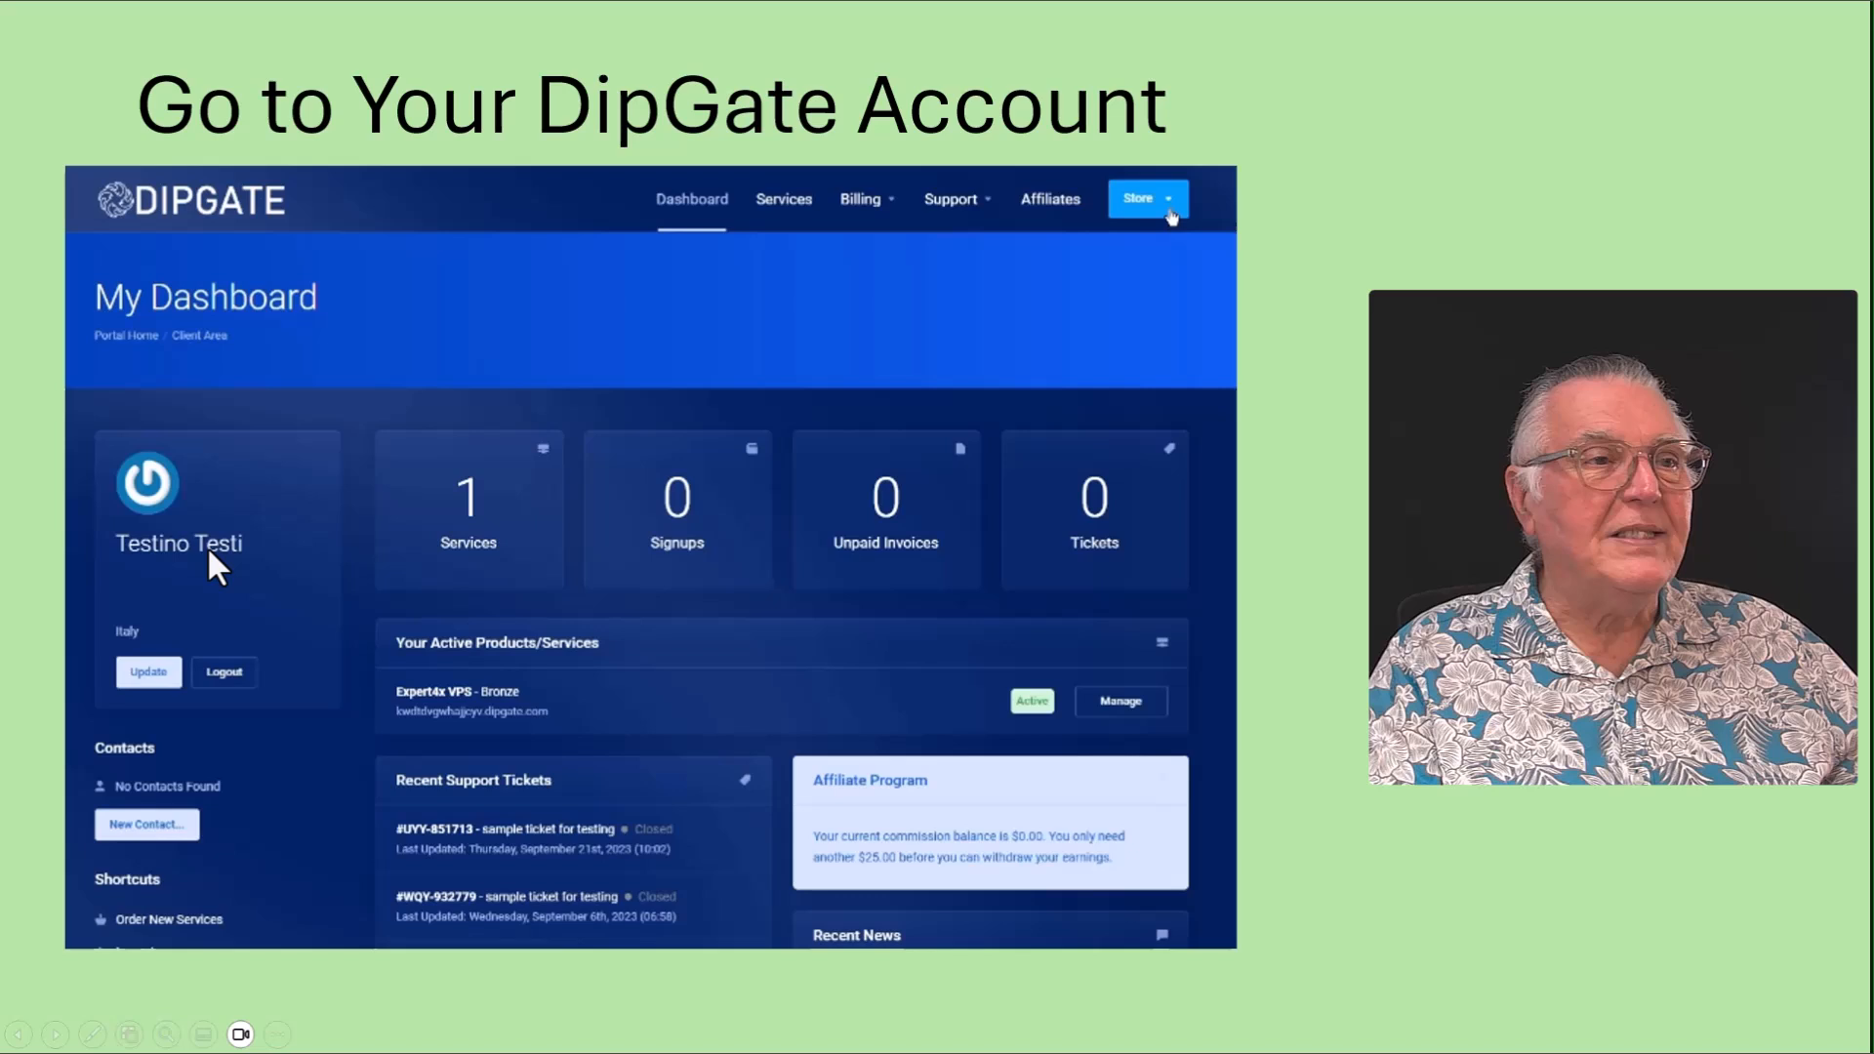
pyautogui.moveTo(397, 577)
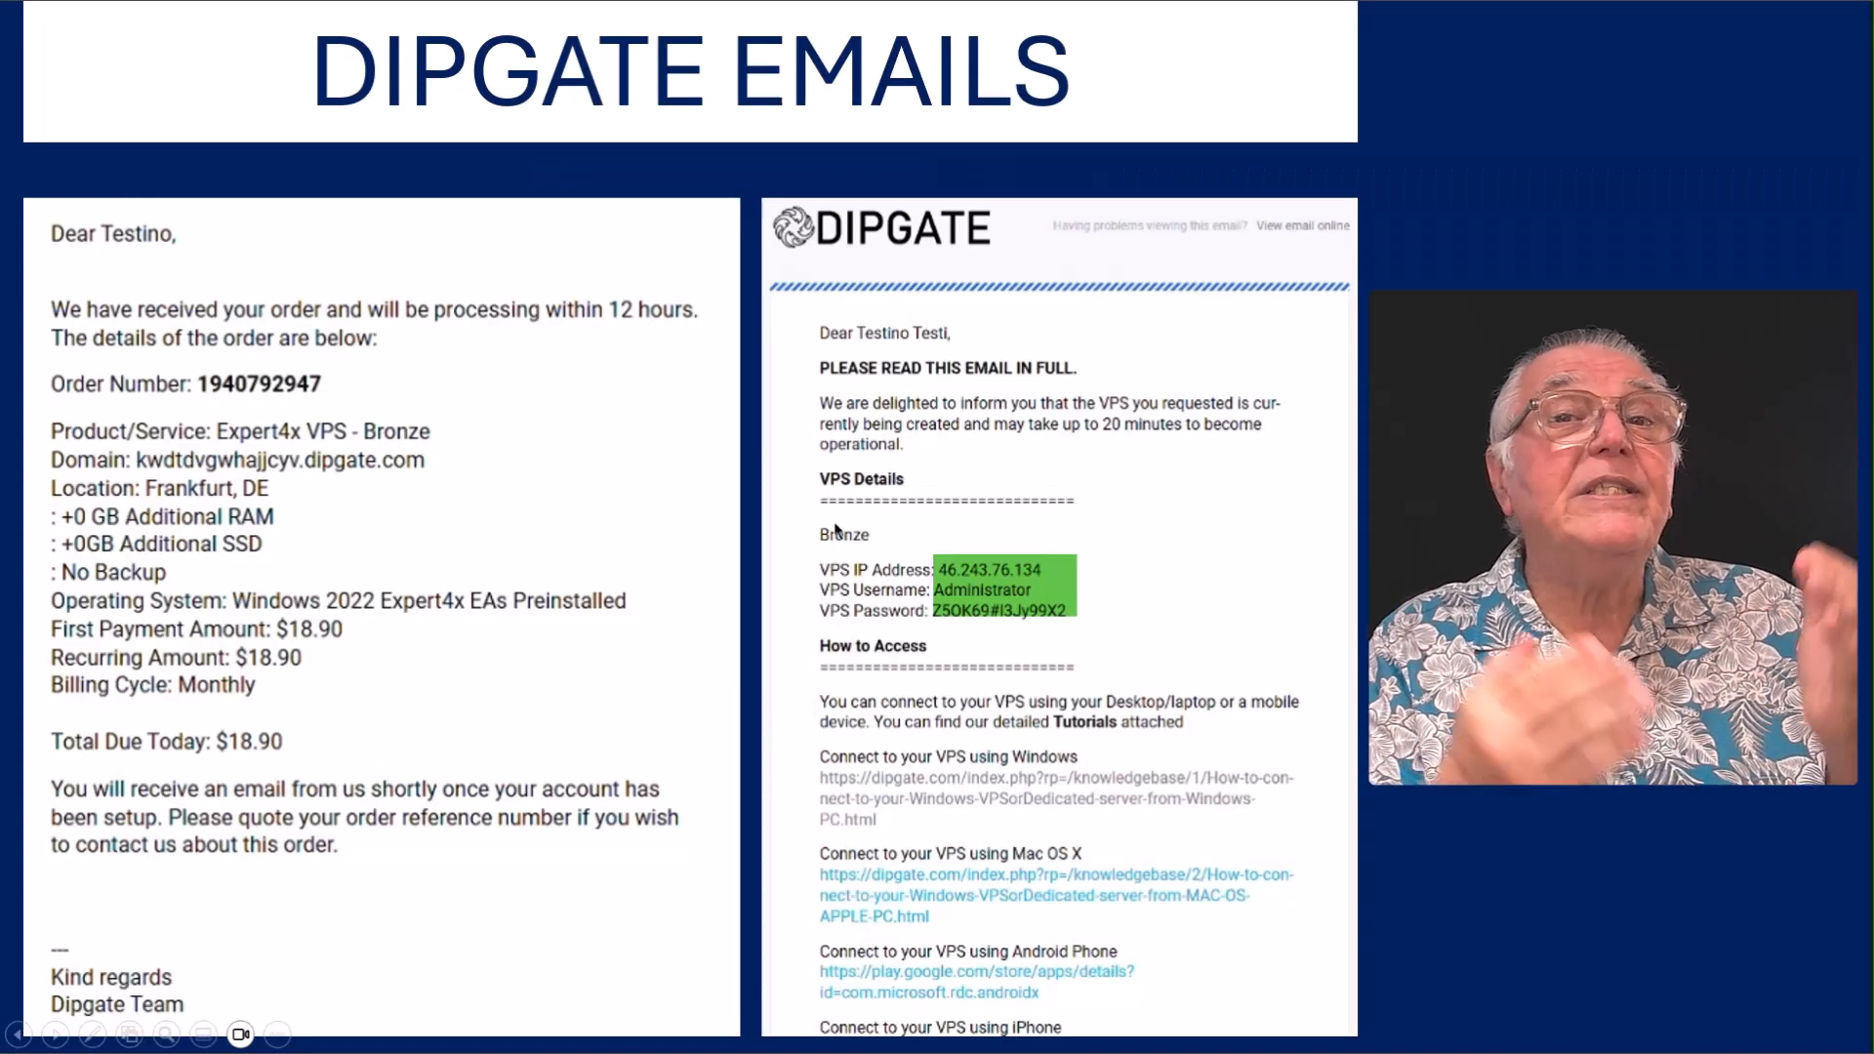
pyautogui.moveTo(379, 410)
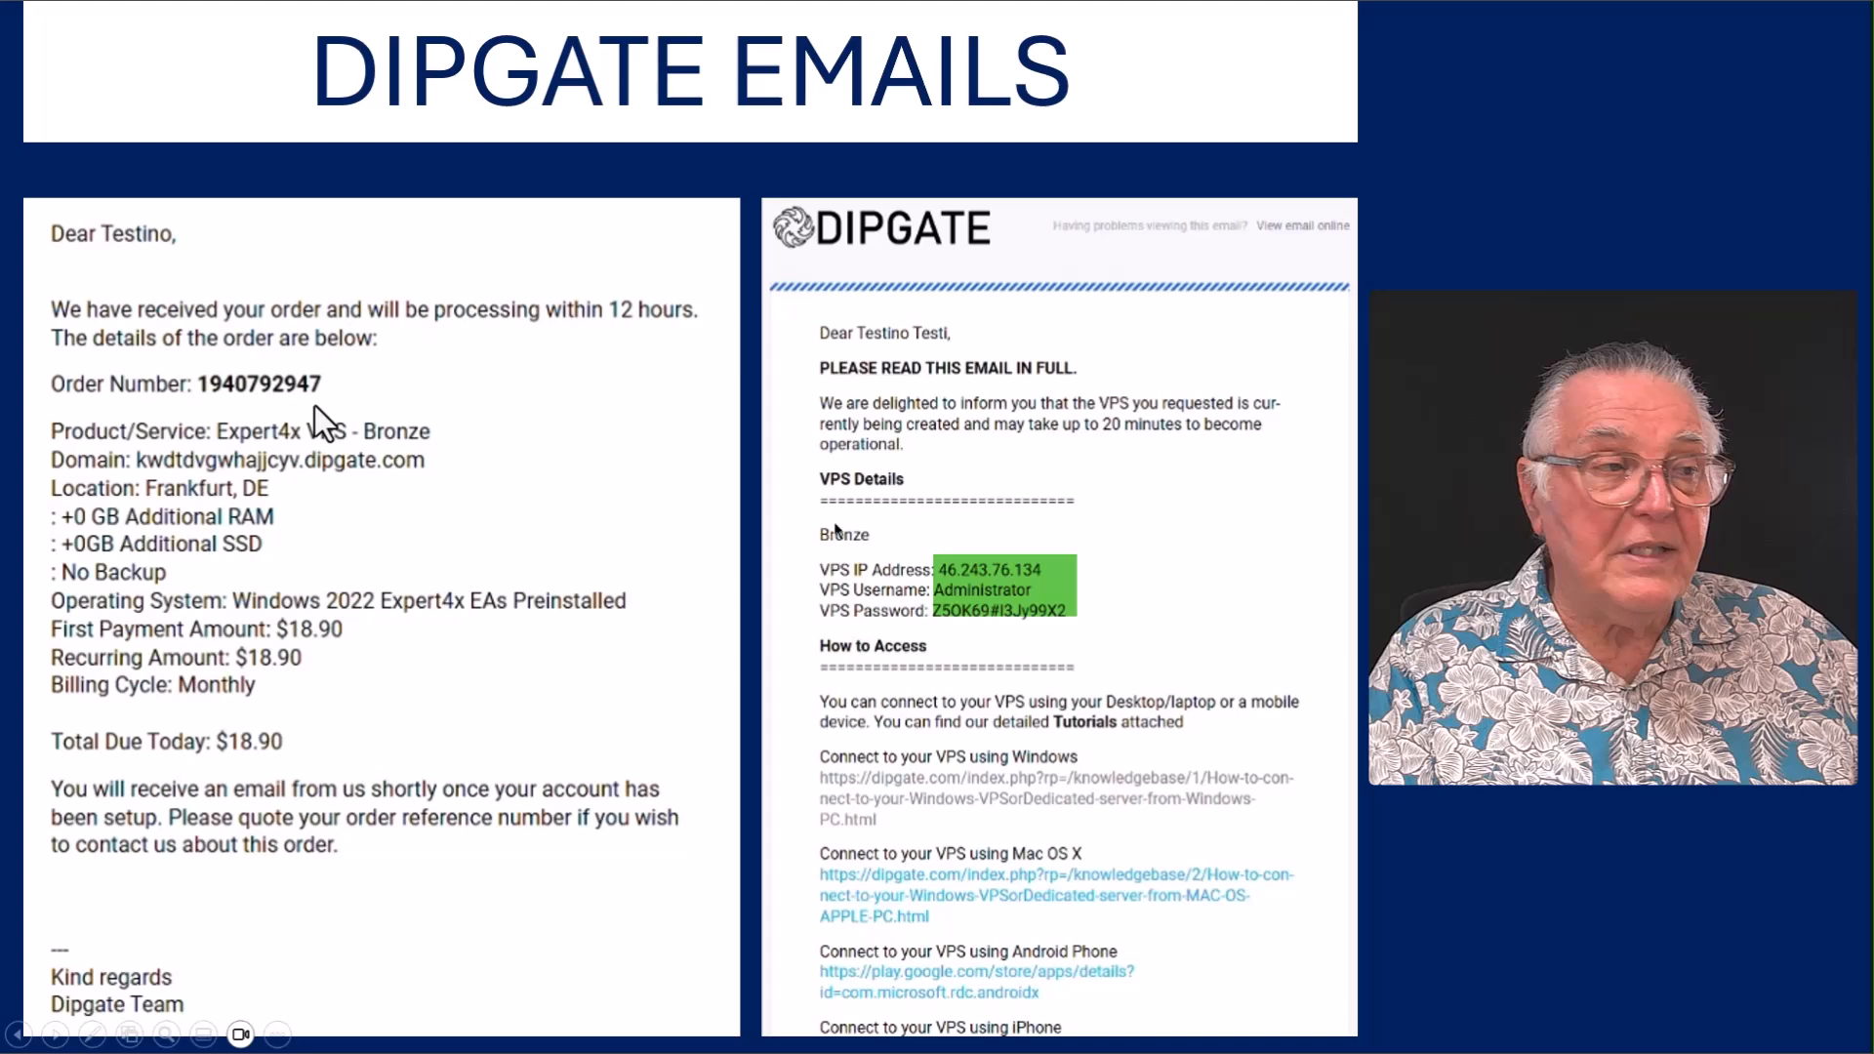
pyautogui.moveTo(1195, 584)
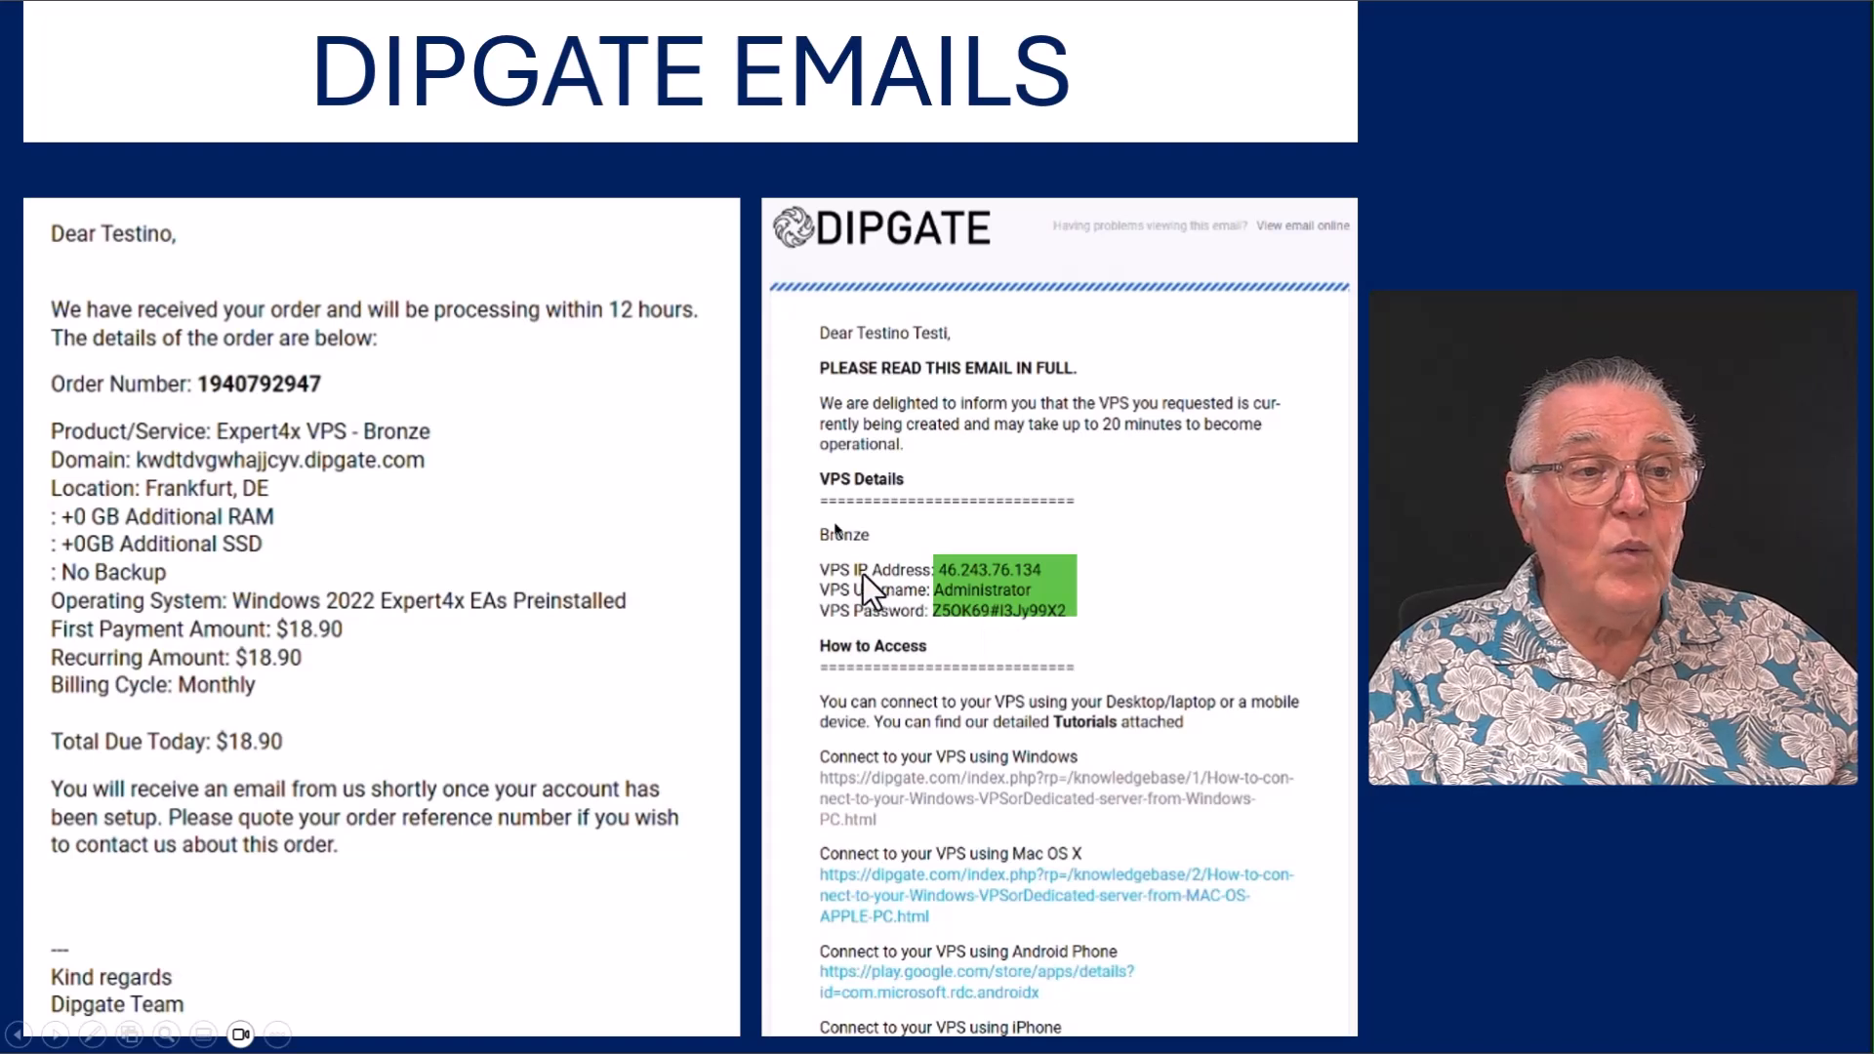
pyautogui.moveTo(992, 612)
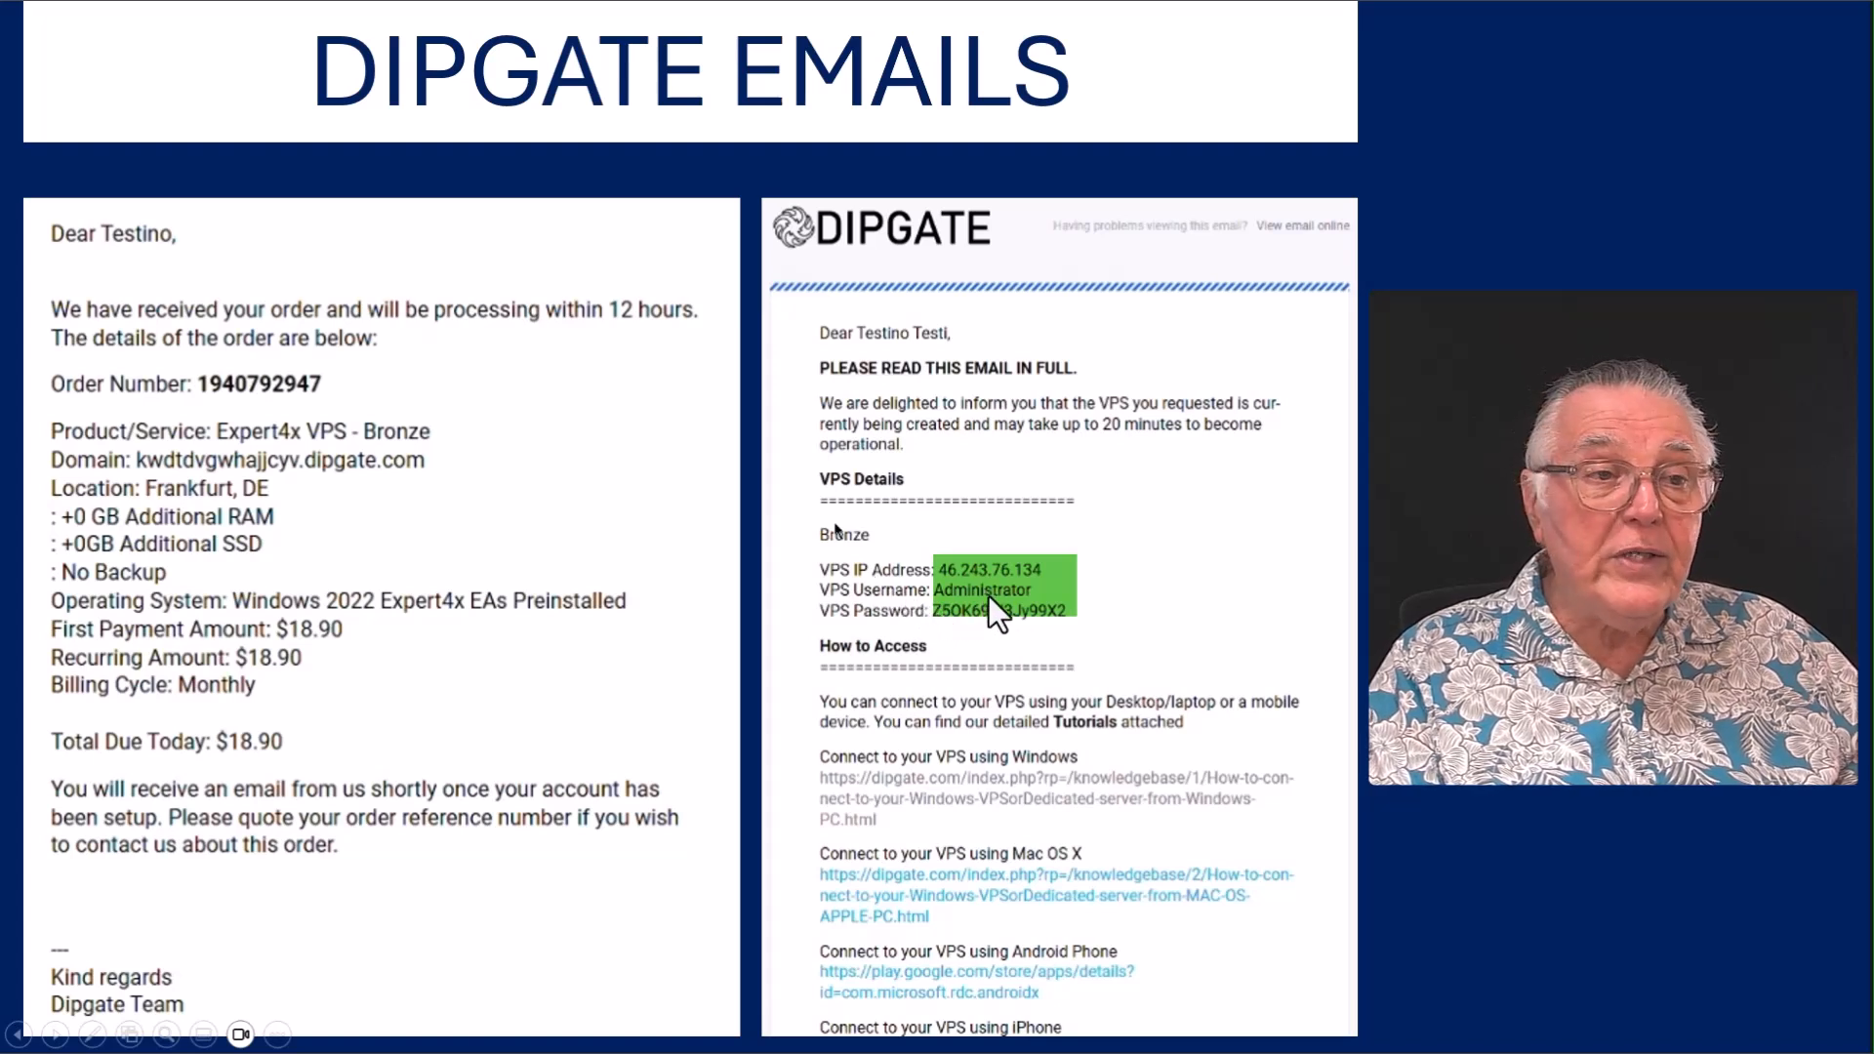
pyautogui.moveTo(1042, 660)
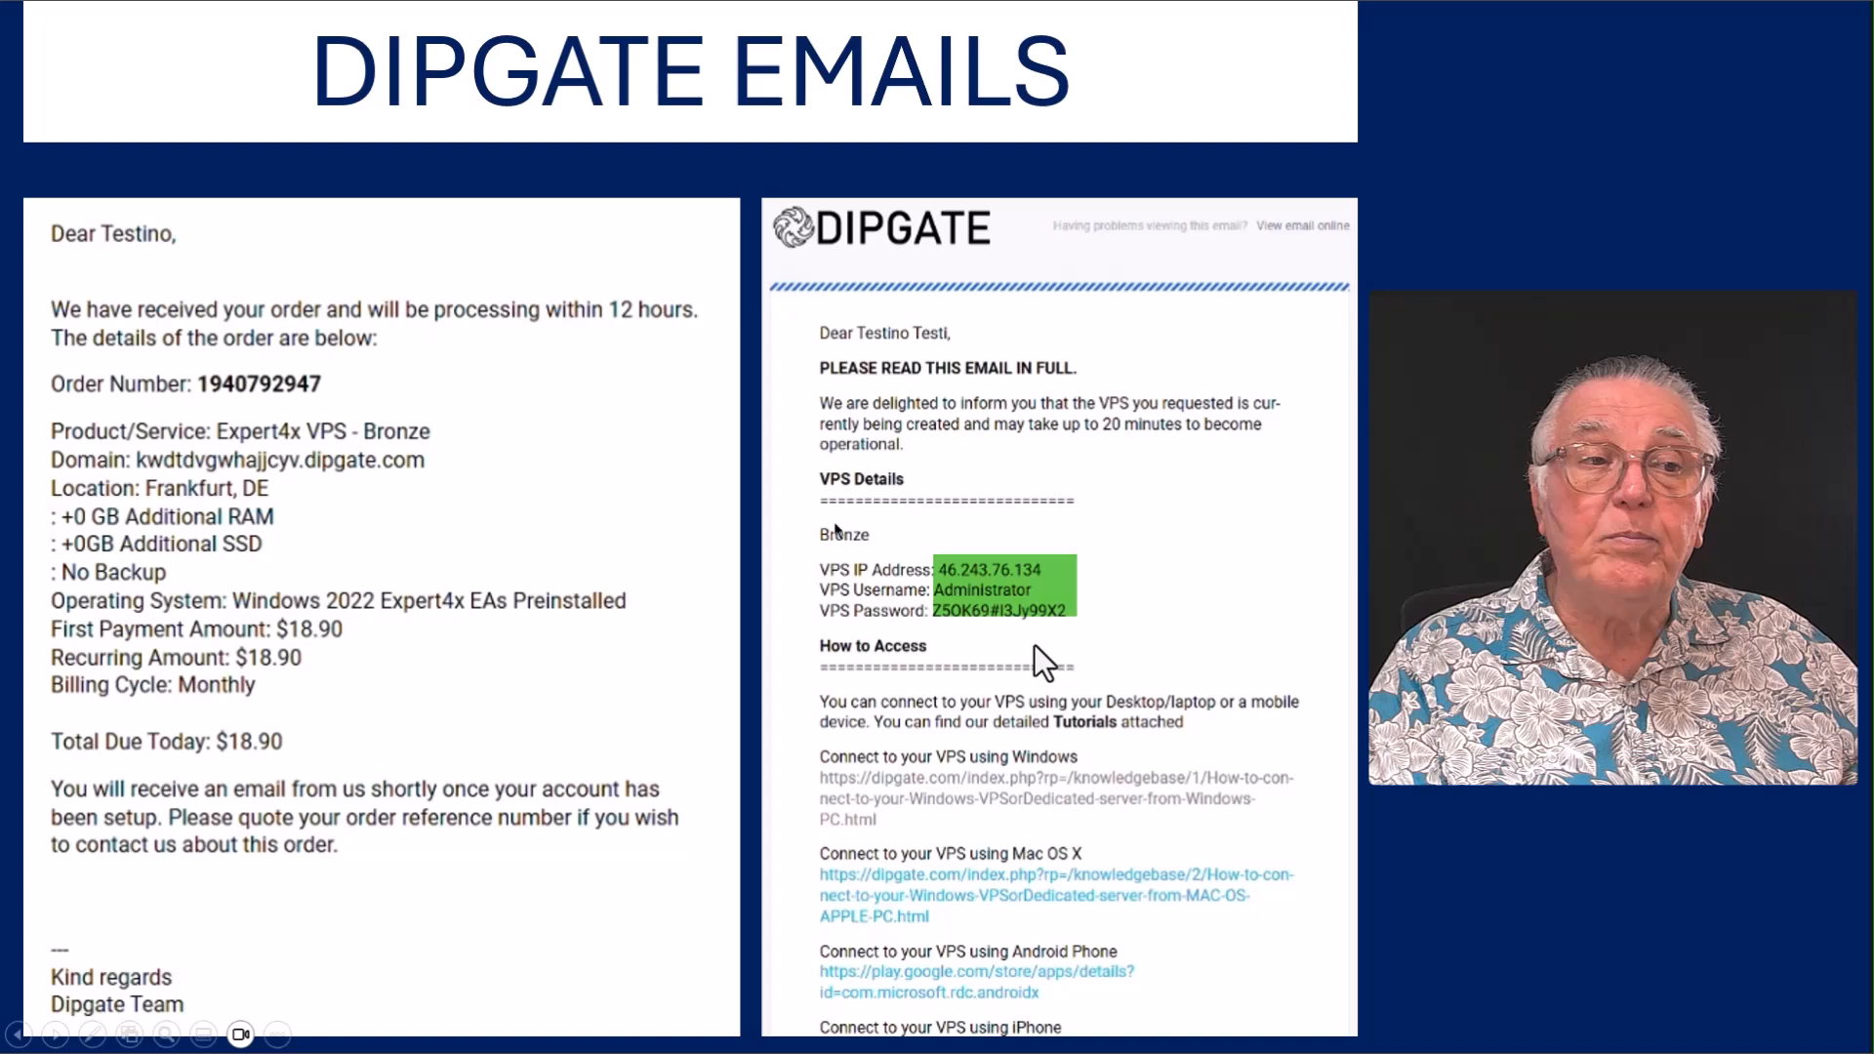
pyautogui.moveTo(855, 515)
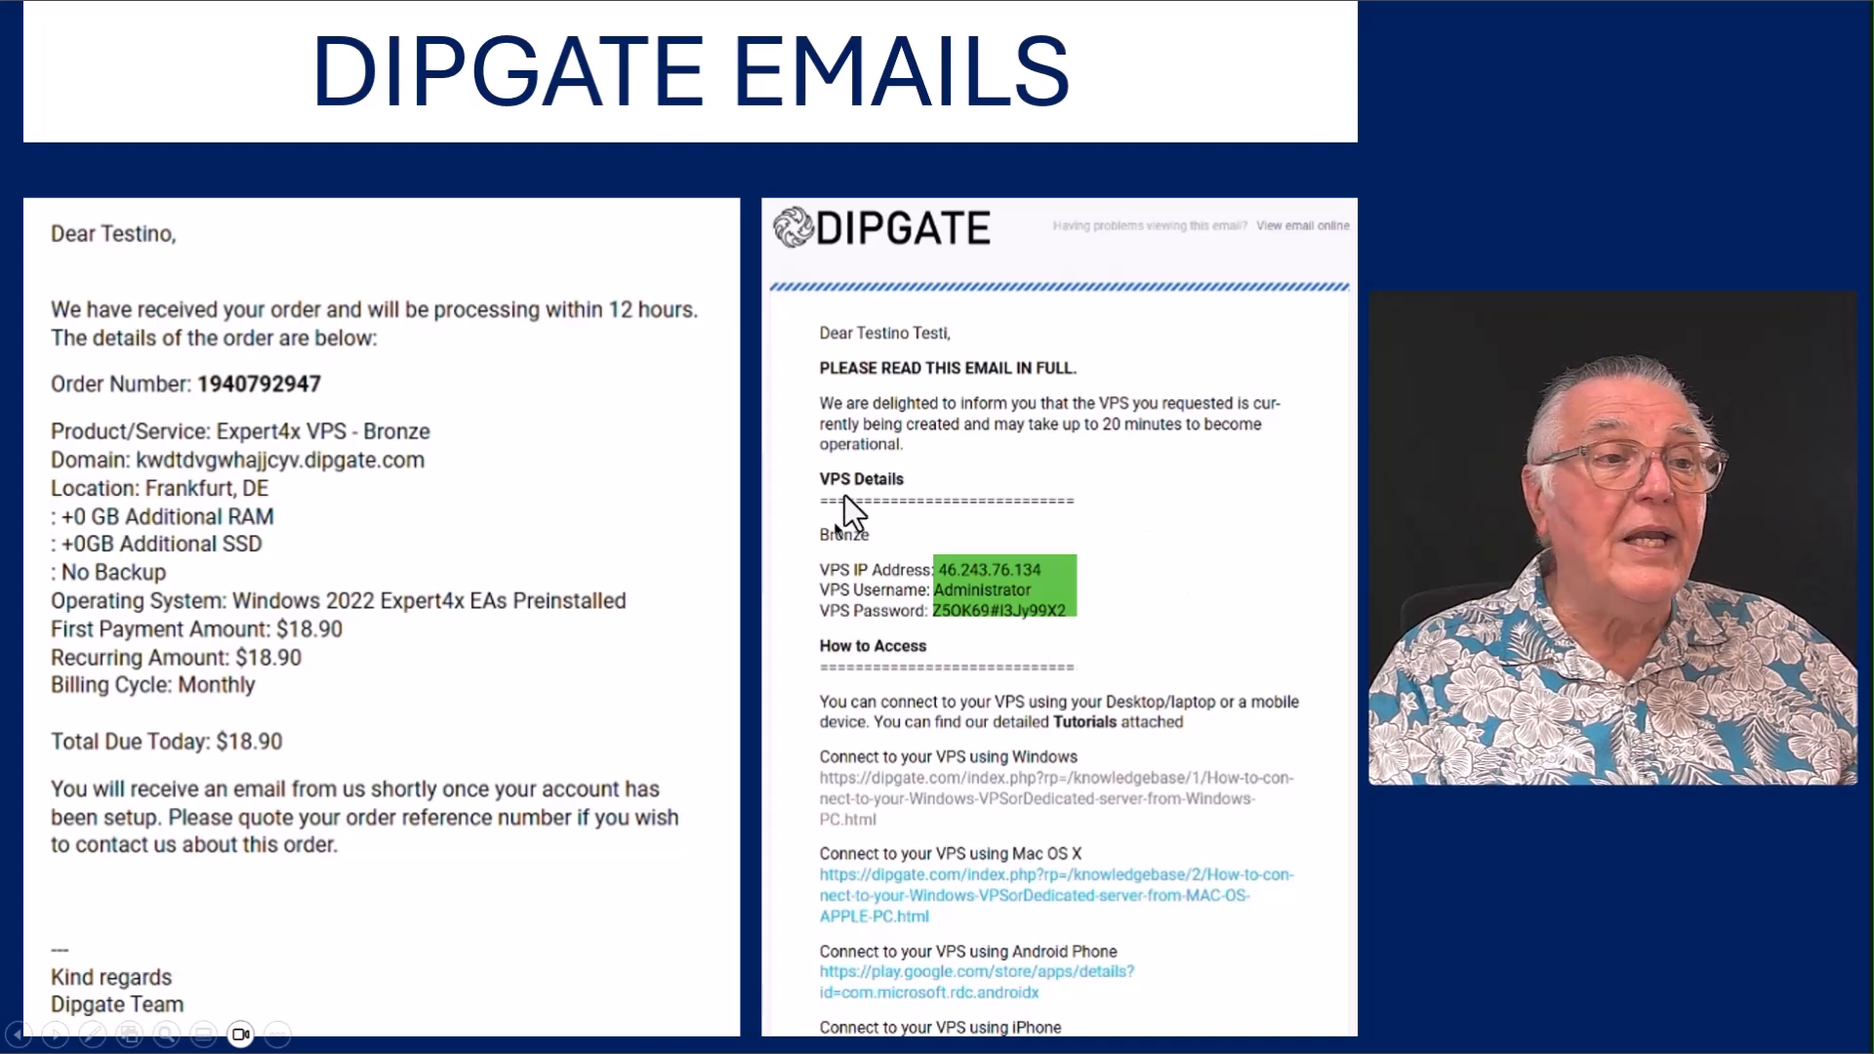
pyautogui.moveTo(921, 597)
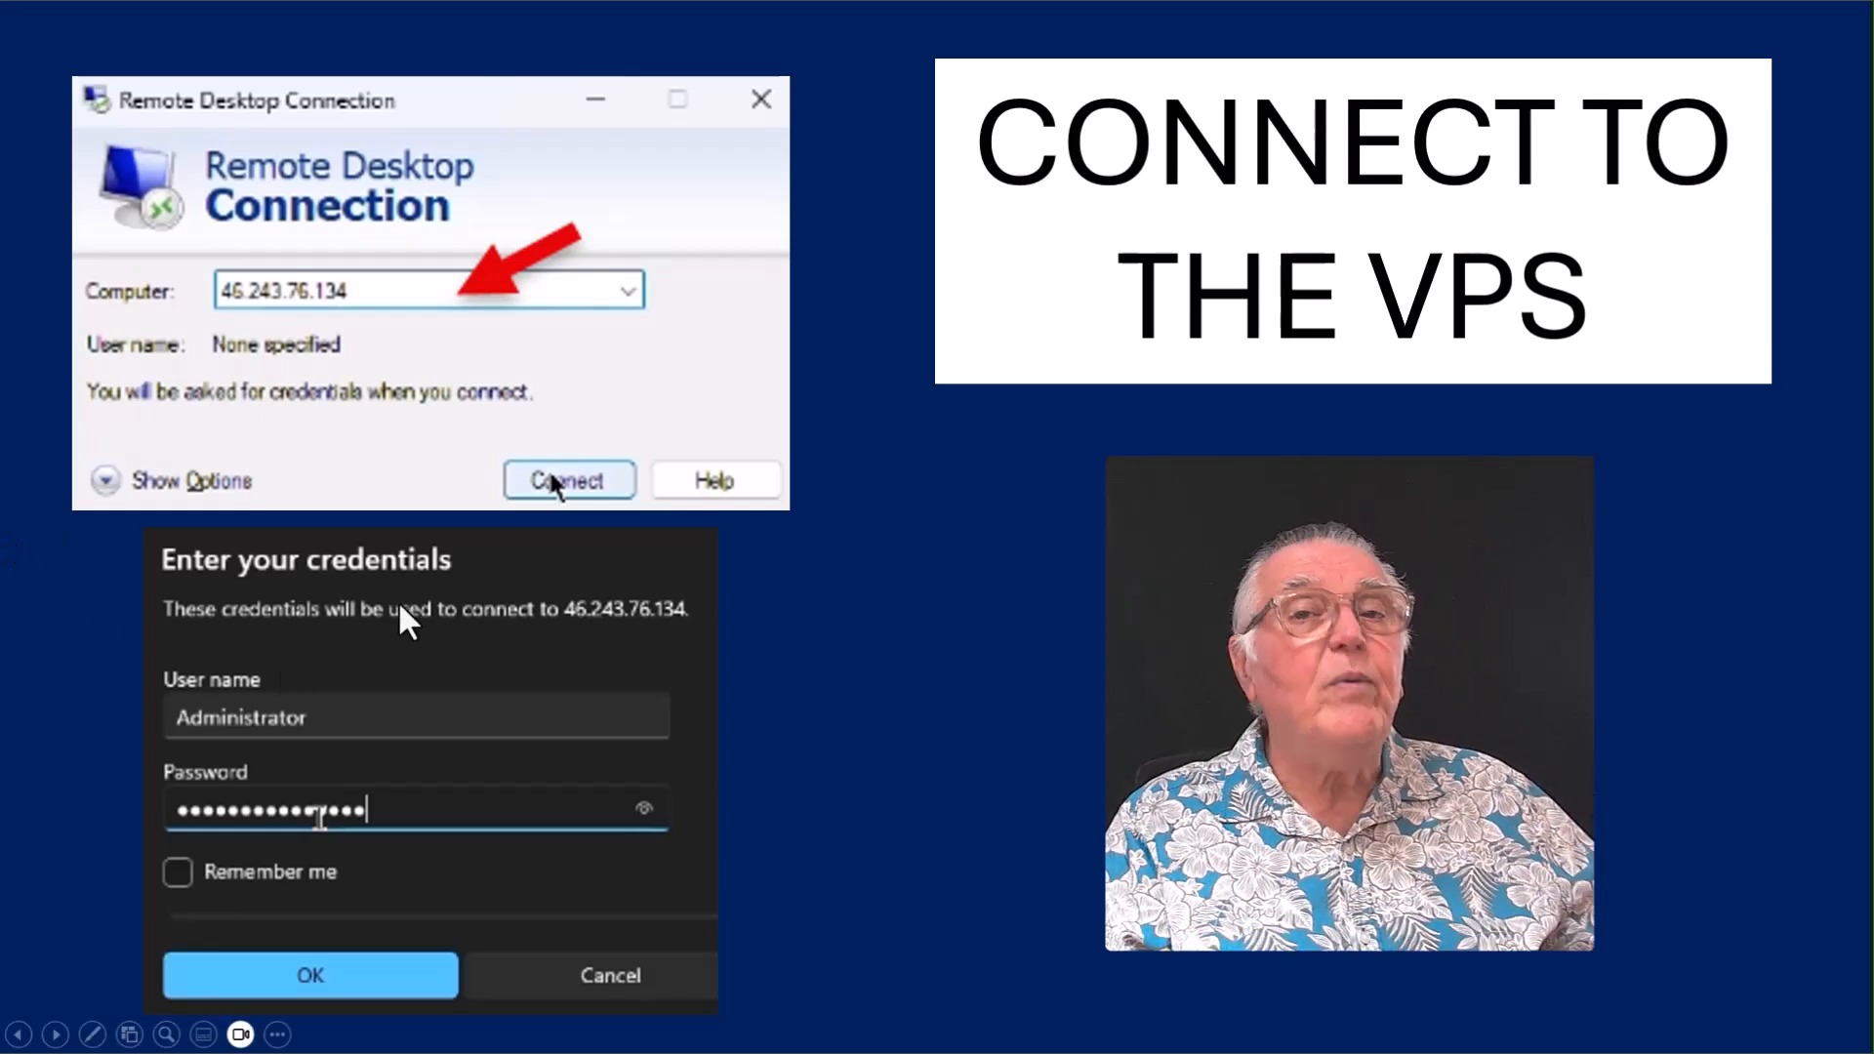
pyautogui.moveTo(275, 741)
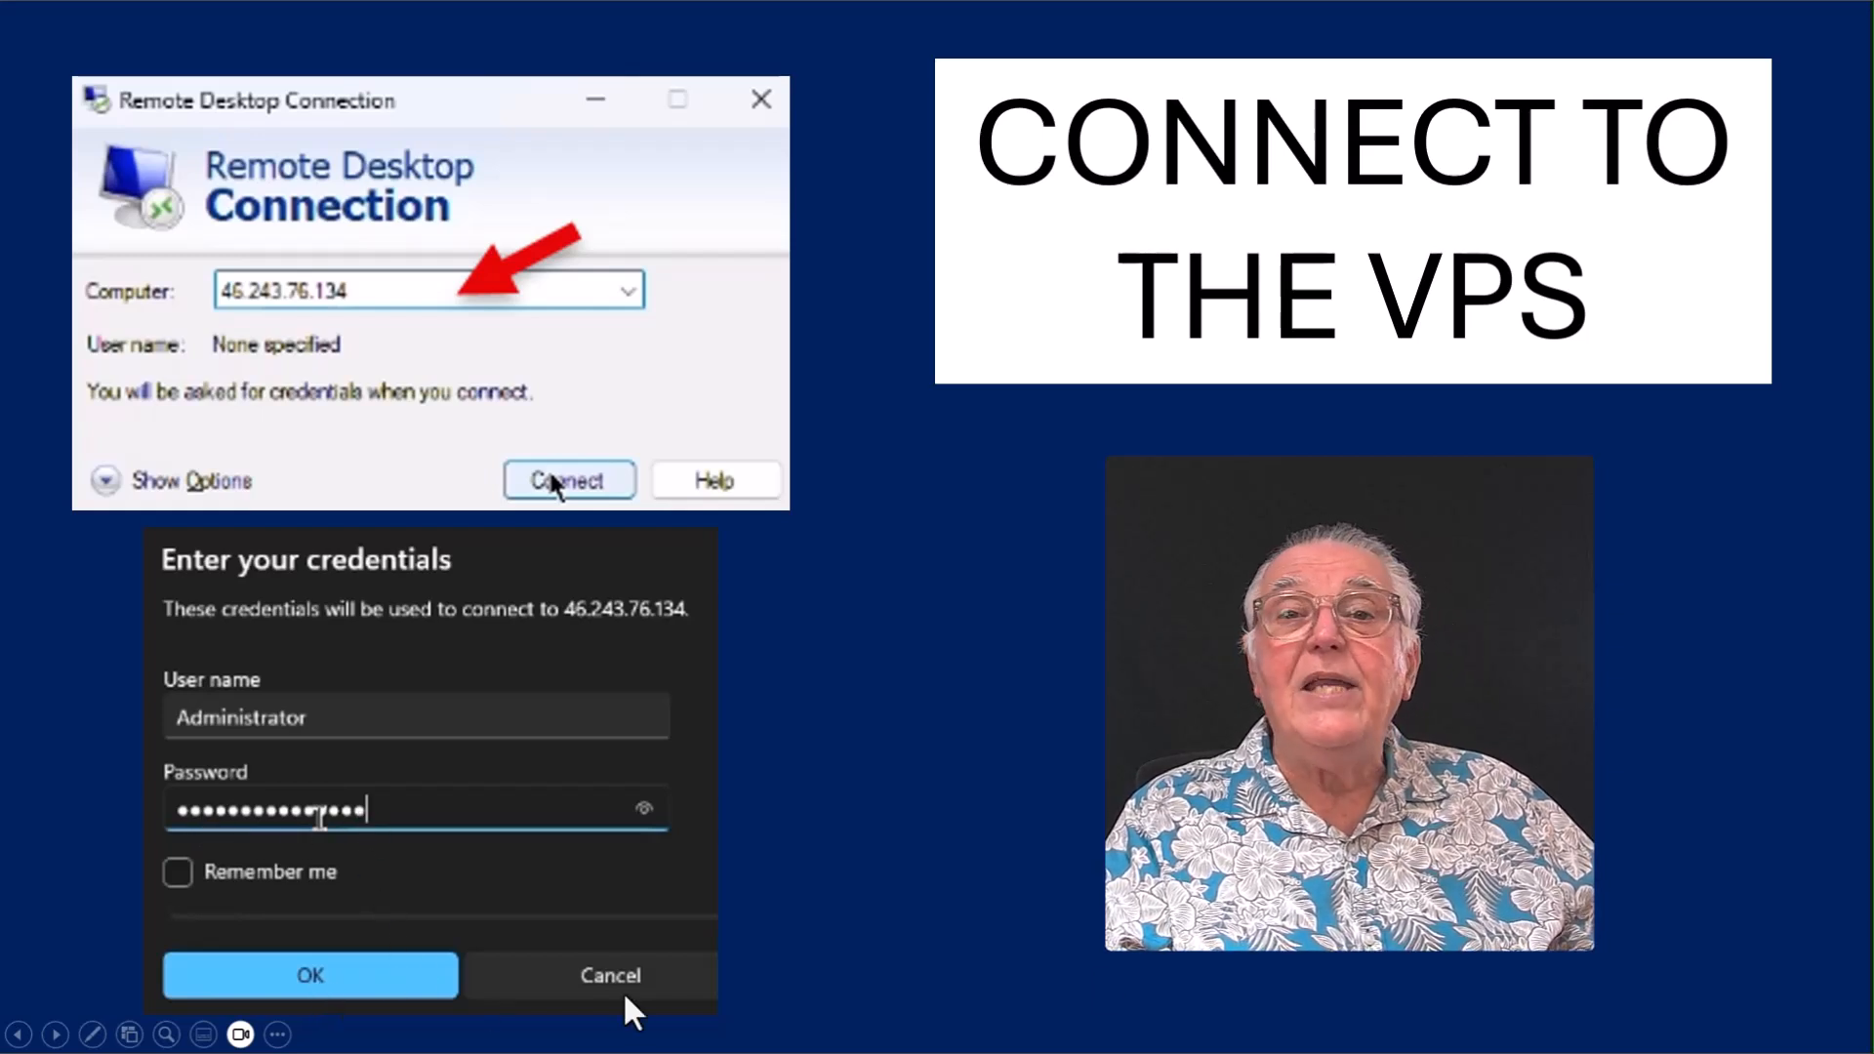
# Advance from 'CONNECT TO THE VPS' to the Remote Desktop untrusted-certificate warning slide.
pyautogui.click(309, 974)
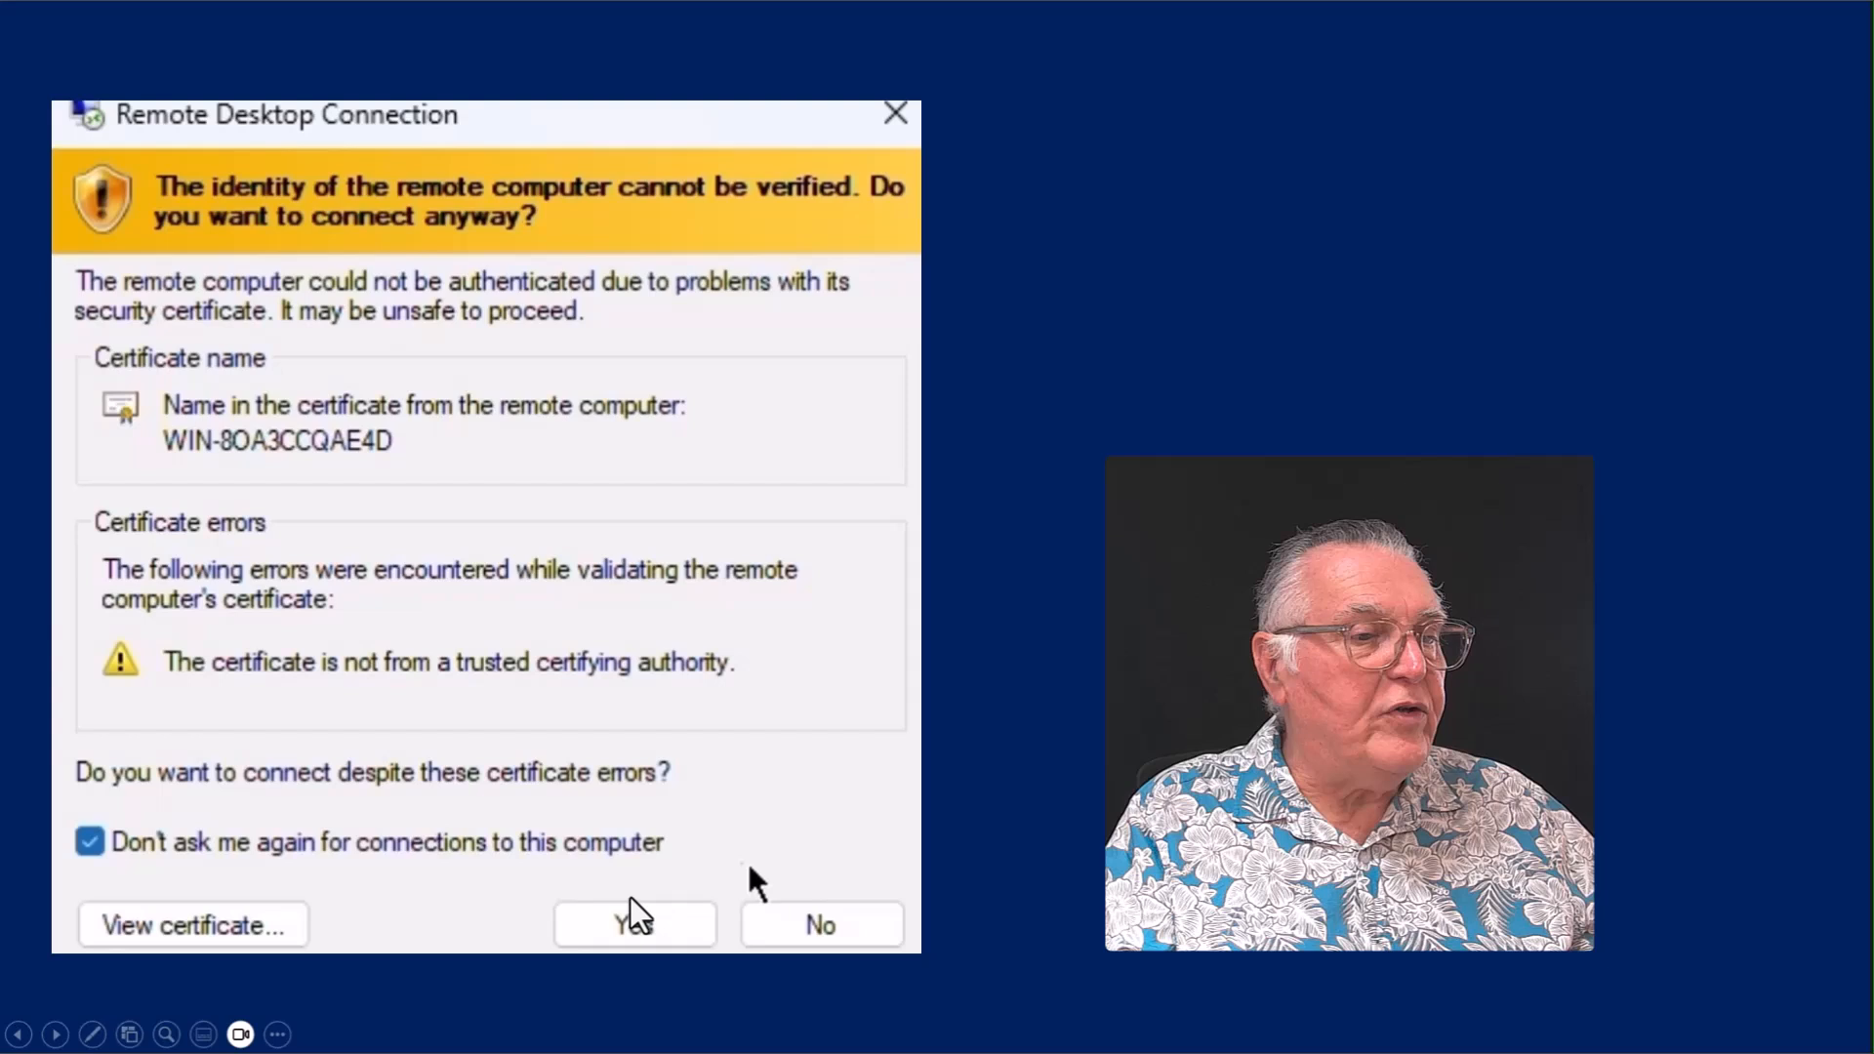
pyautogui.moveTo(807, 1004)
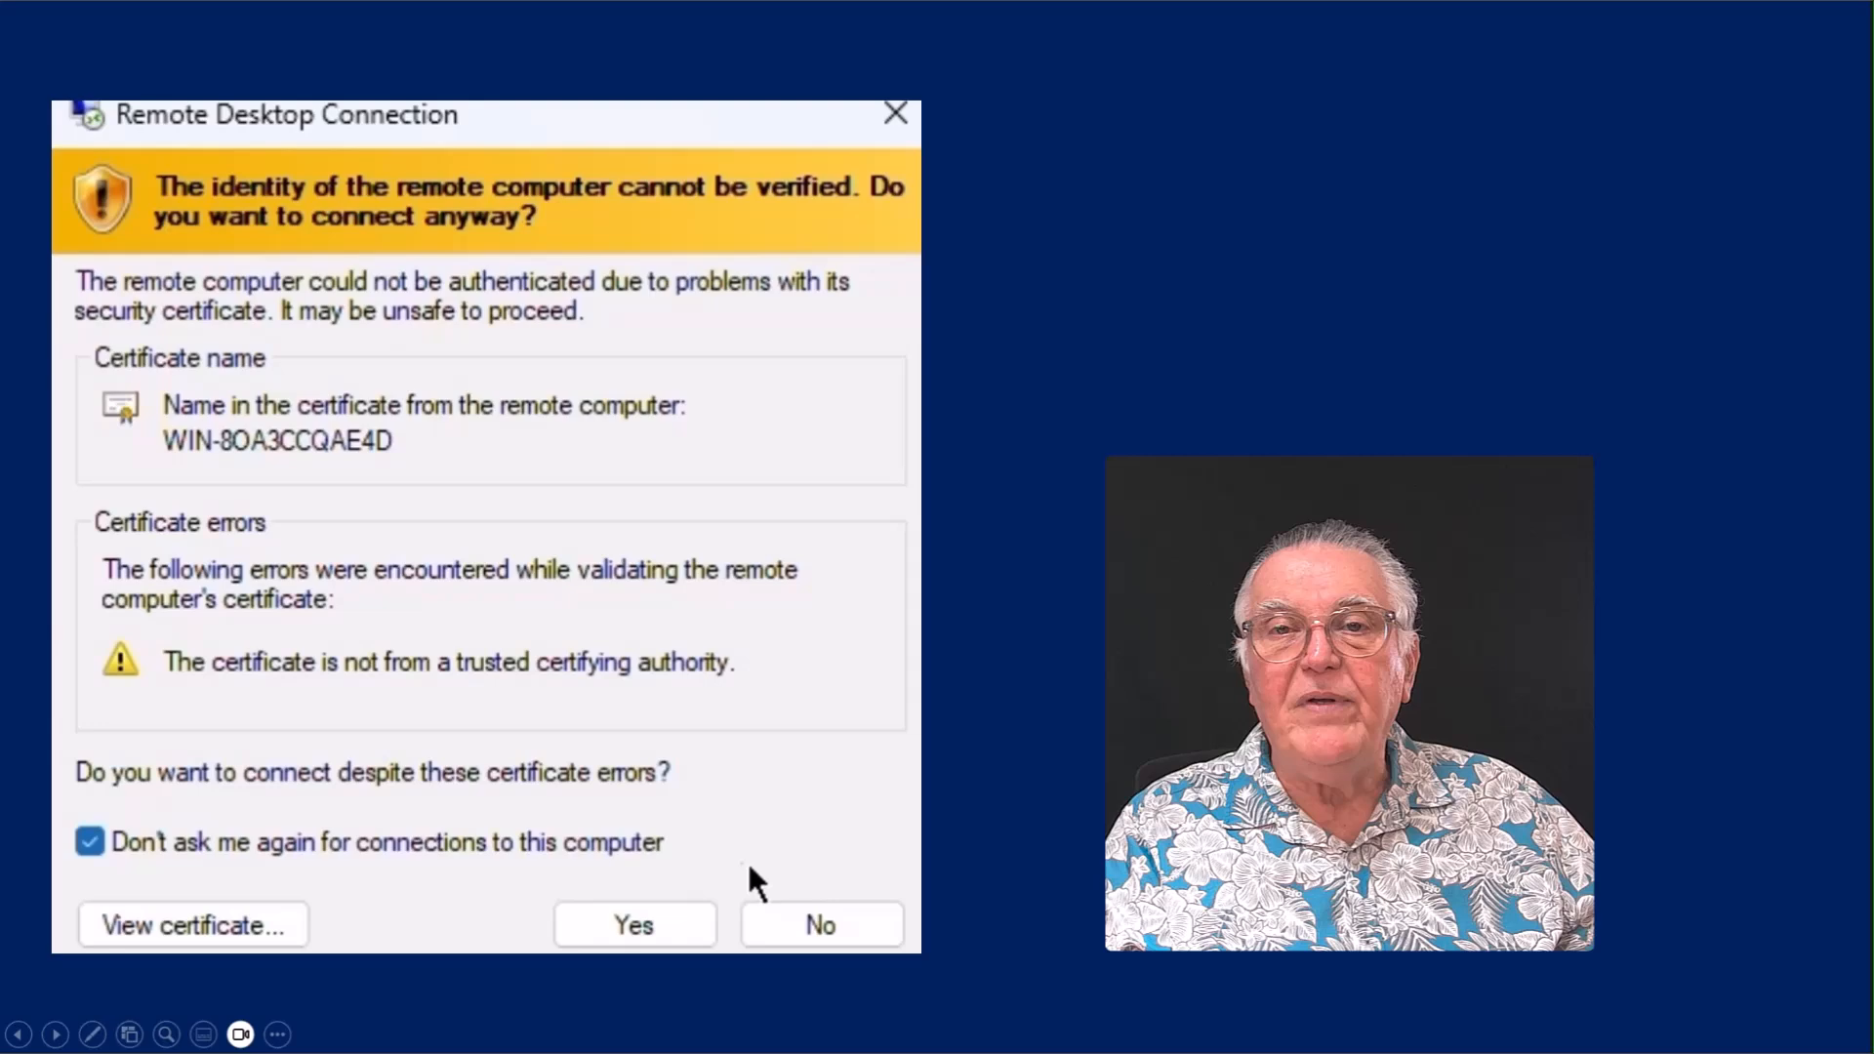
# Advance past the certificate warning to the connected Dipgate VPS desktop slide.
pyautogui.click(633, 924)
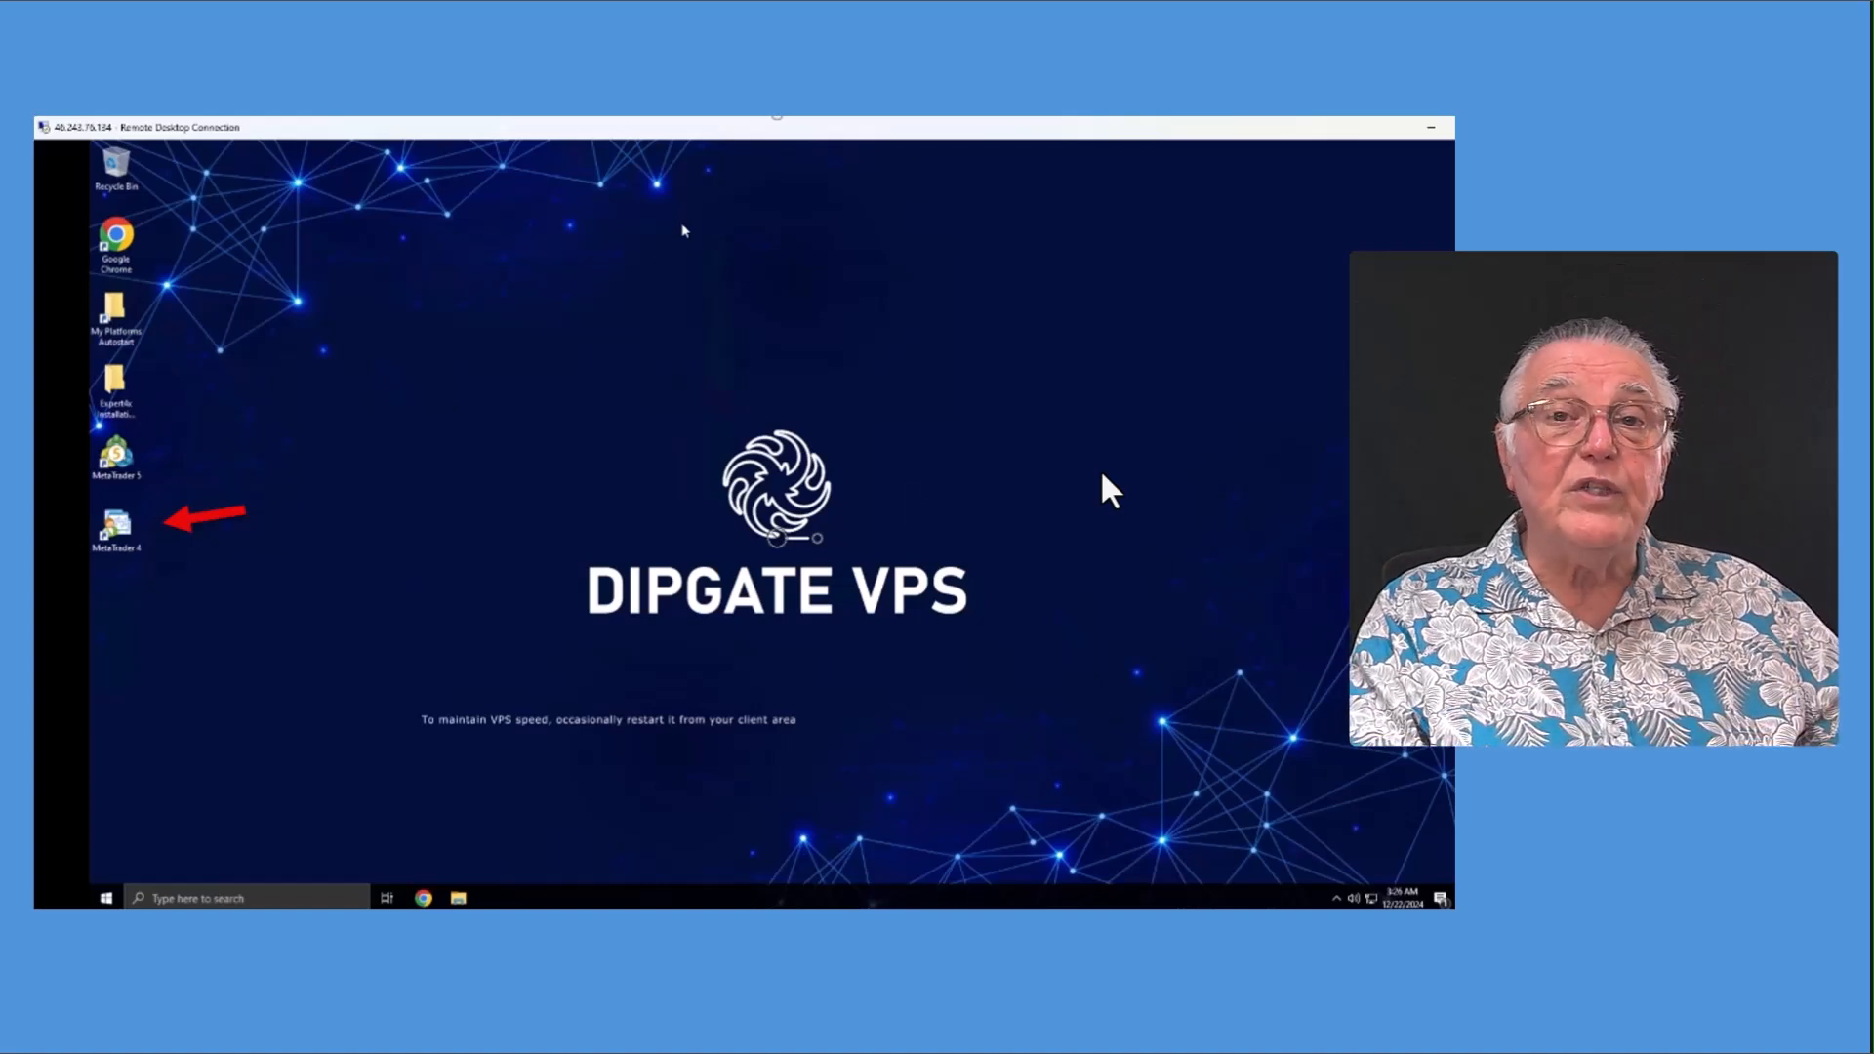
pyautogui.moveTo(215, 555)
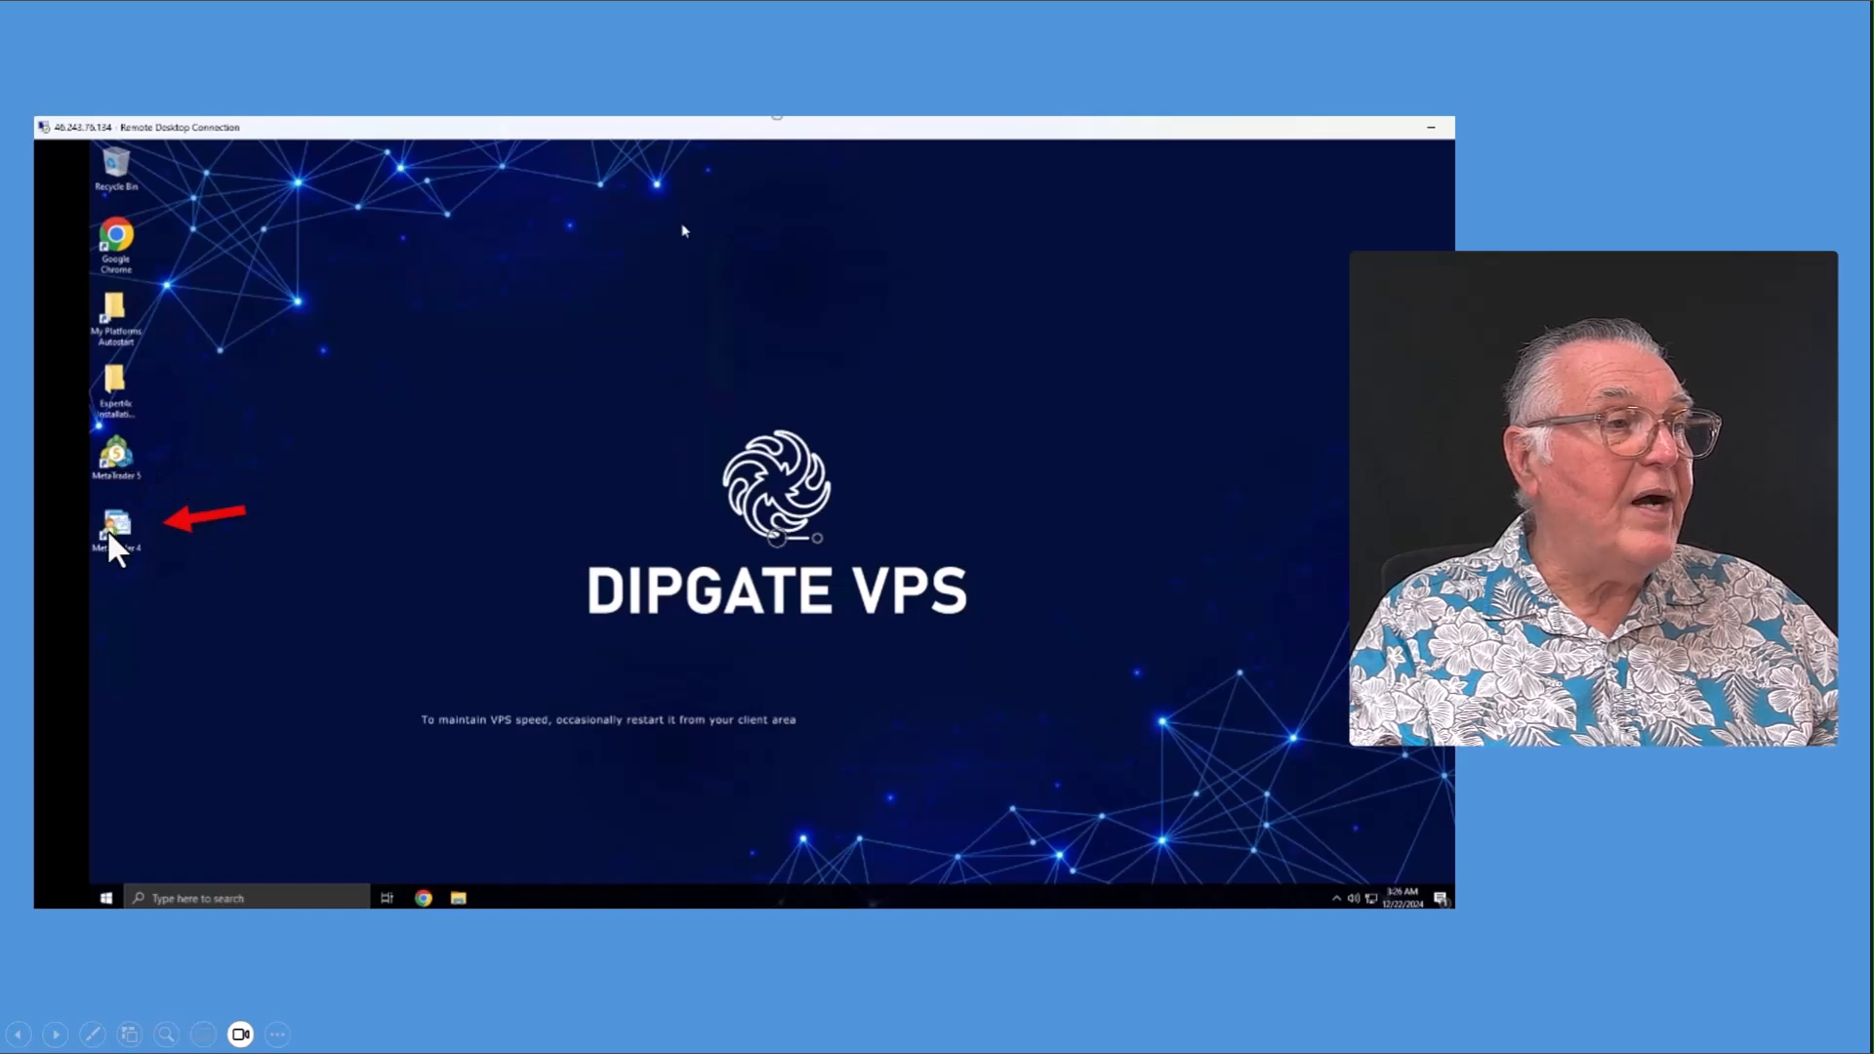
pyautogui.moveTo(222, 516)
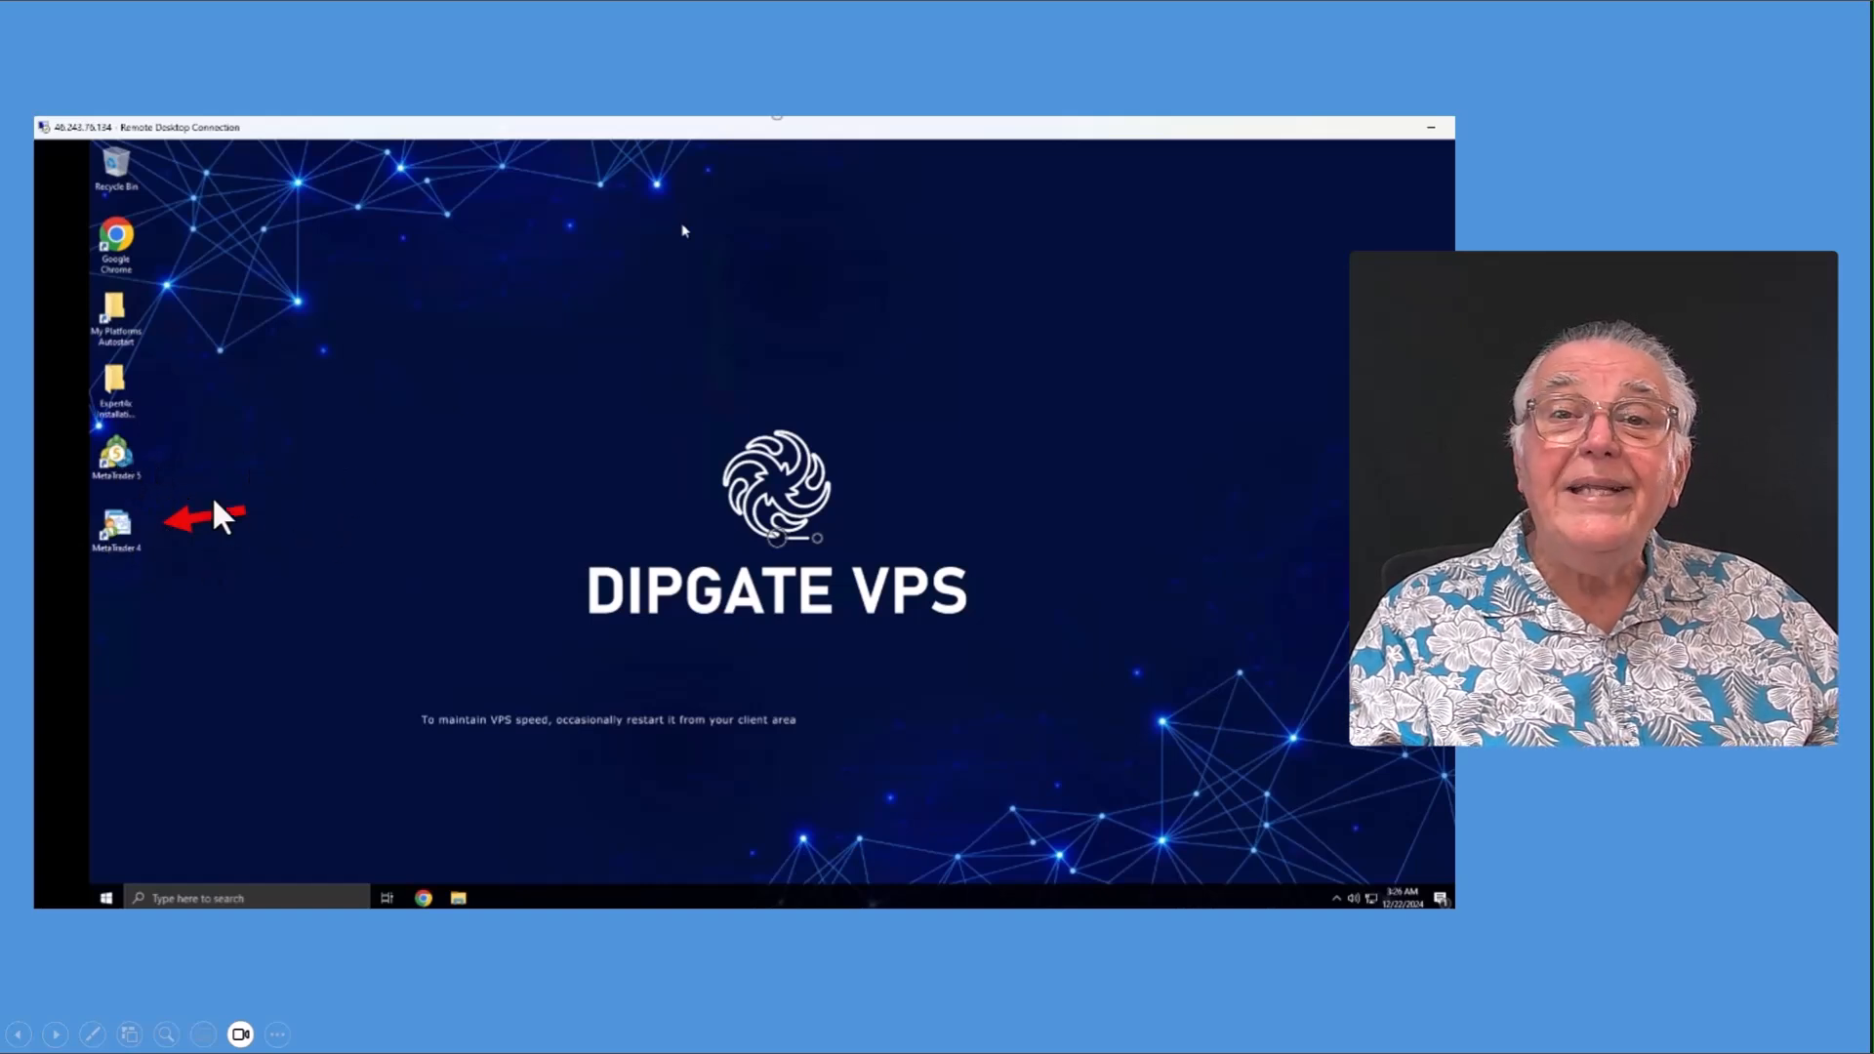
pyautogui.moveTo(117, 538)
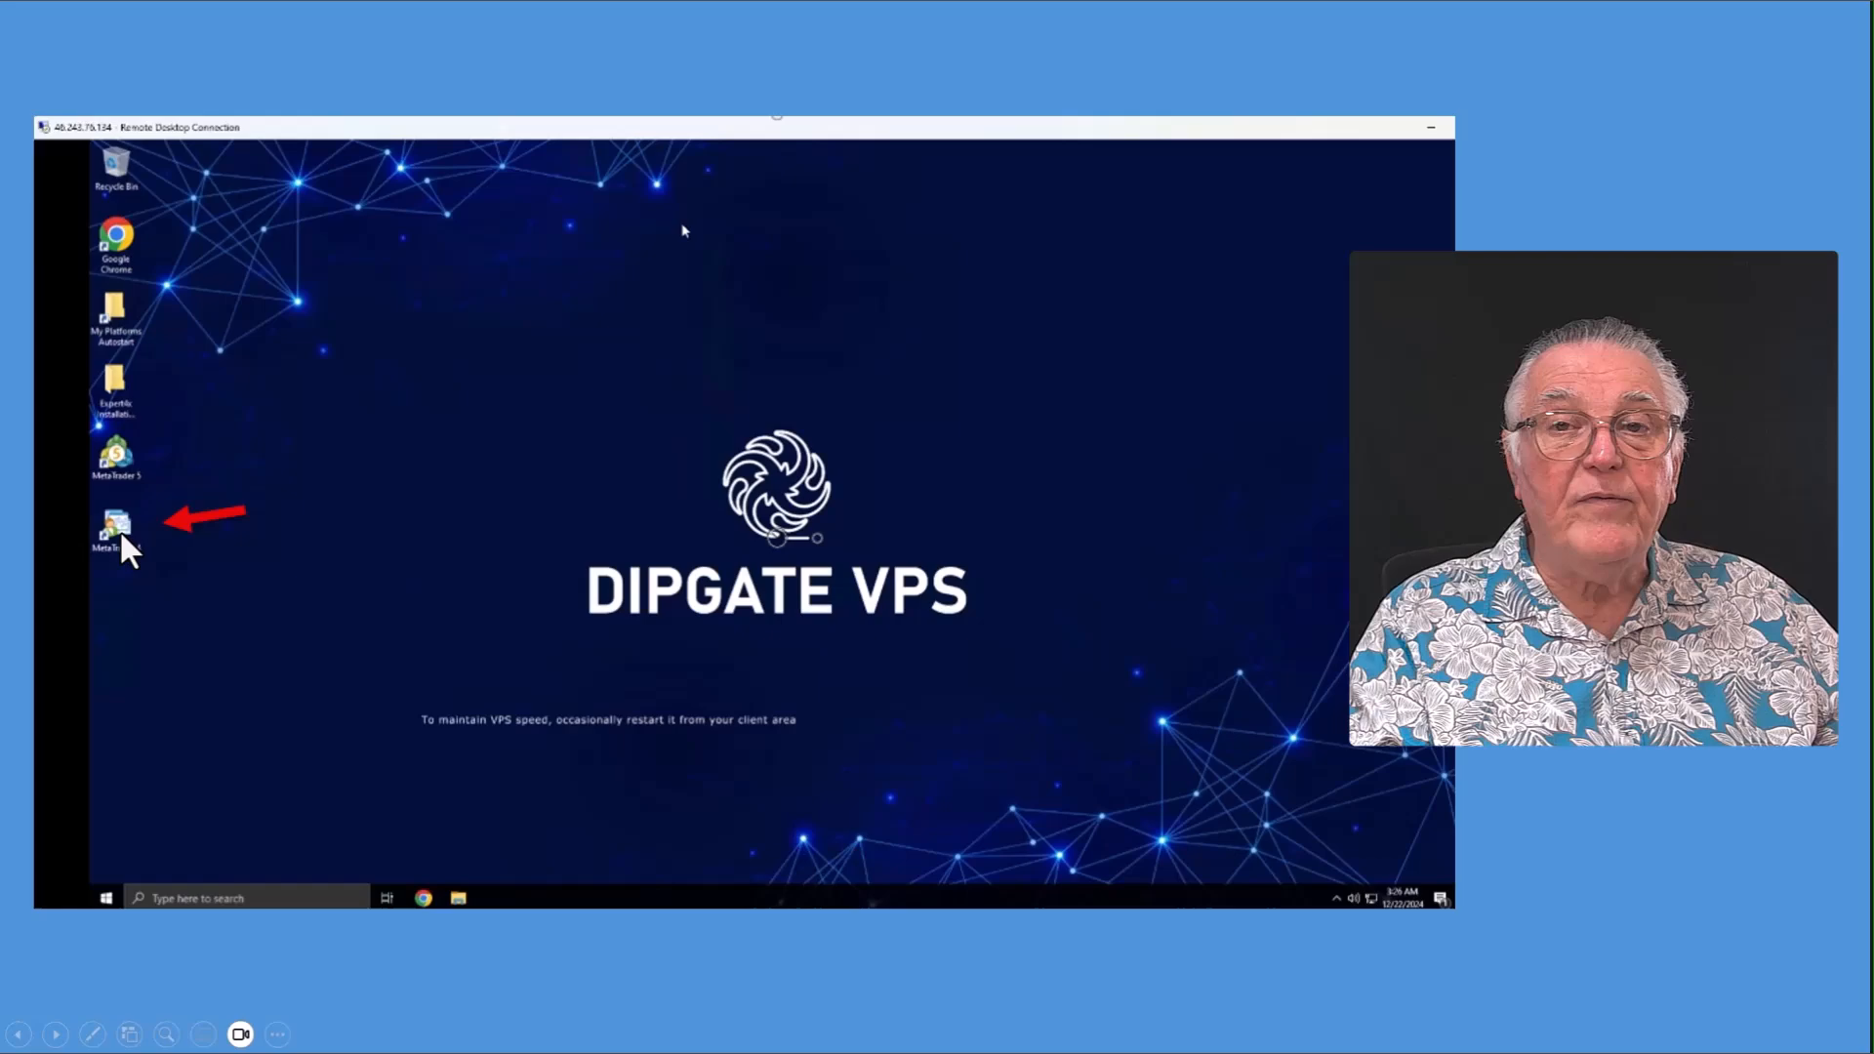
# Launch MetaTrader 4 from its VPS desktop icon, showing the 'Open an Account' dialog.
pyautogui.doubleClick(115, 526)
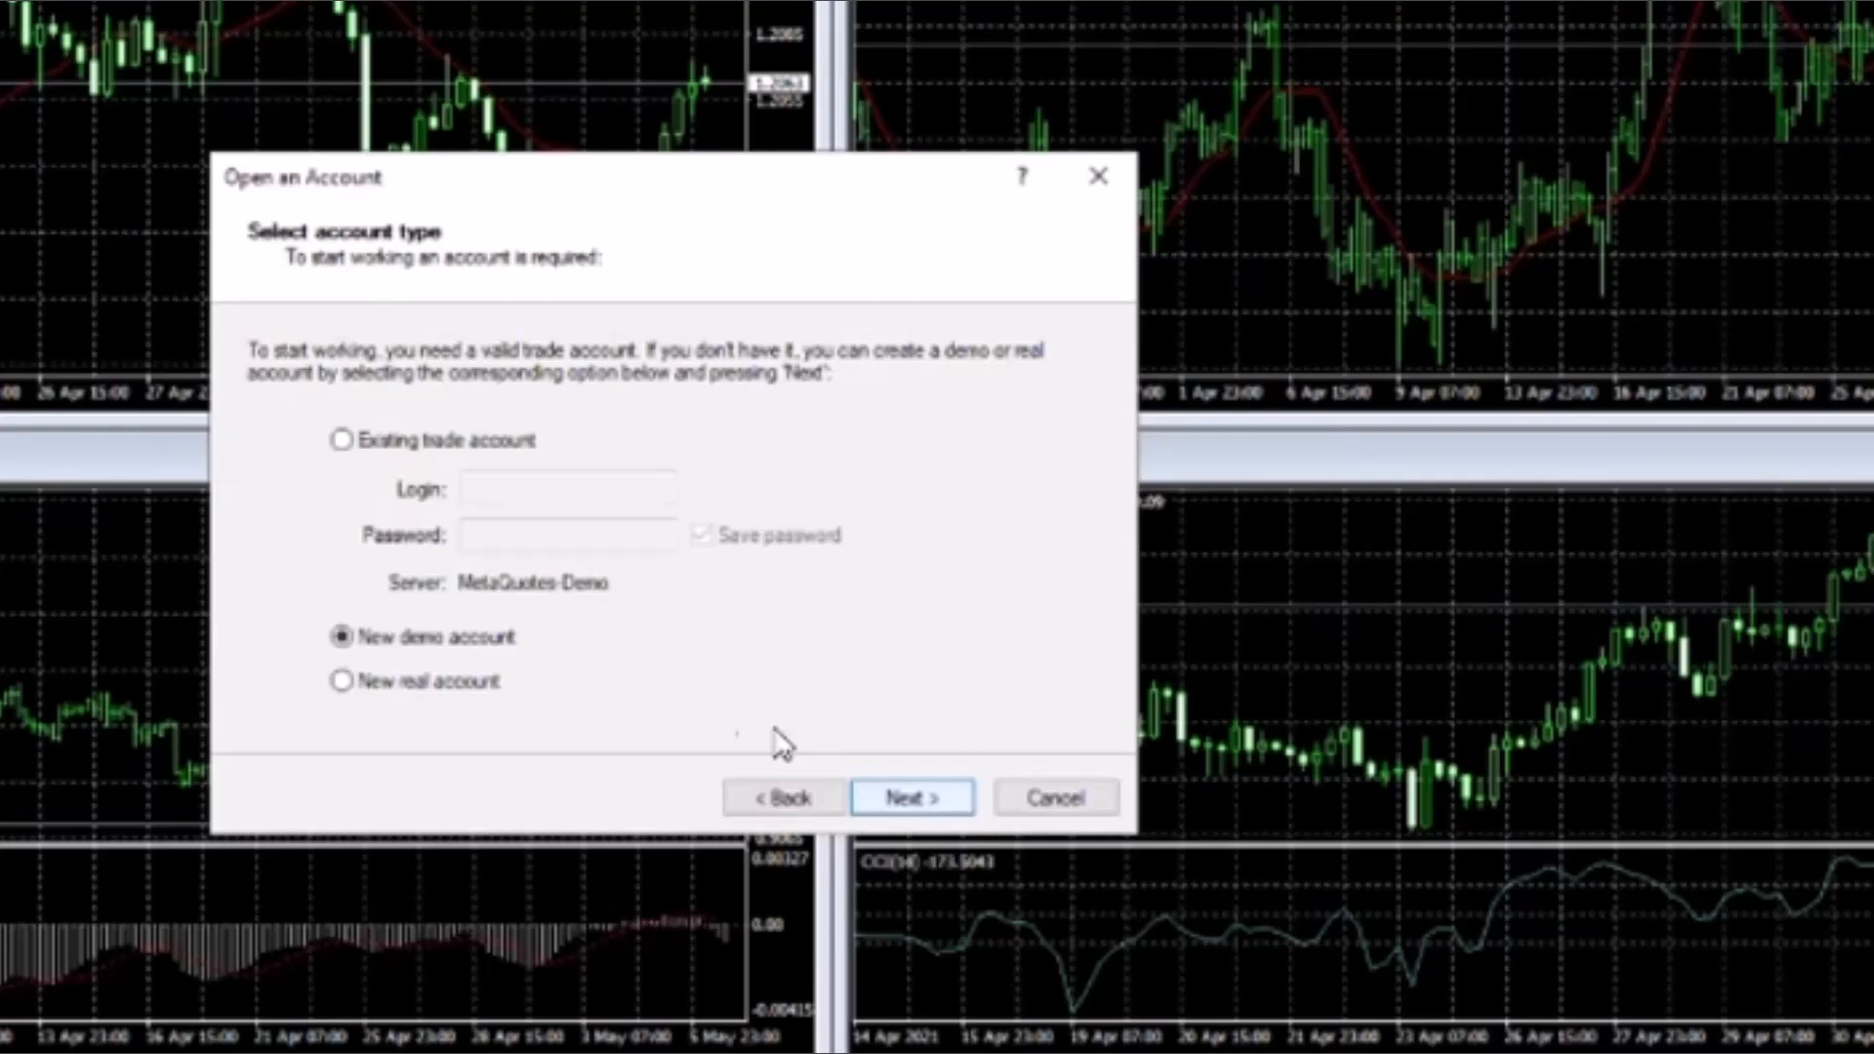
pyautogui.moveTo(388, 586)
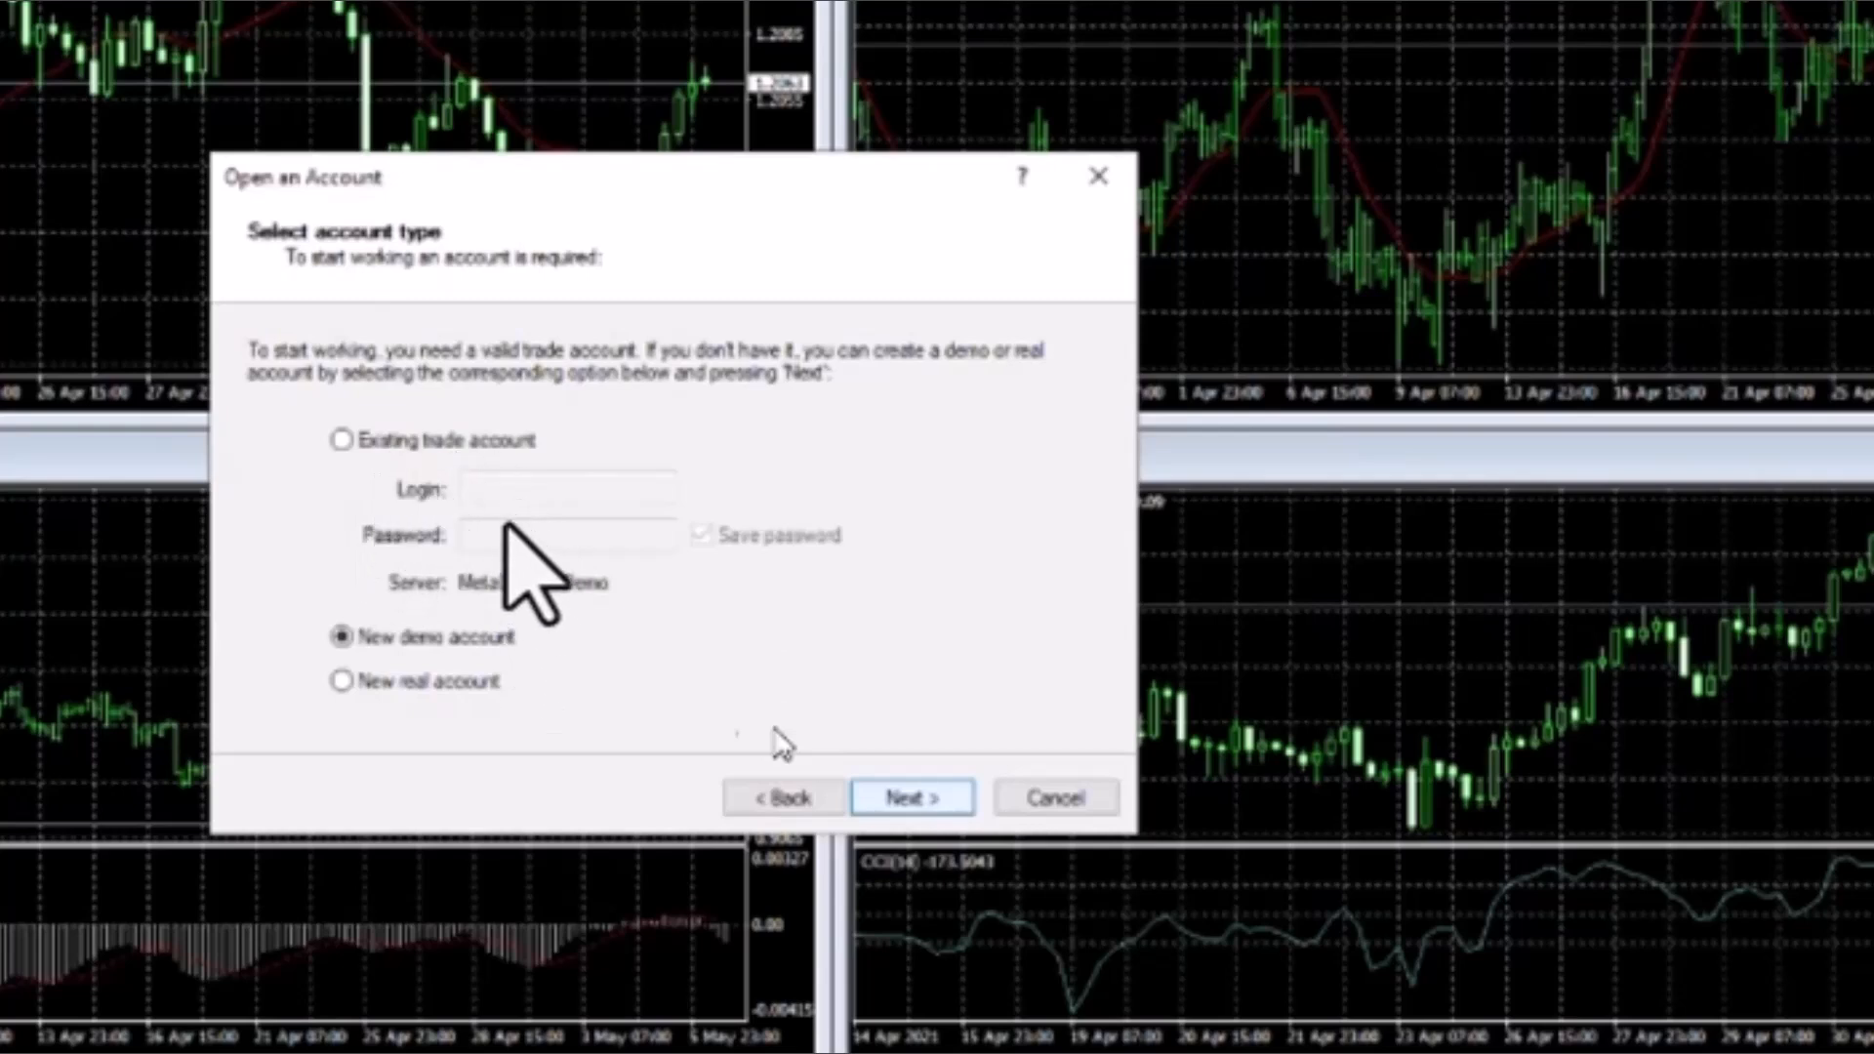
pyautogui.moveTo(358, 693)
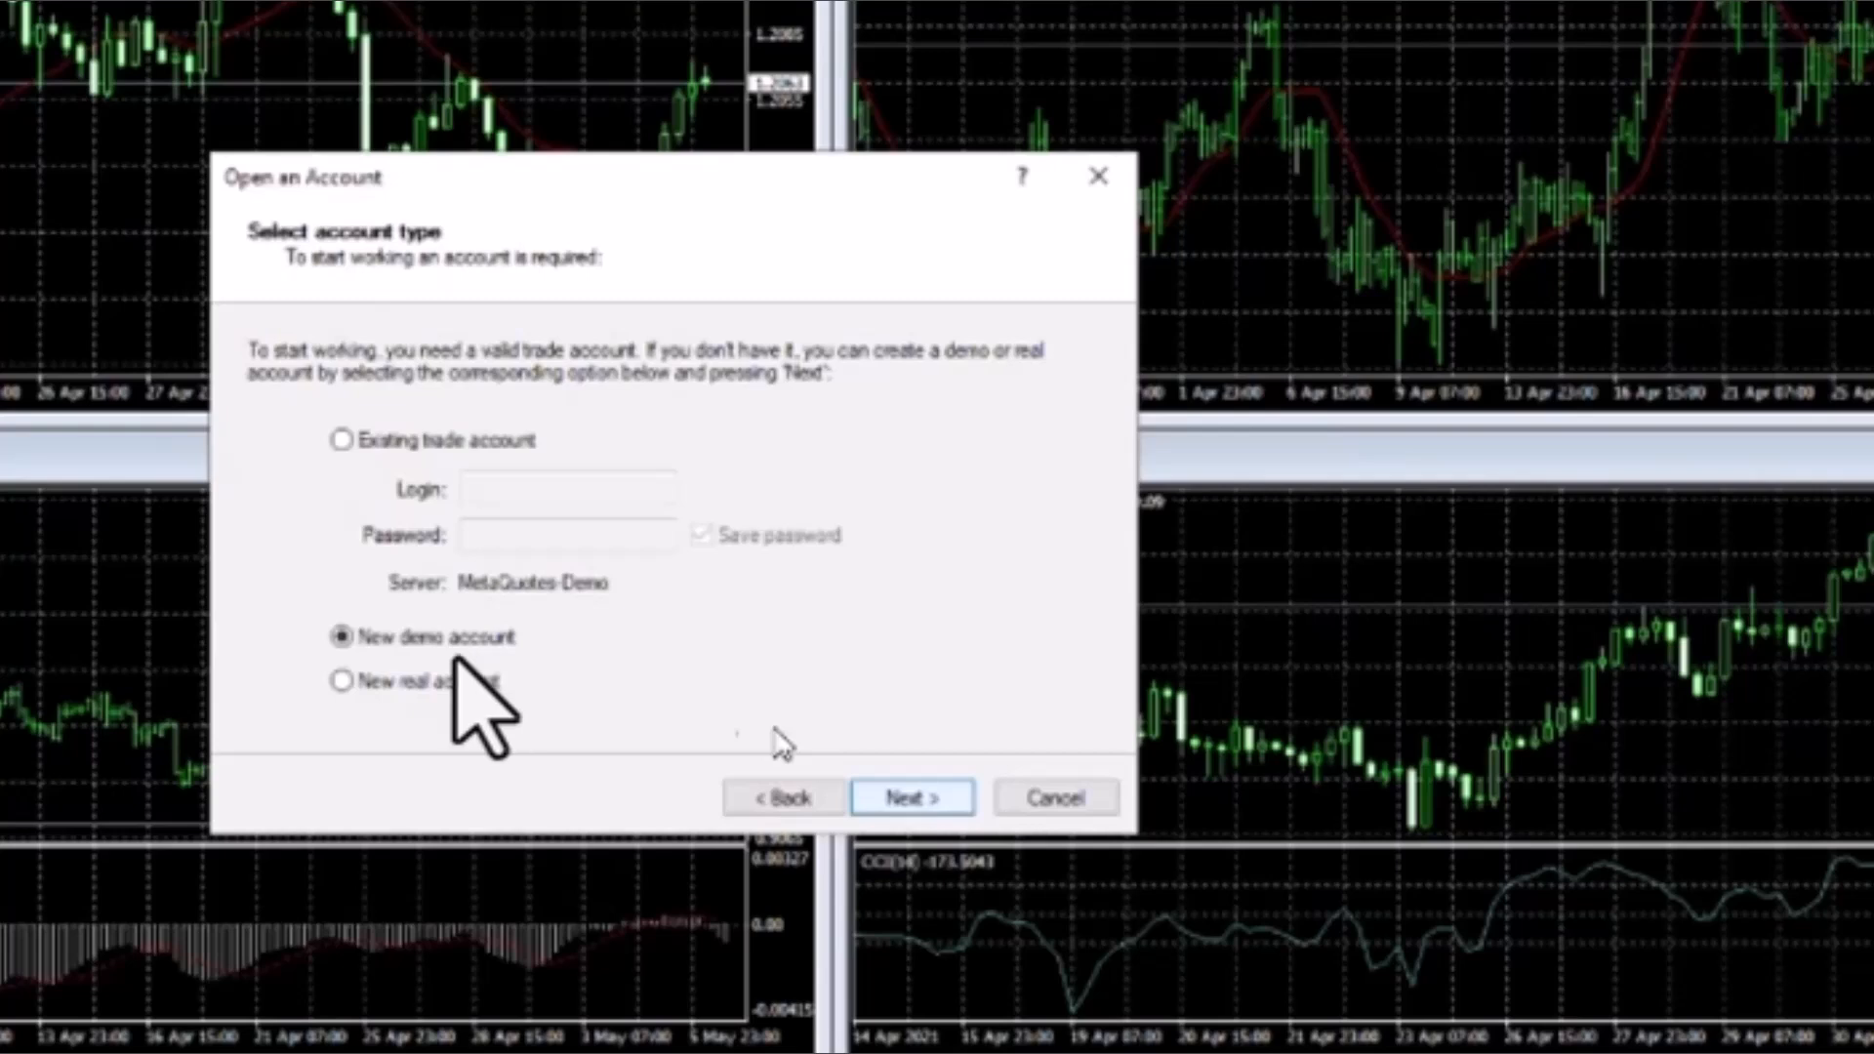
pyautogui.moveTo(341, 688)
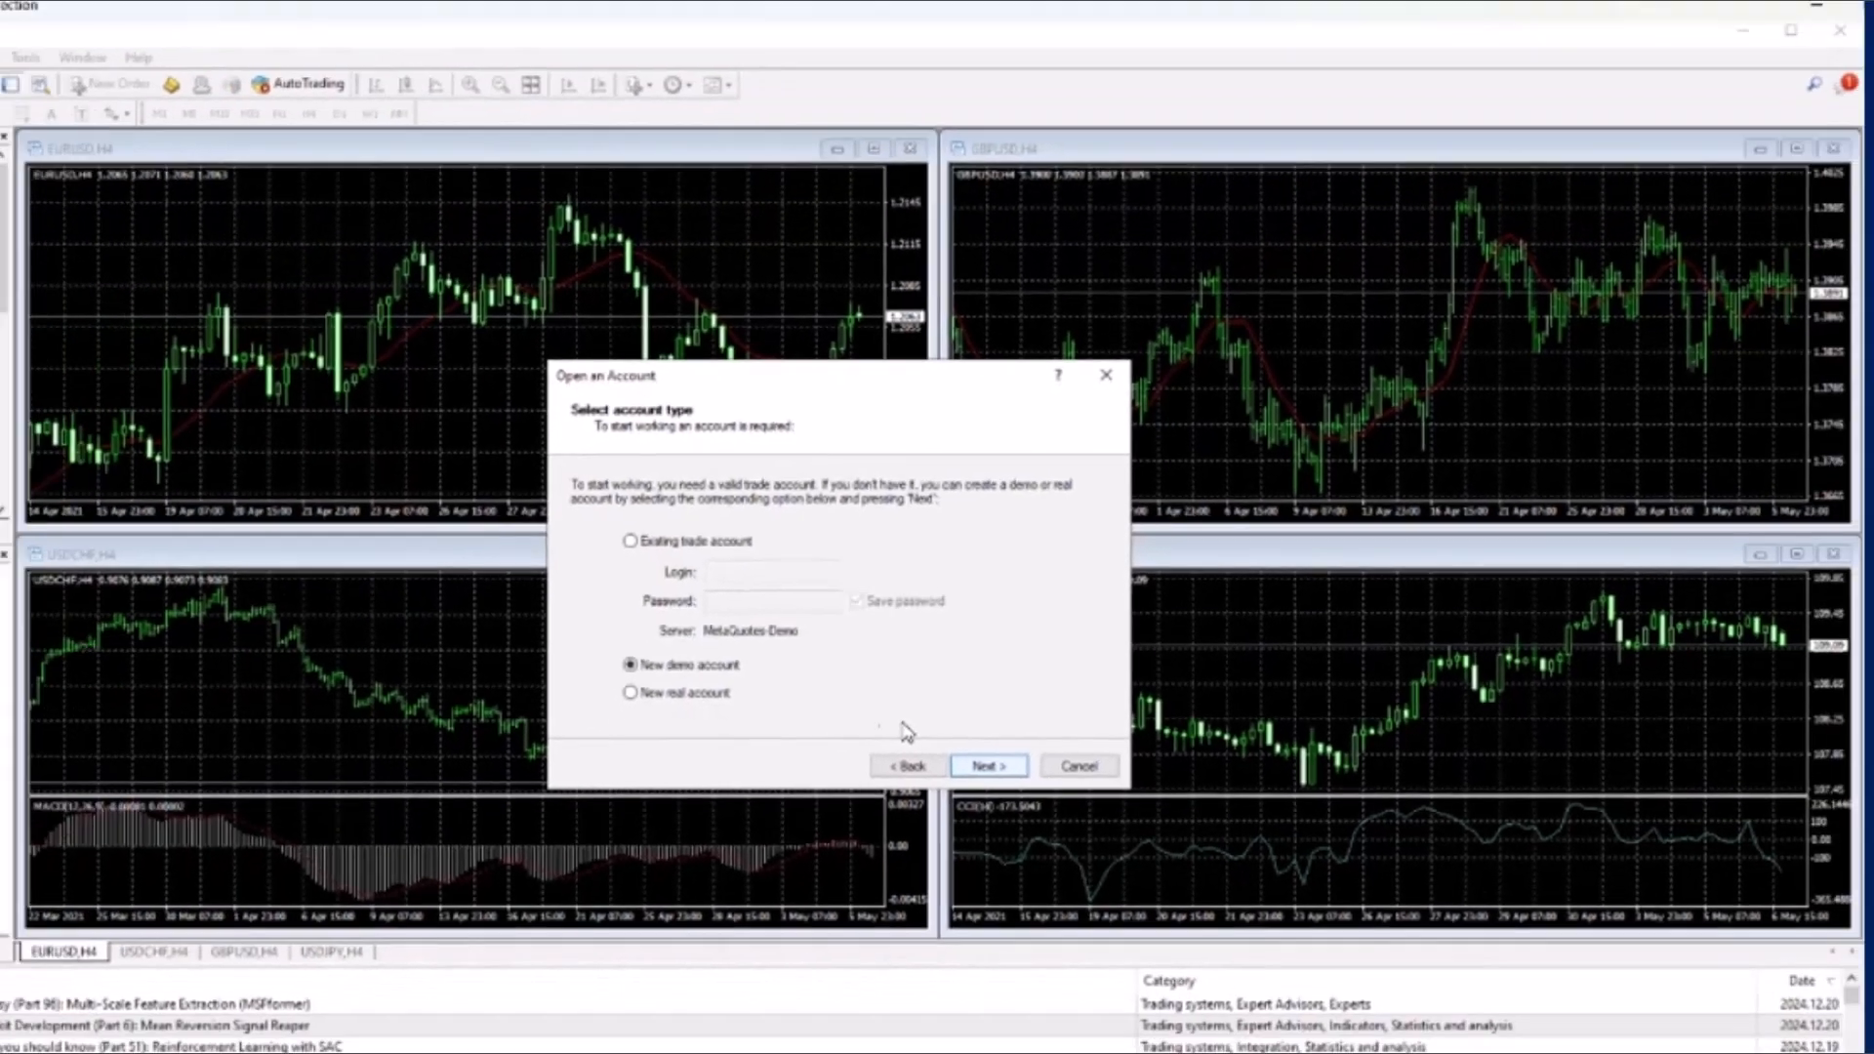
# Advance to the clip showing The Lucky Trader EA in the demo account's Expert Advisors.
pyautogui.click(987, 766)
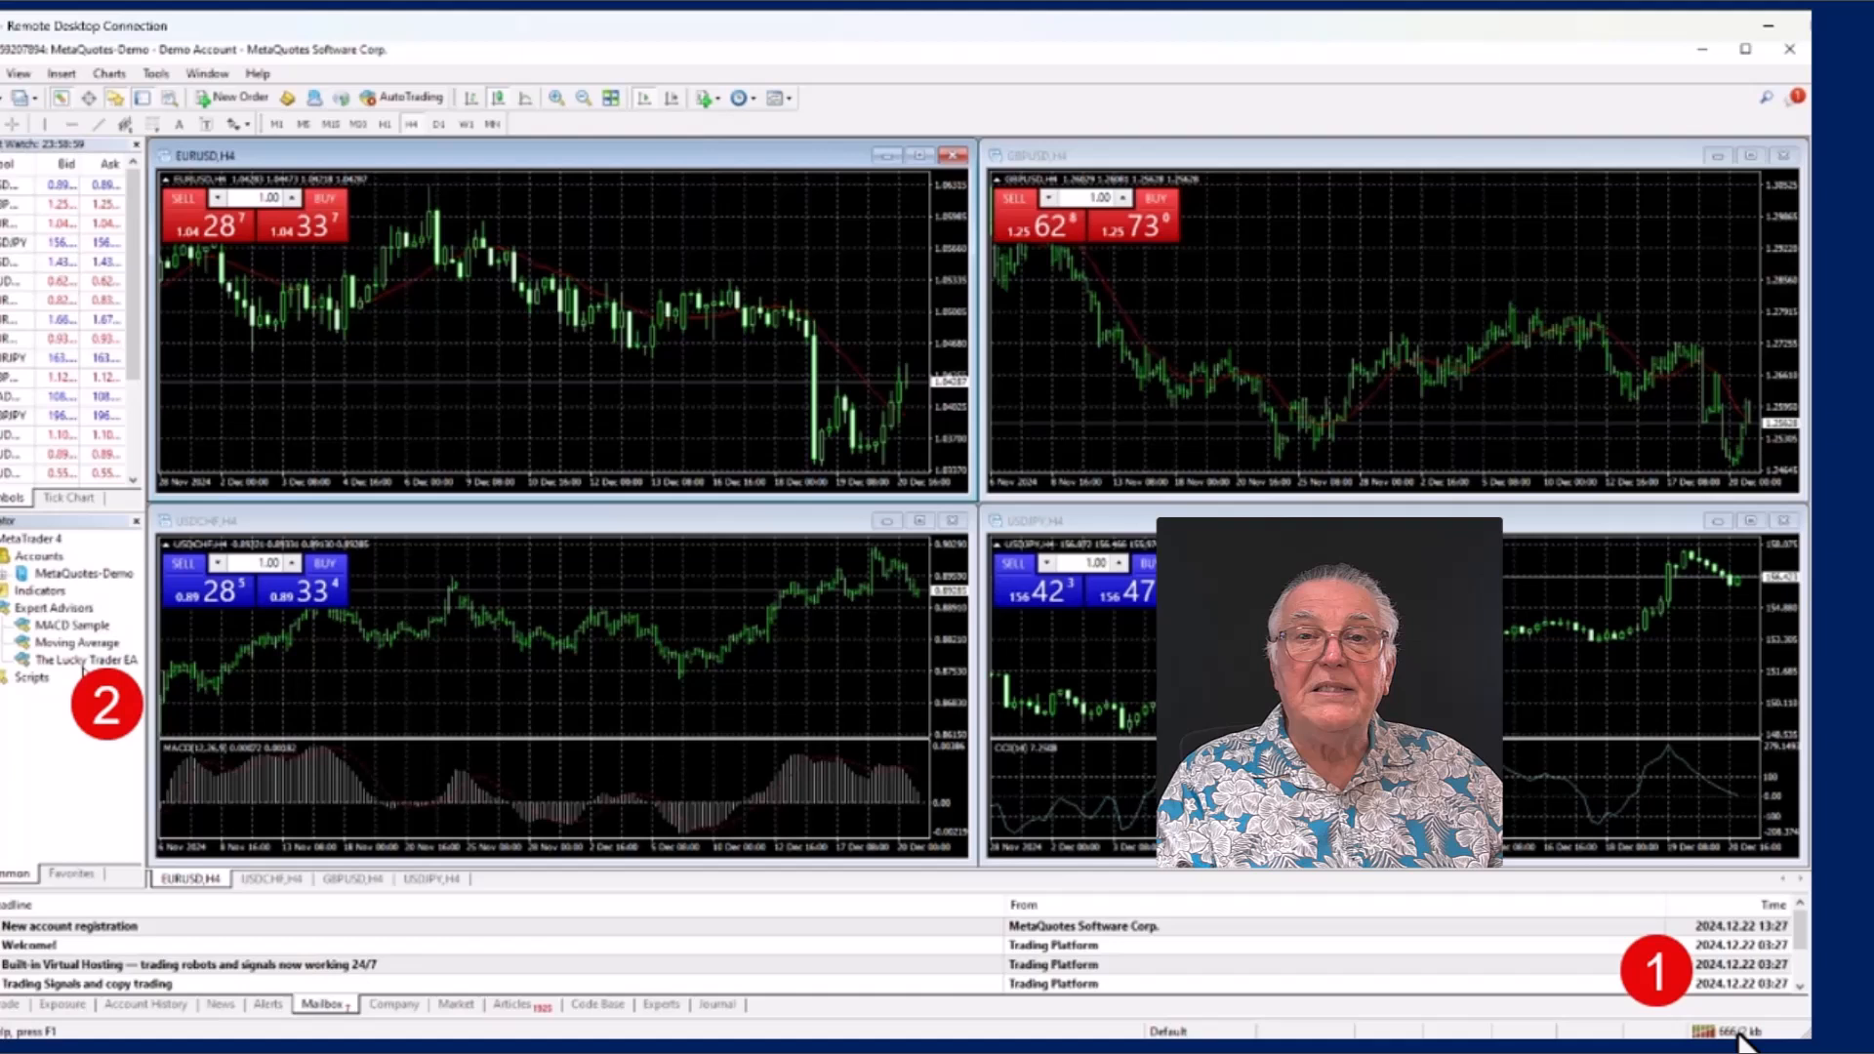
pyautogui.moveTo(1673, 1005)
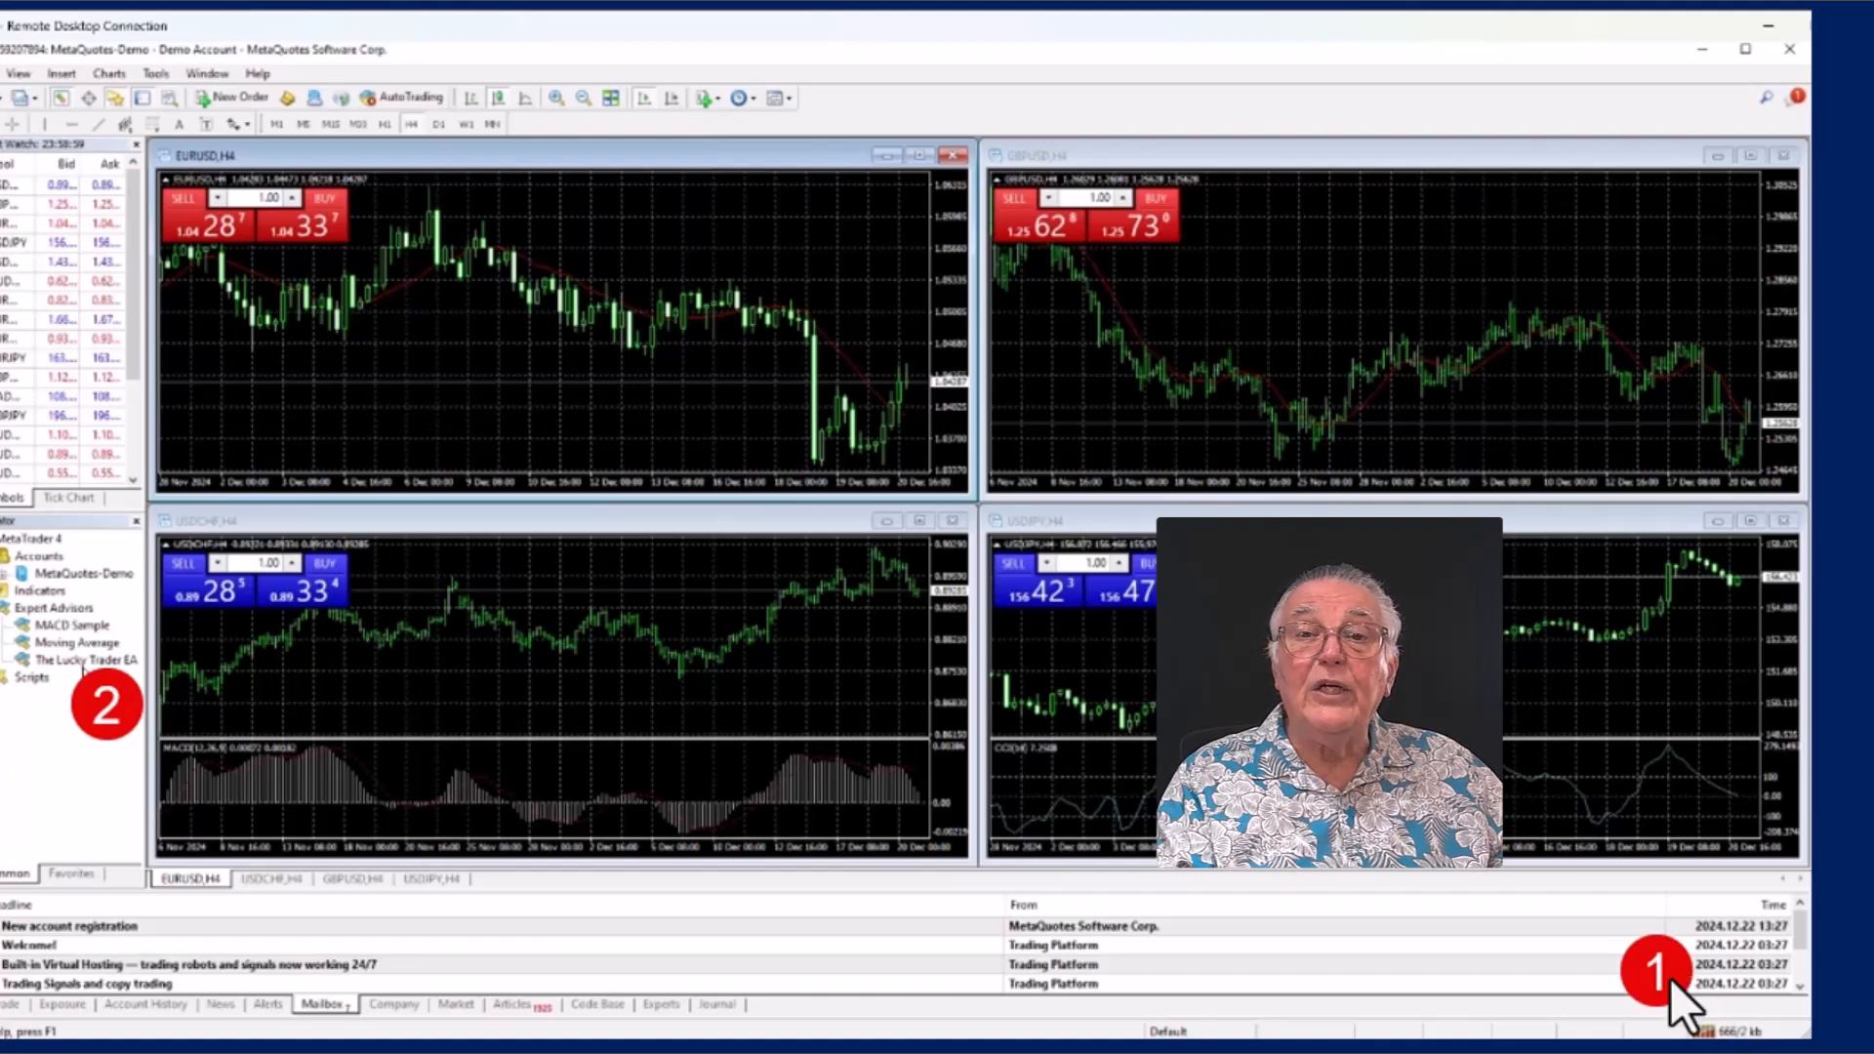
pyautogui.moveTo(718, 771)
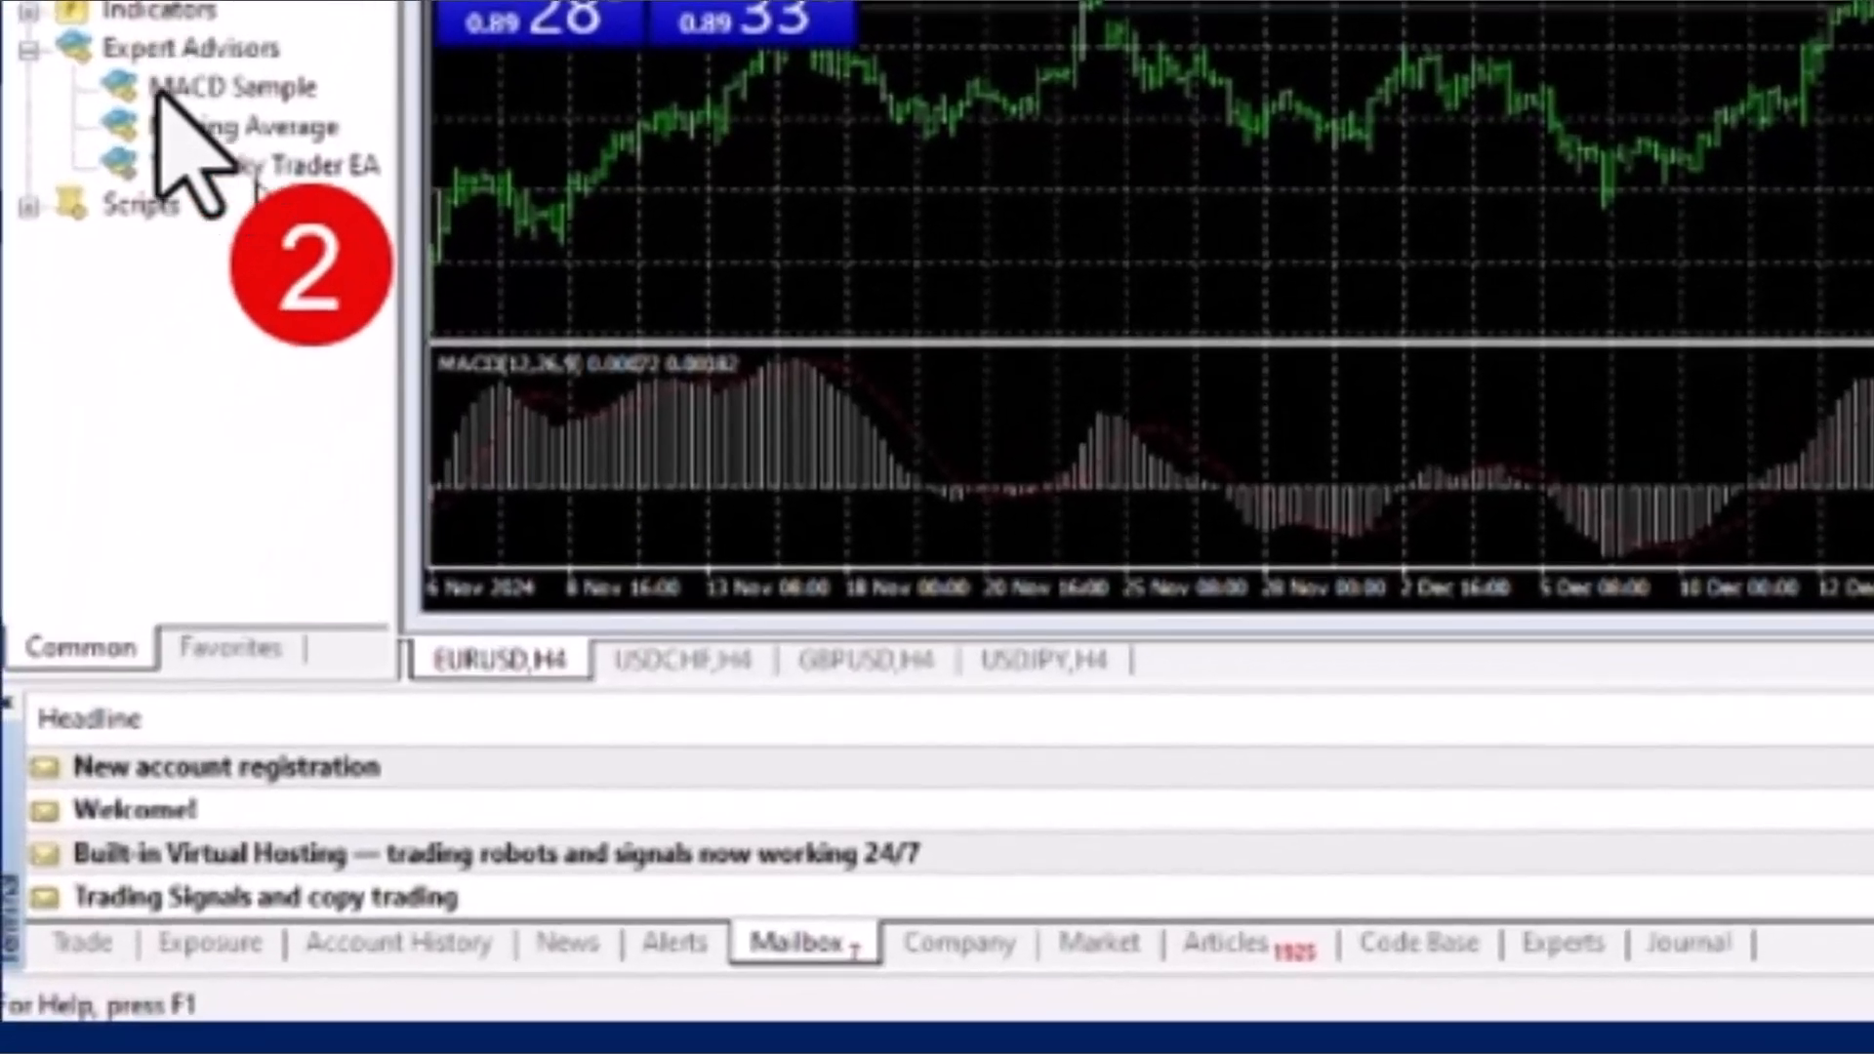
pyautogui.moveTo(197, 192)
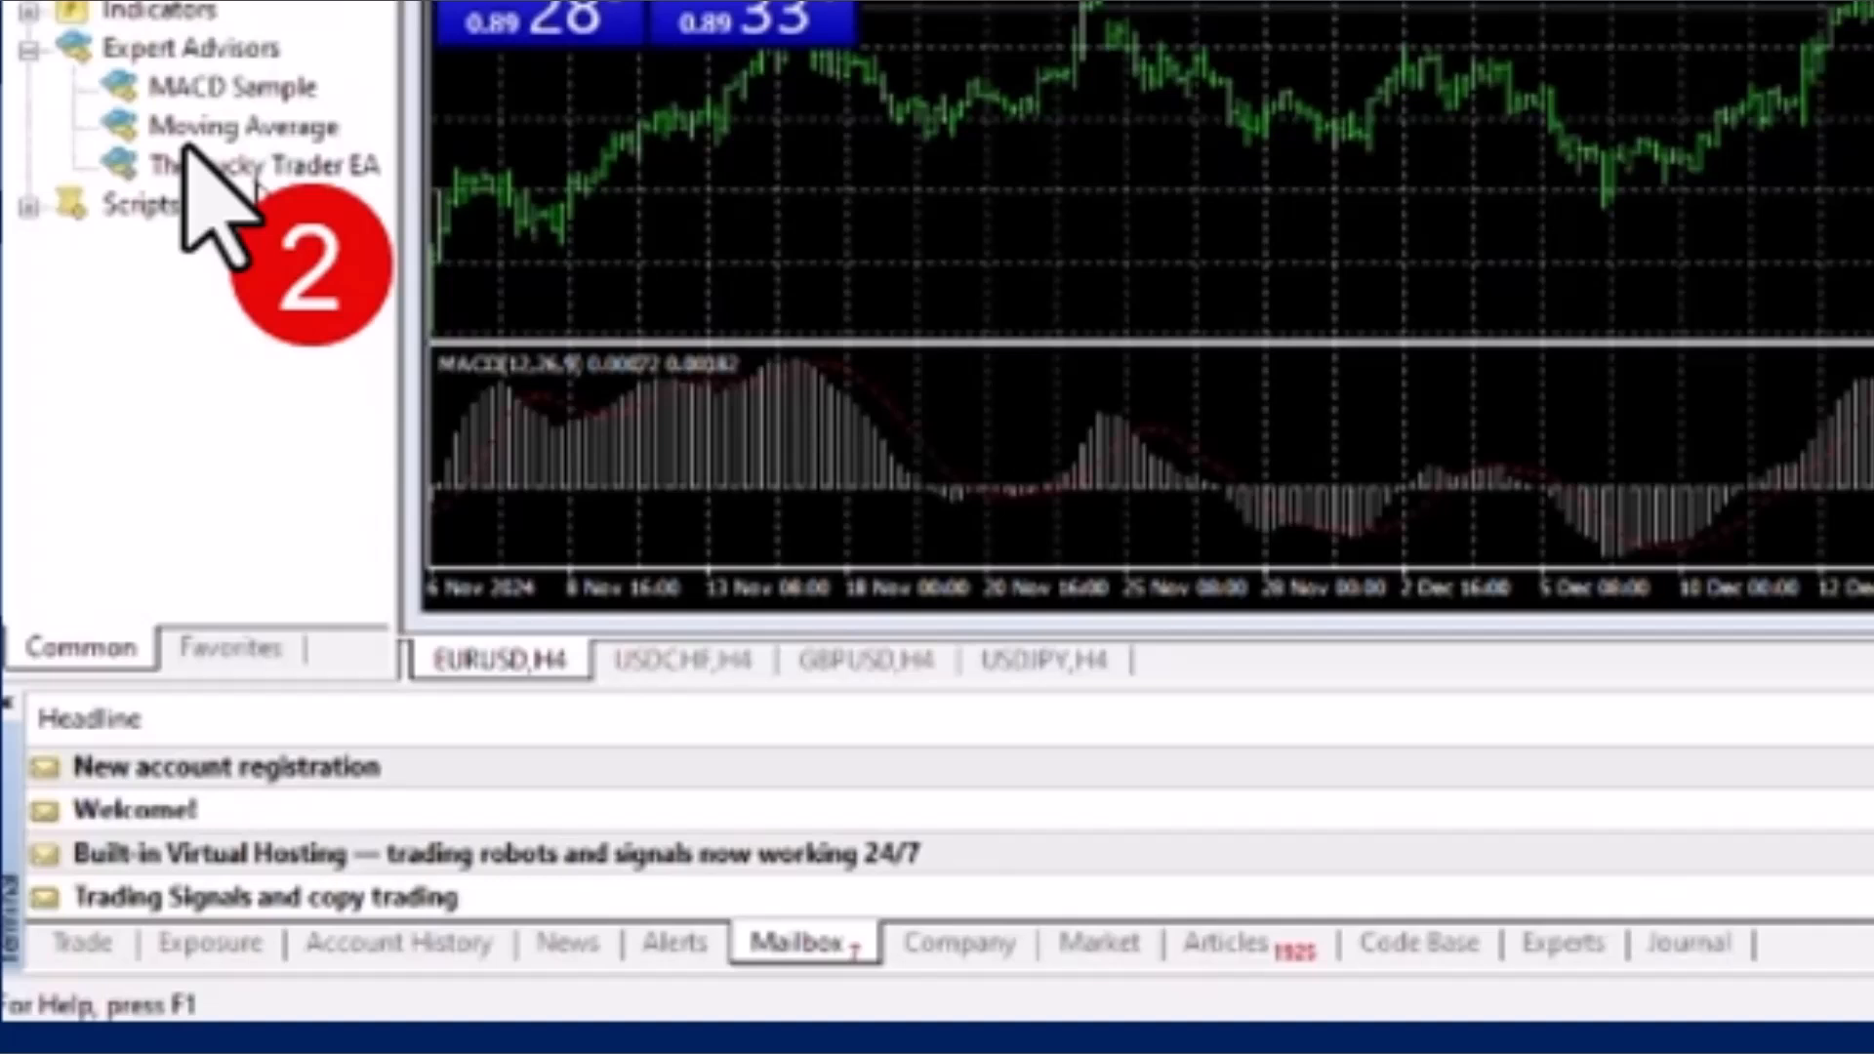
pyautogui.moveTo(197, 664)
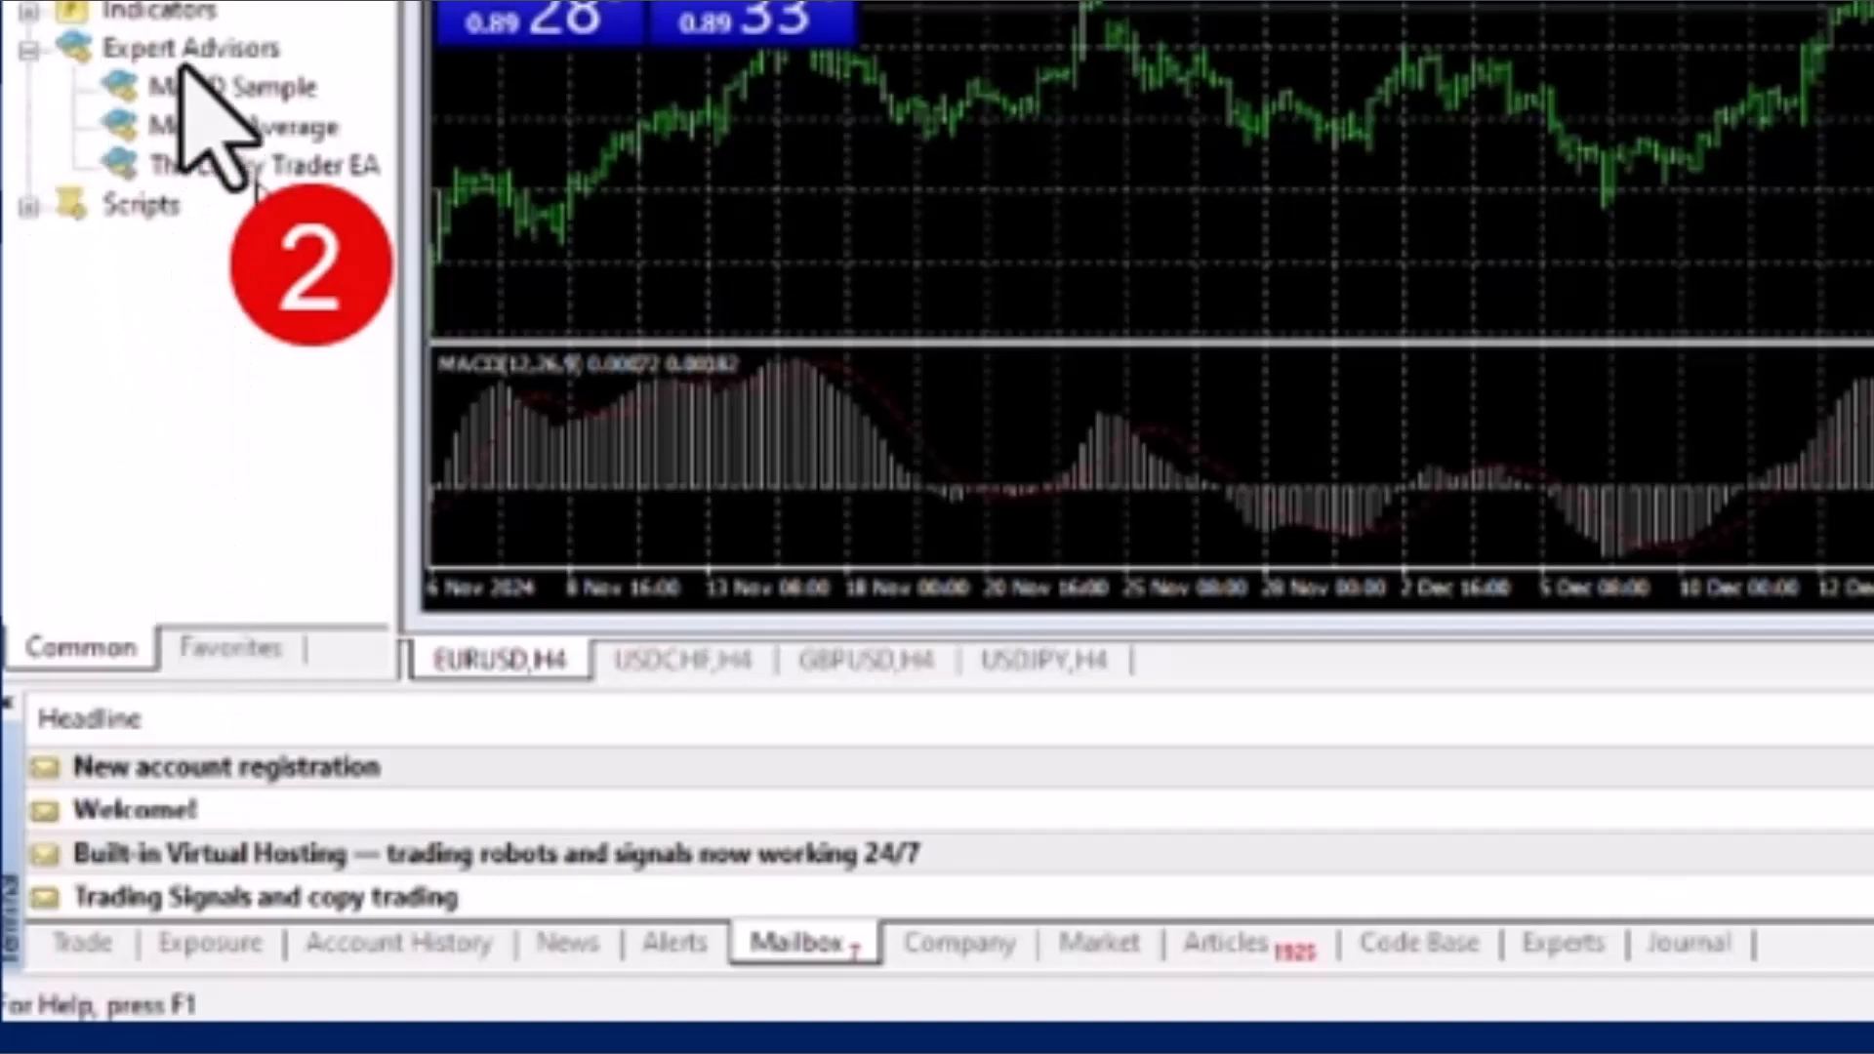
pyautogui.moveTo(304, 198)
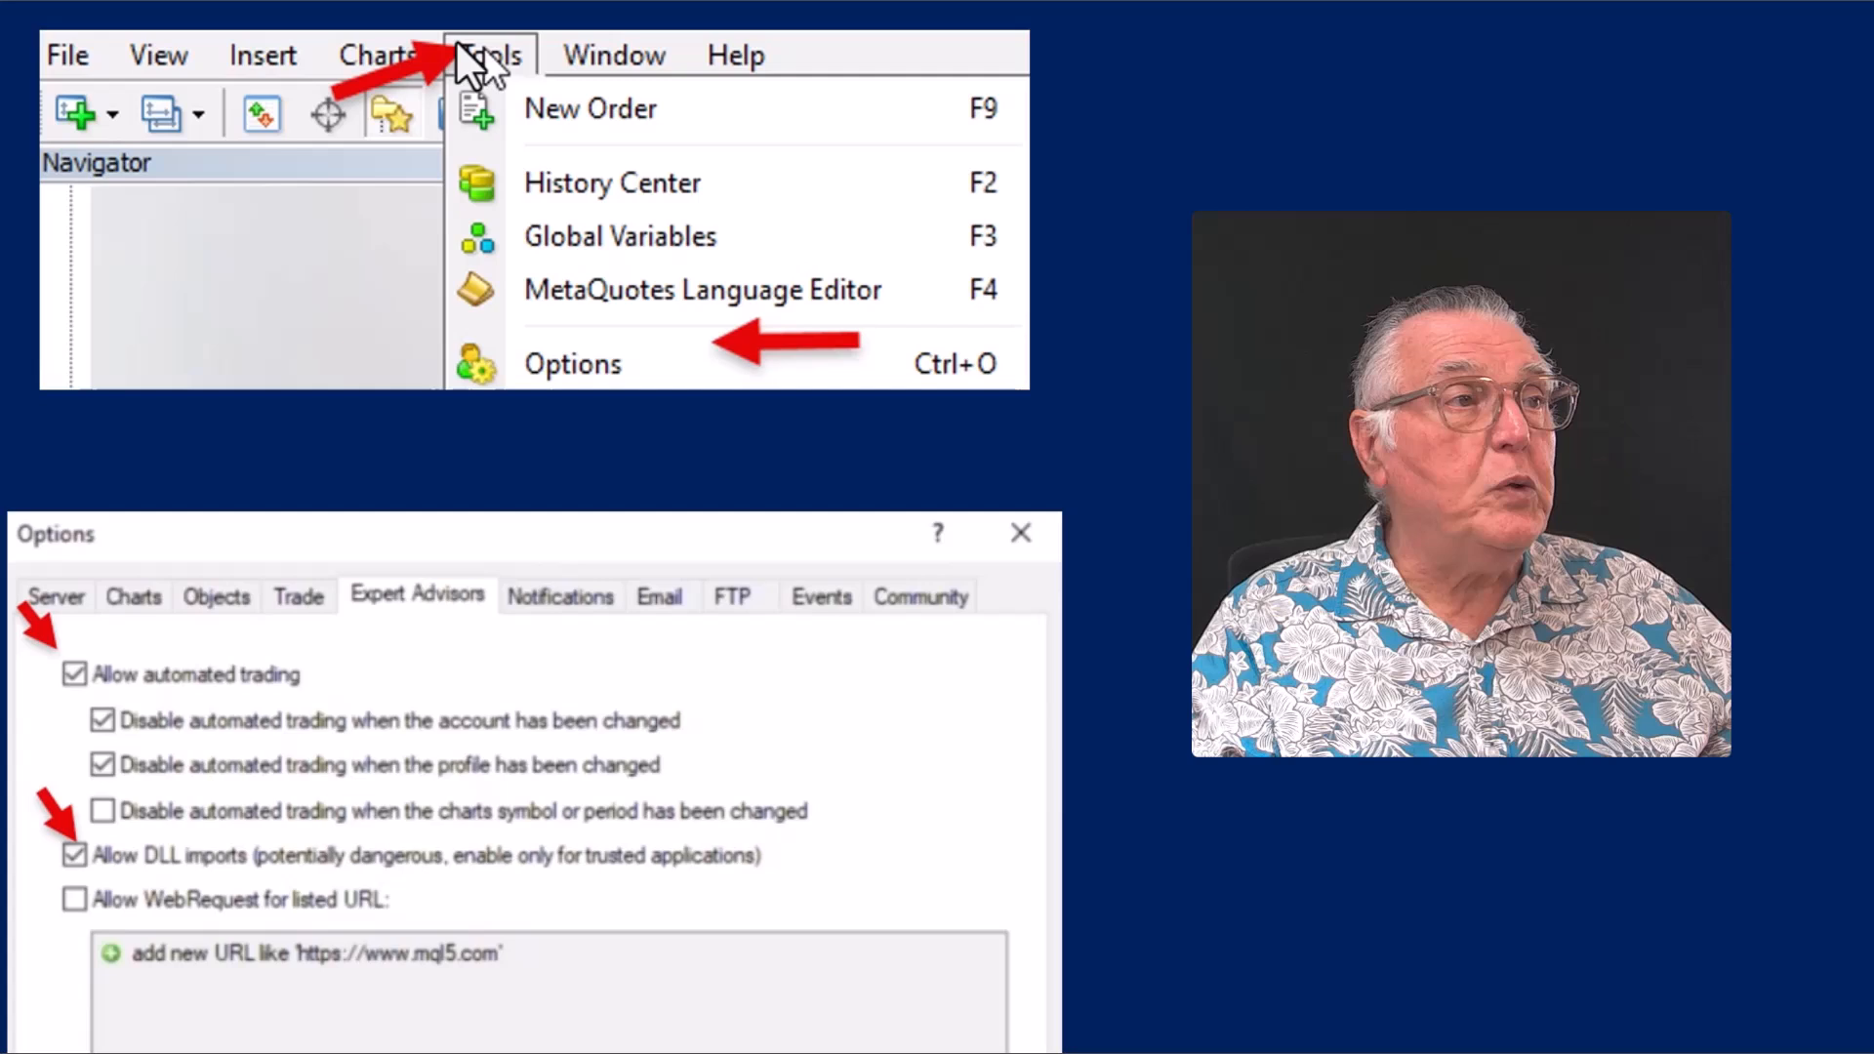
pyautogui.moveTo(616, 400)
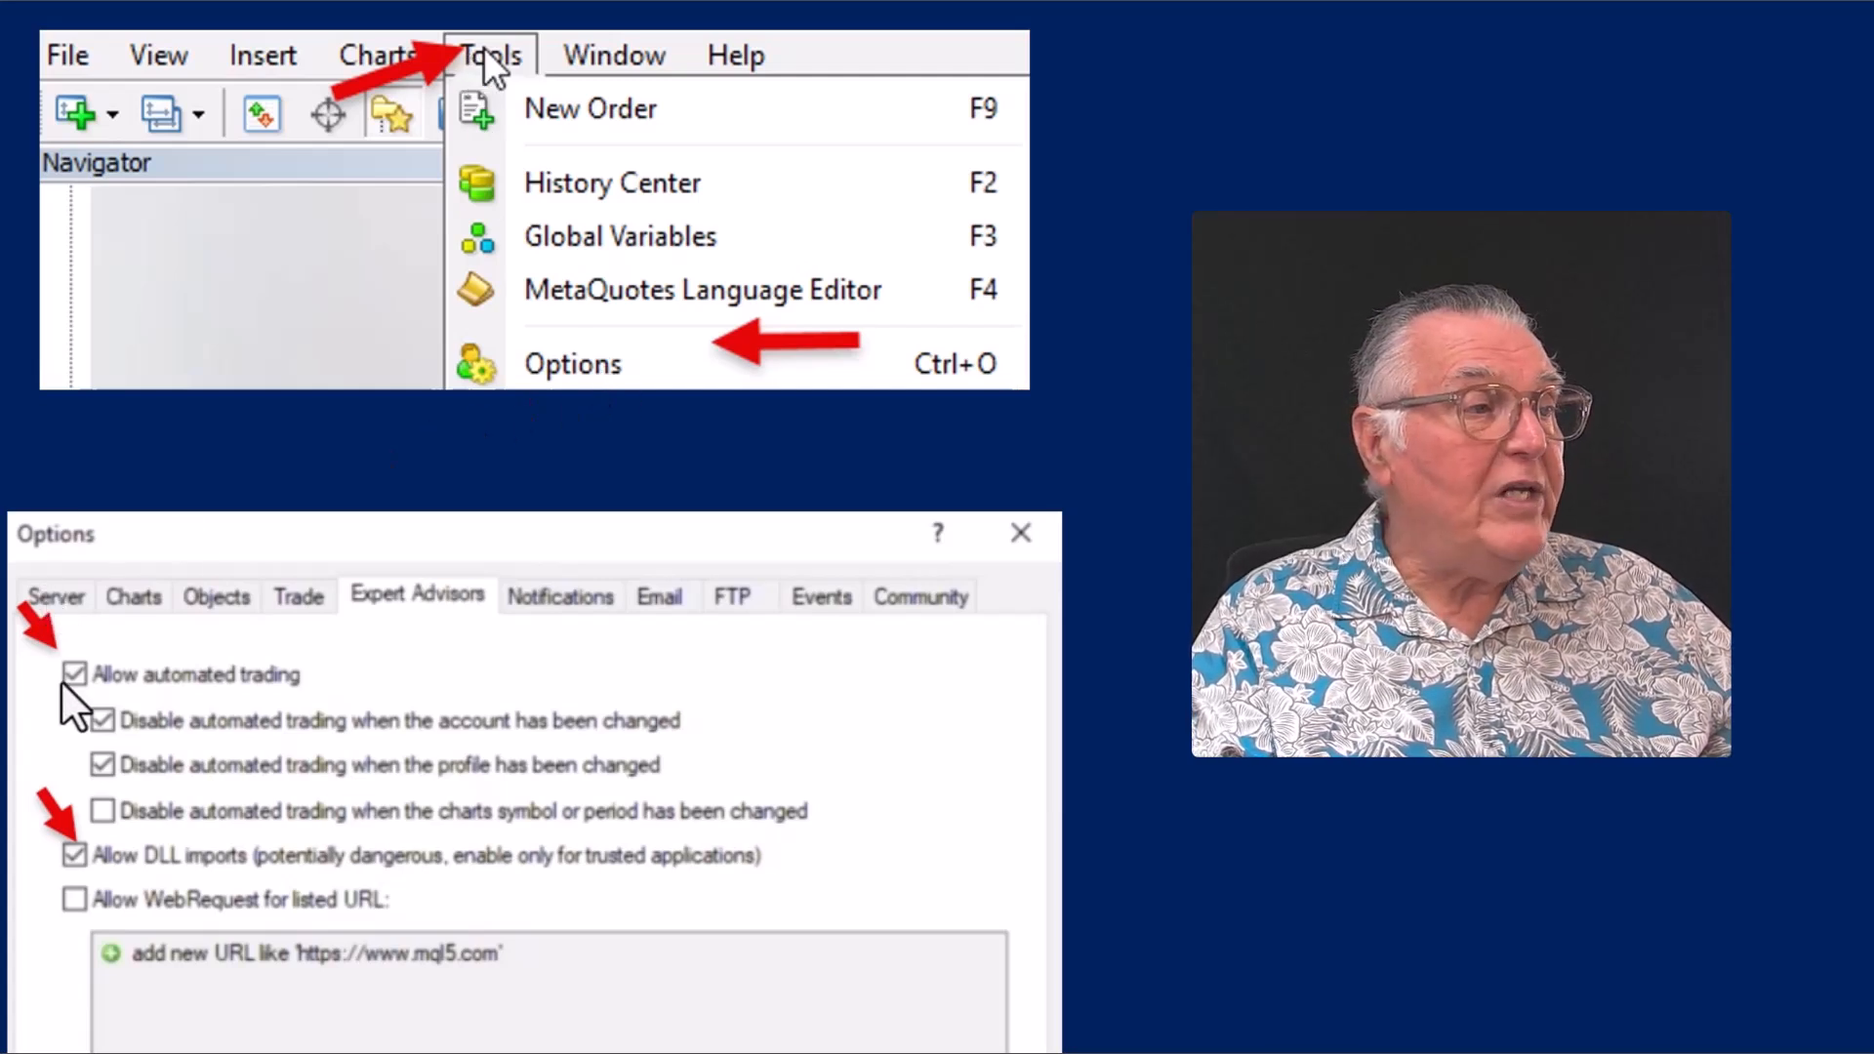
pyautogui.moveTo(298, 712)
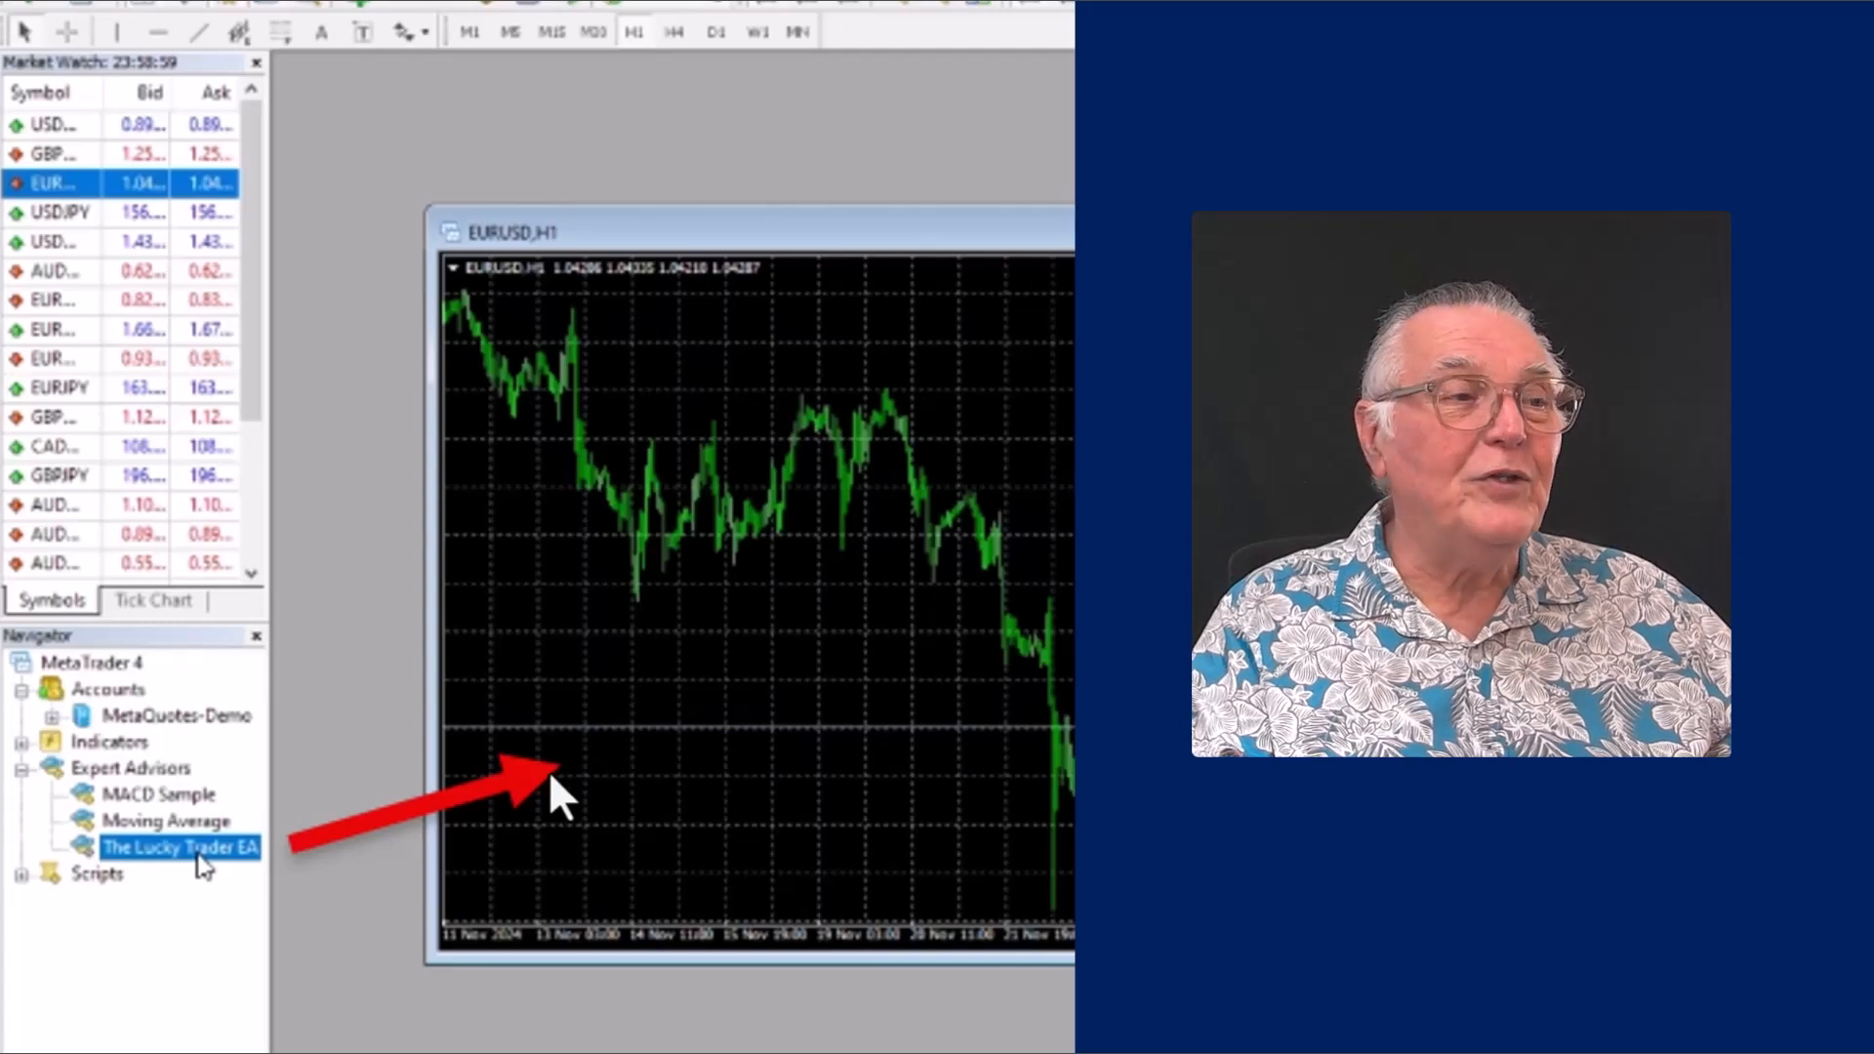
pyautogui.moveTo(664, 783)
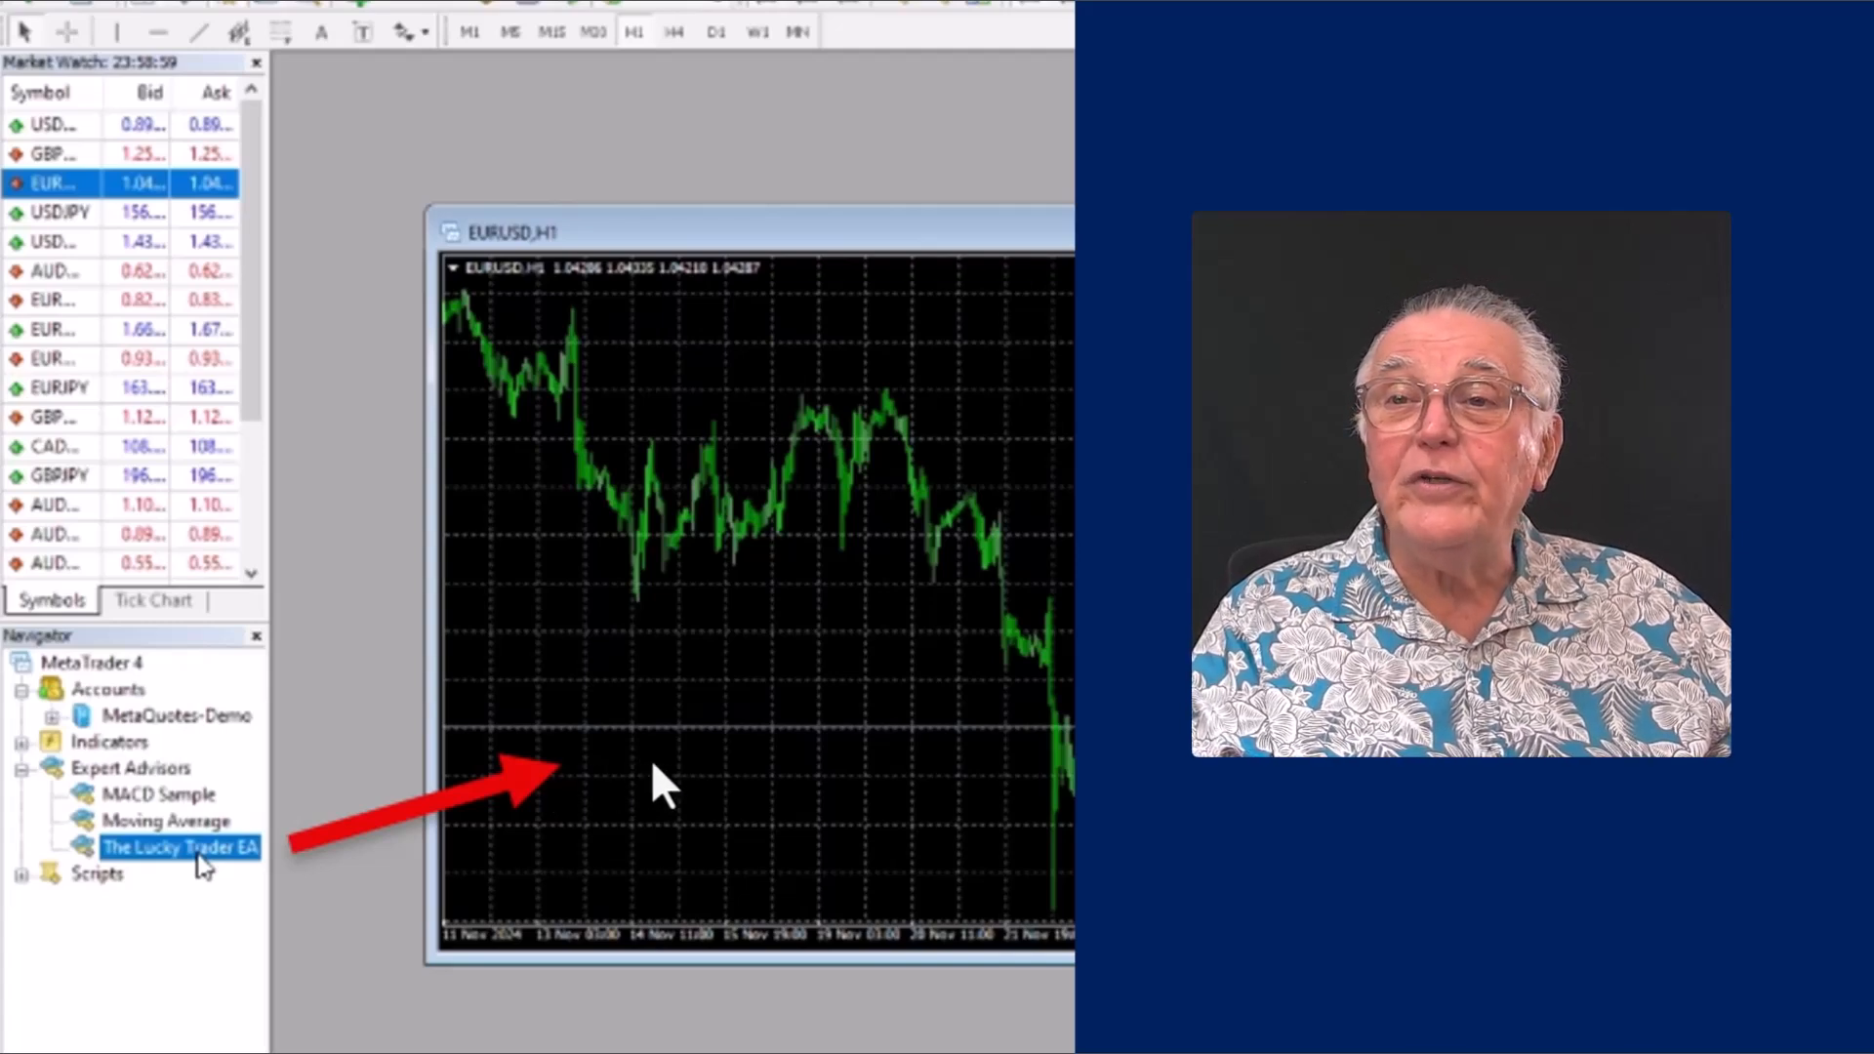
# Step through the Expert properties Common tab slide to the Service Access Setup slide.
pyautogui.doubleClick(182, 847)
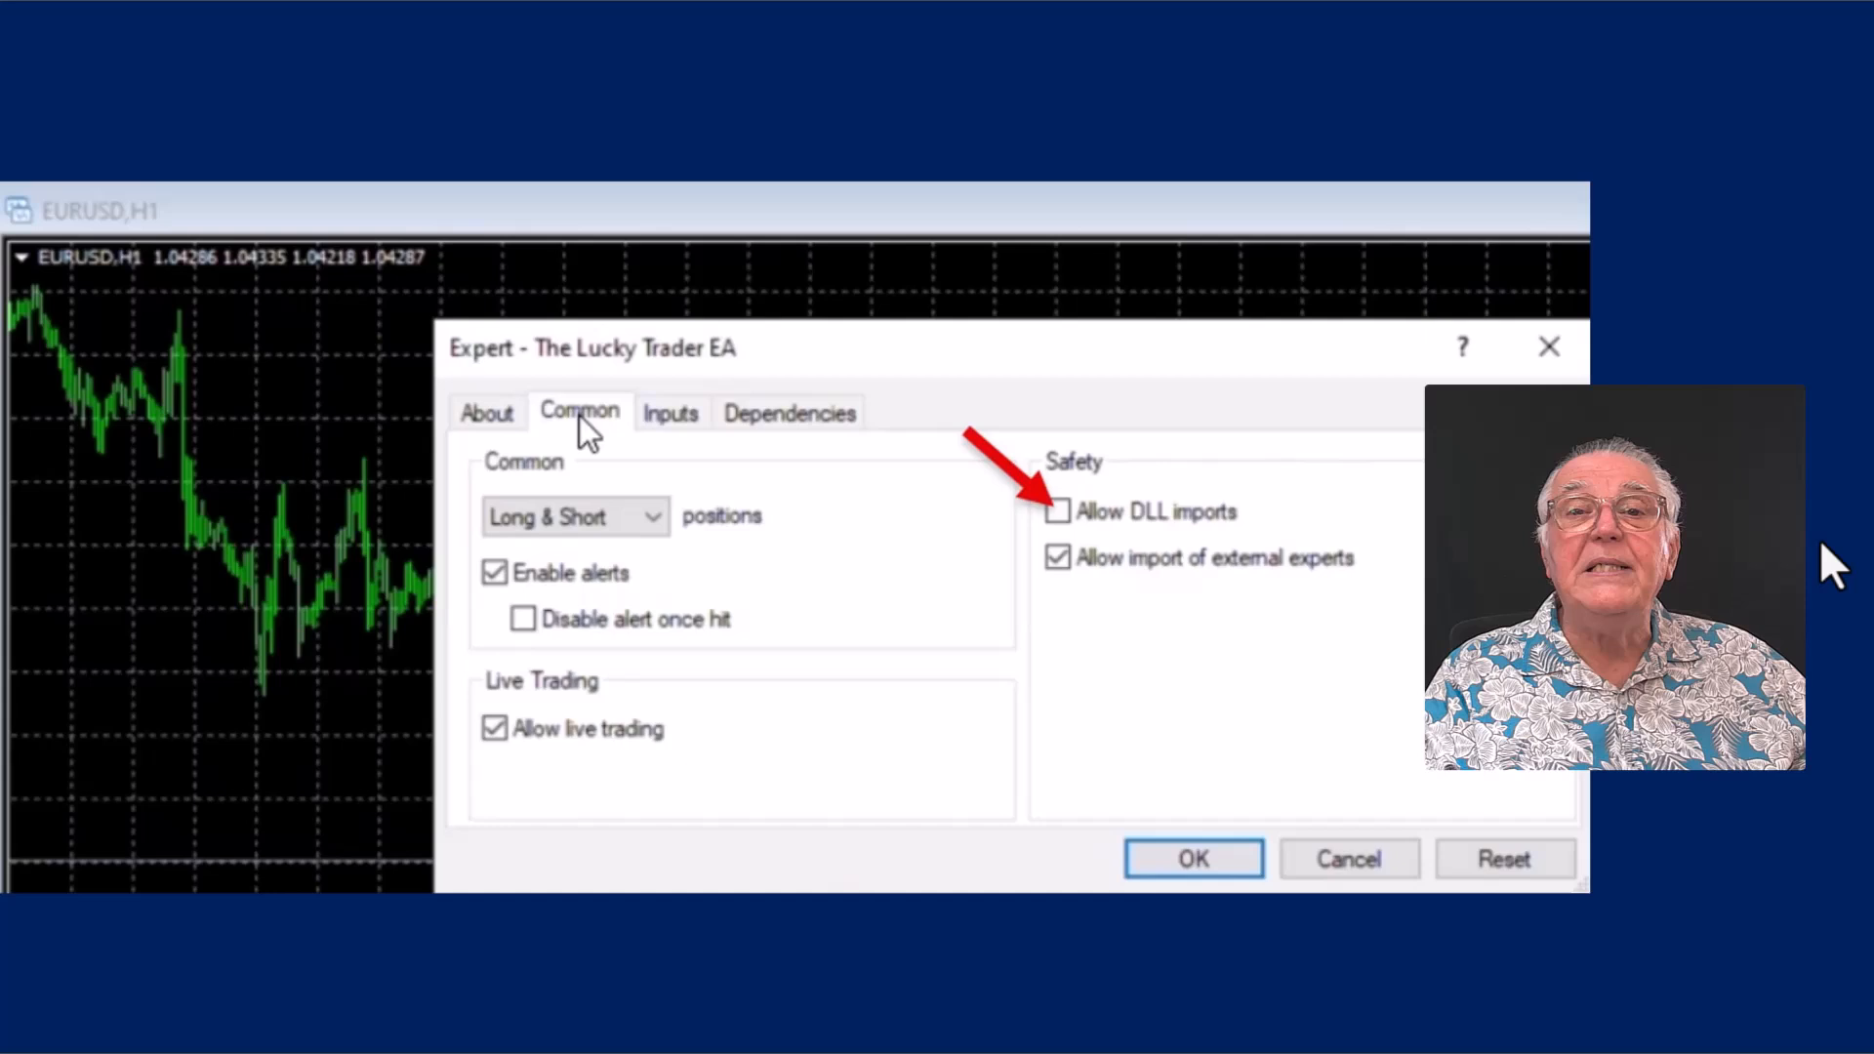
pyautogui.moveTo(1250, 533)
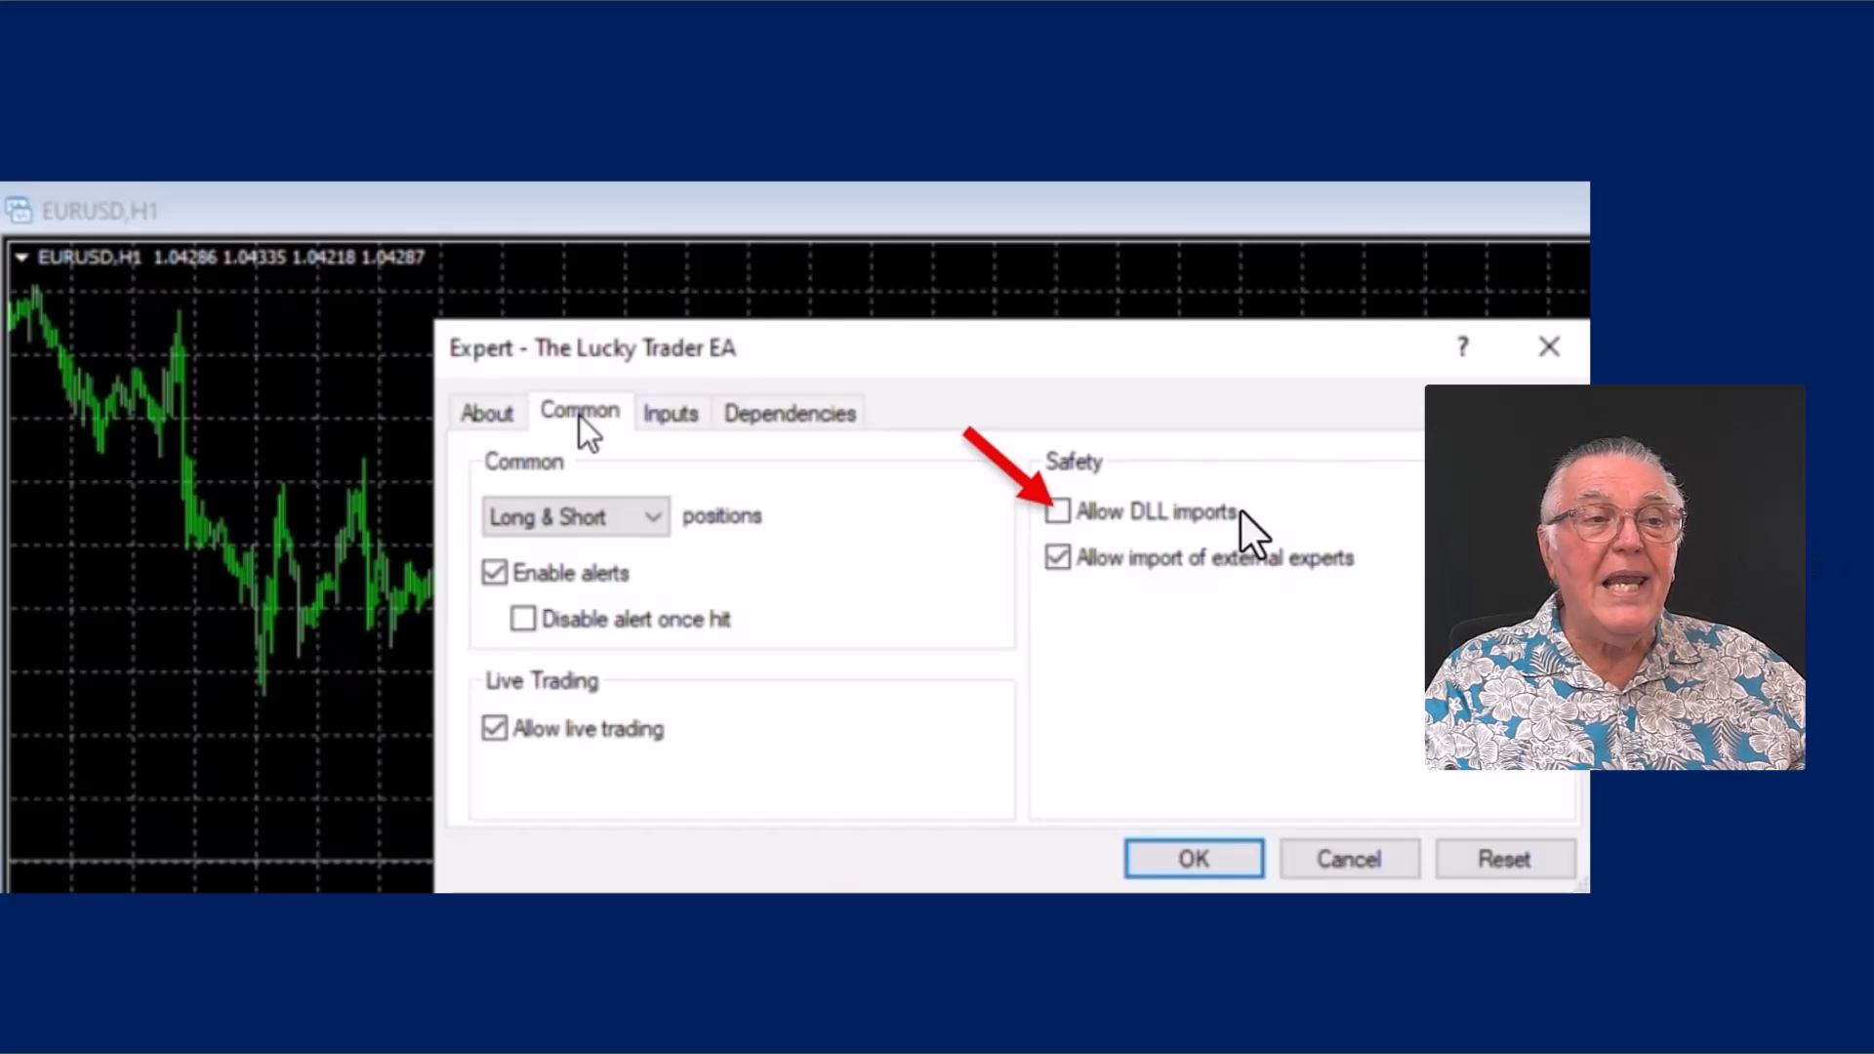
pyautogui.moveTo(1064, 532)
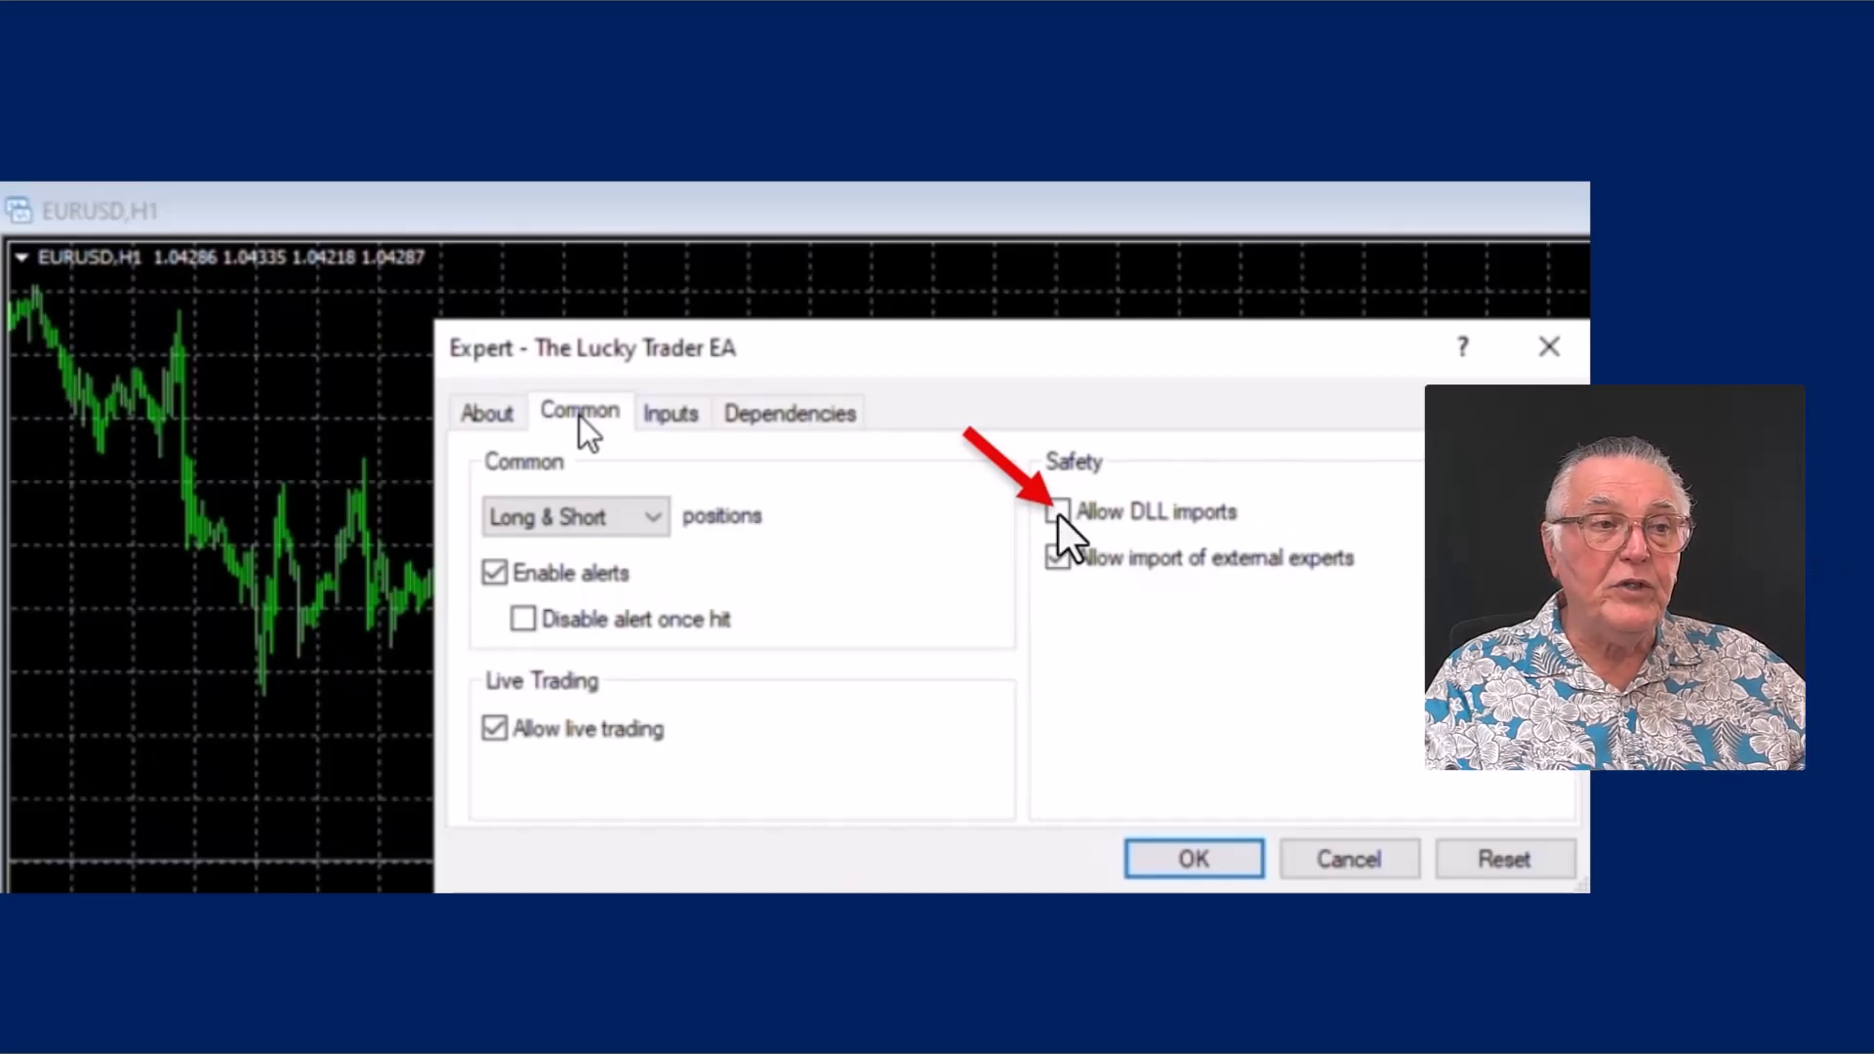
pyautogui.click(1192, 859)
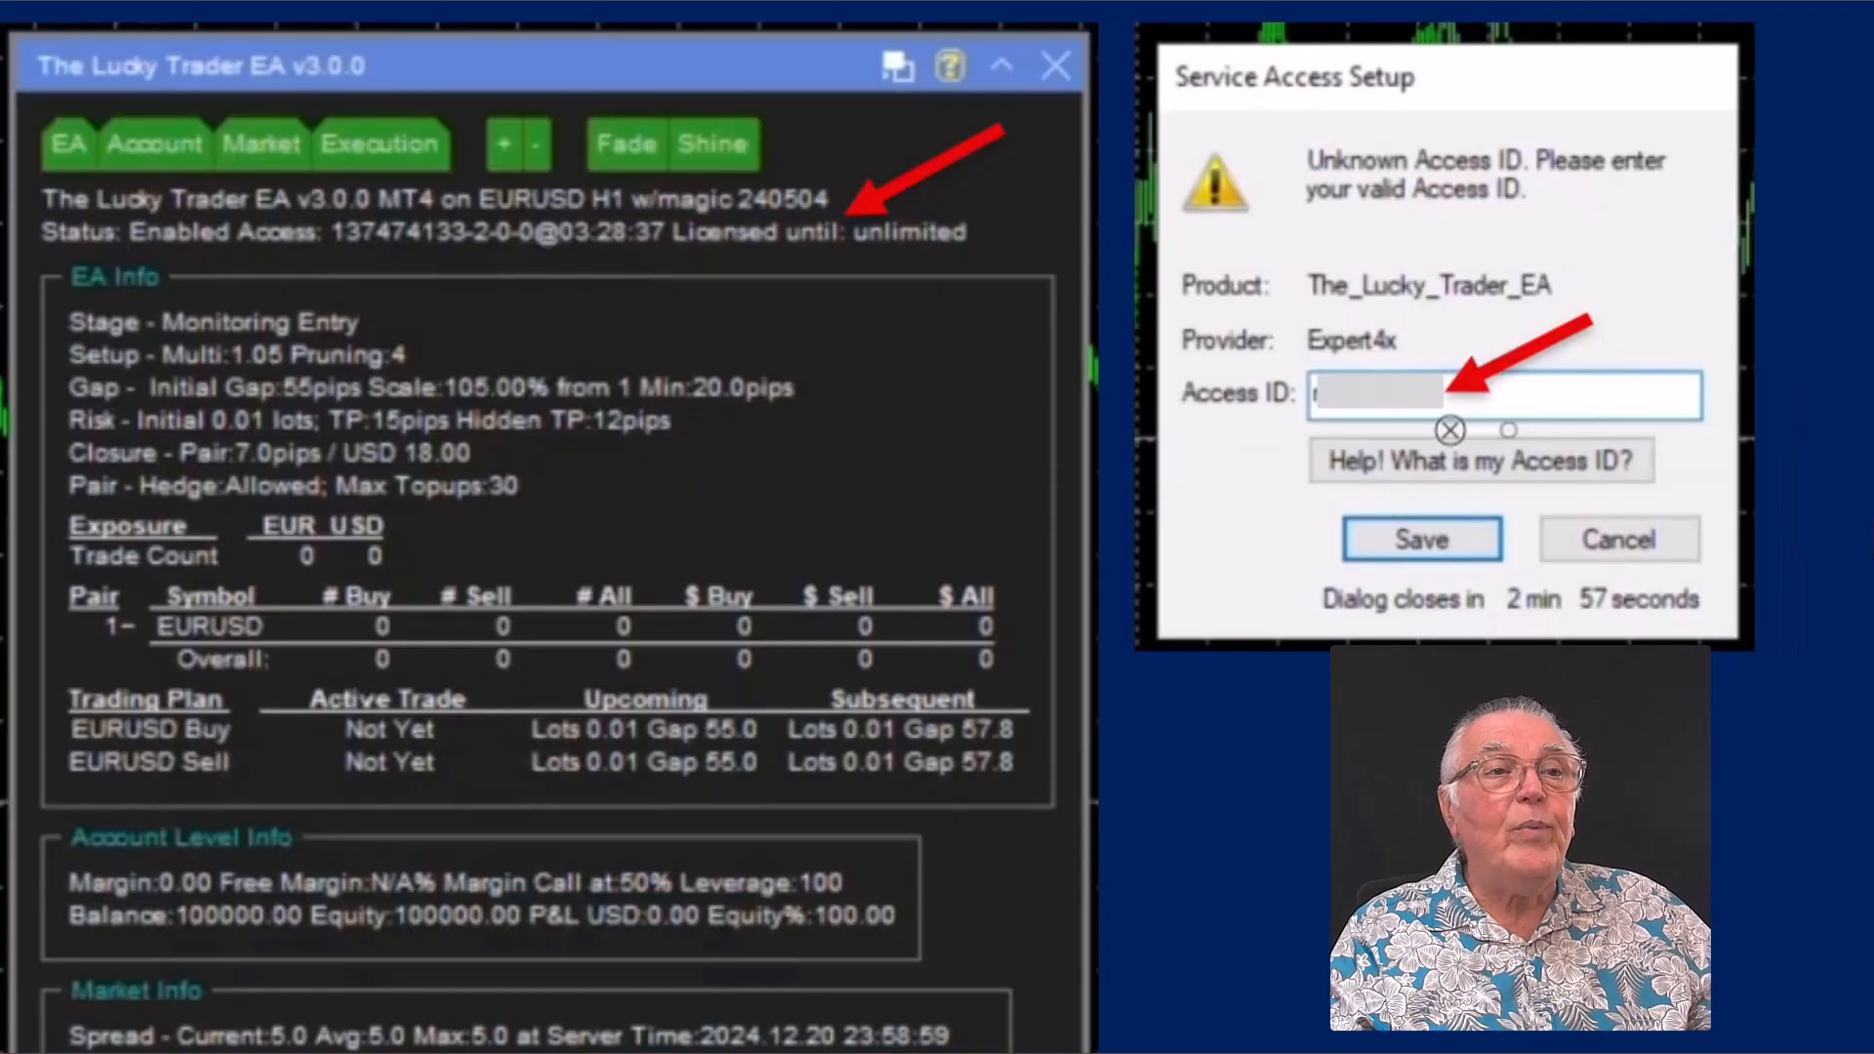
pyautogui.moveTo(1219, 433)
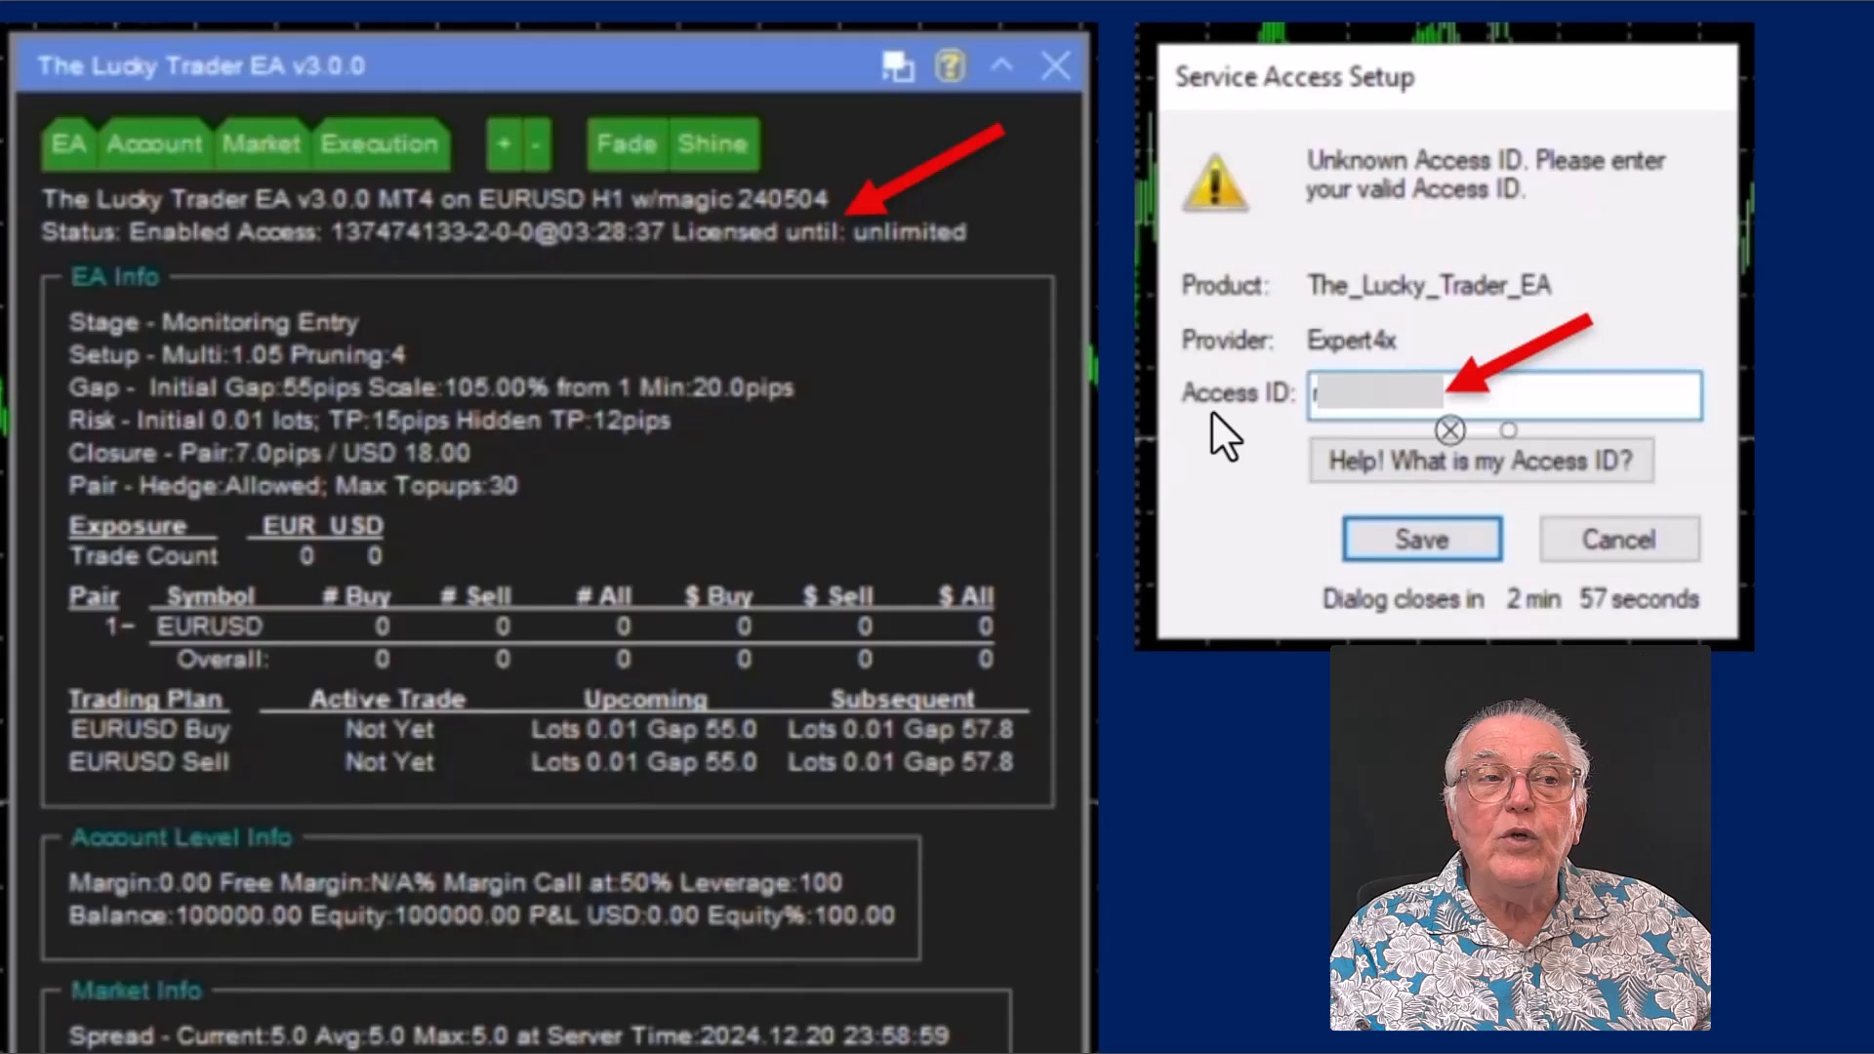
pyautogui.moveTo(1405, 425)
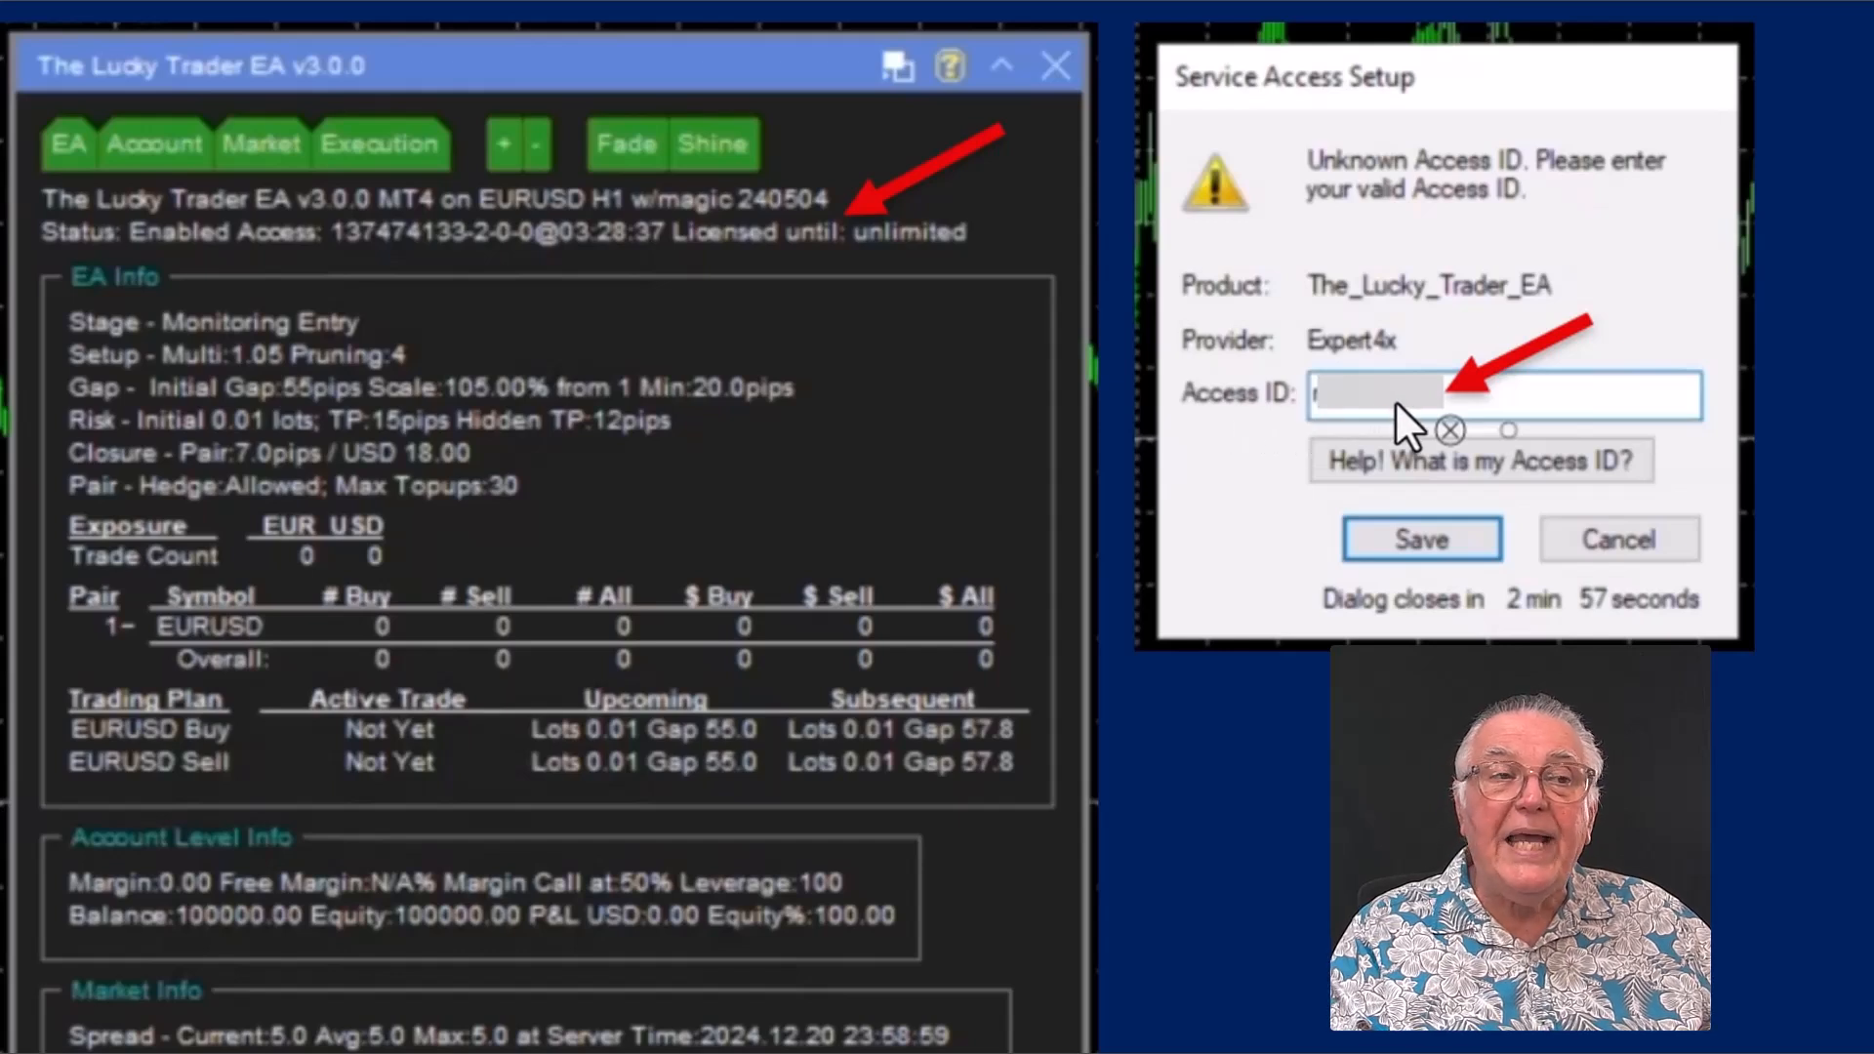
pyautogui.moveTo(1363, 431)
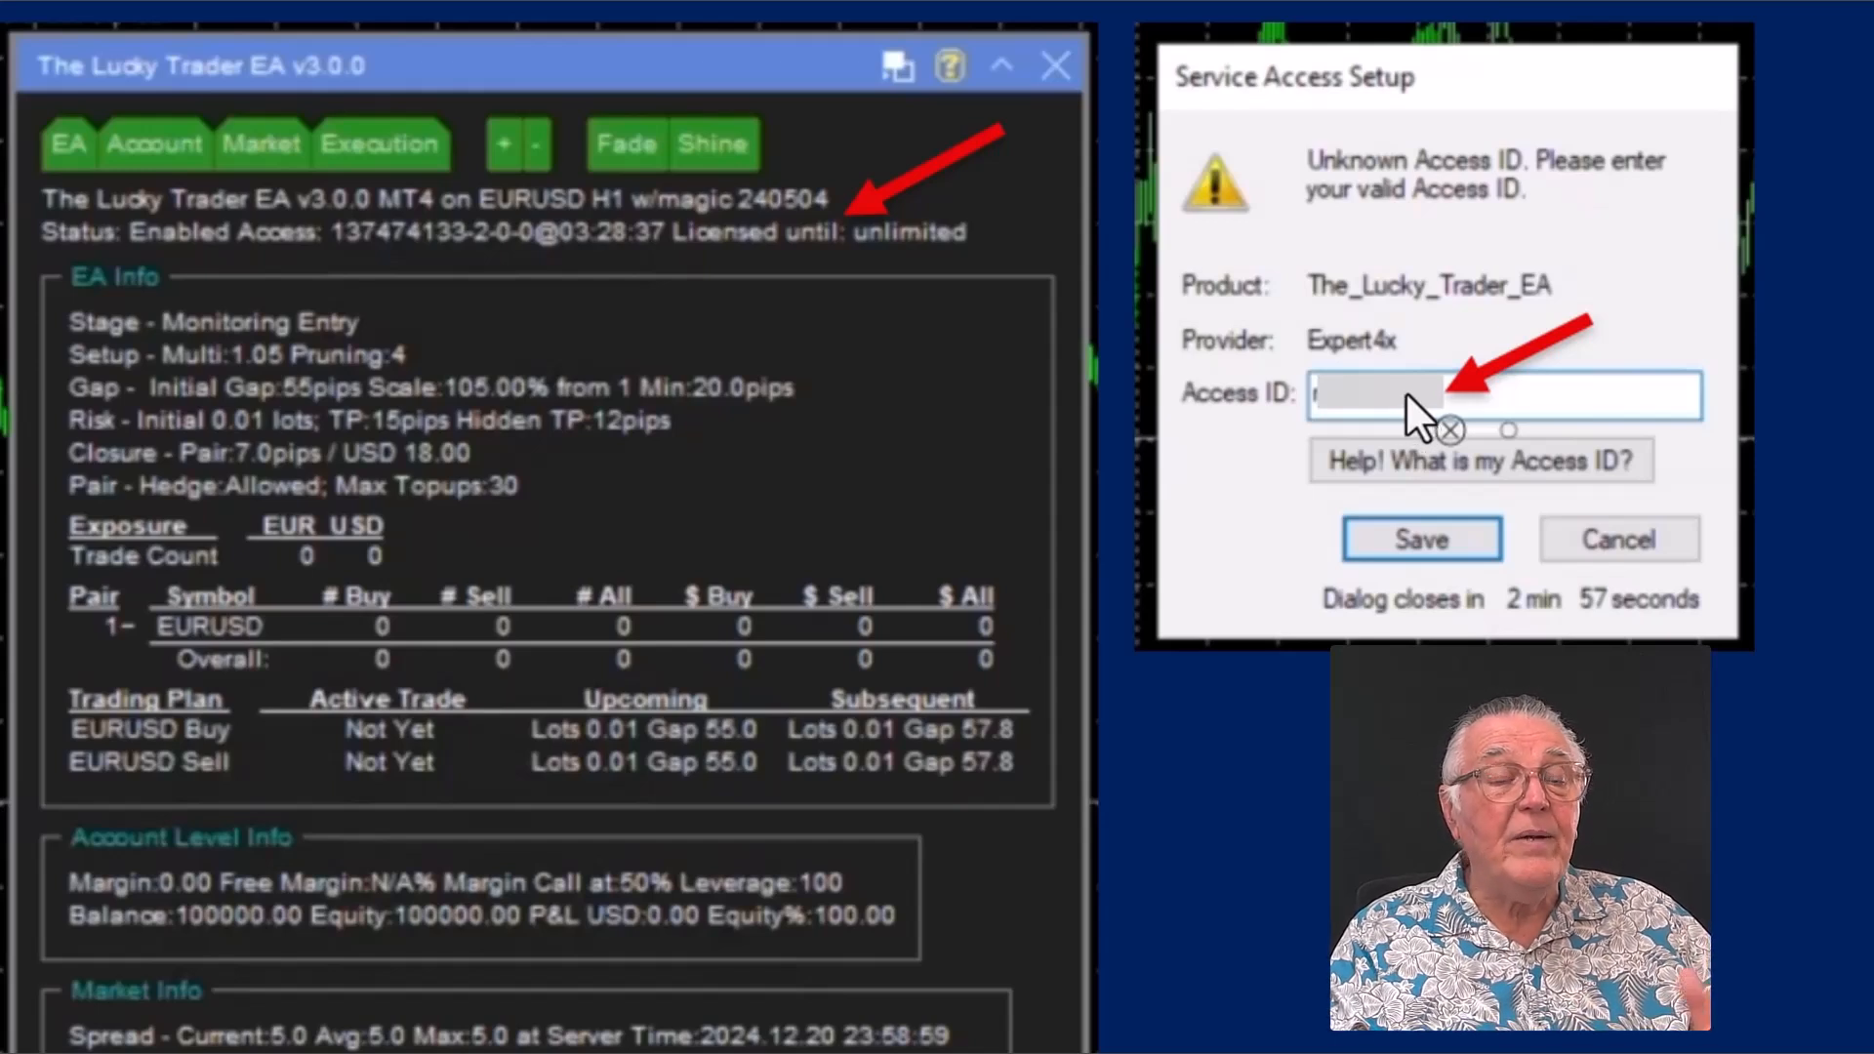
pyautogui.moveTo(1381, 496)
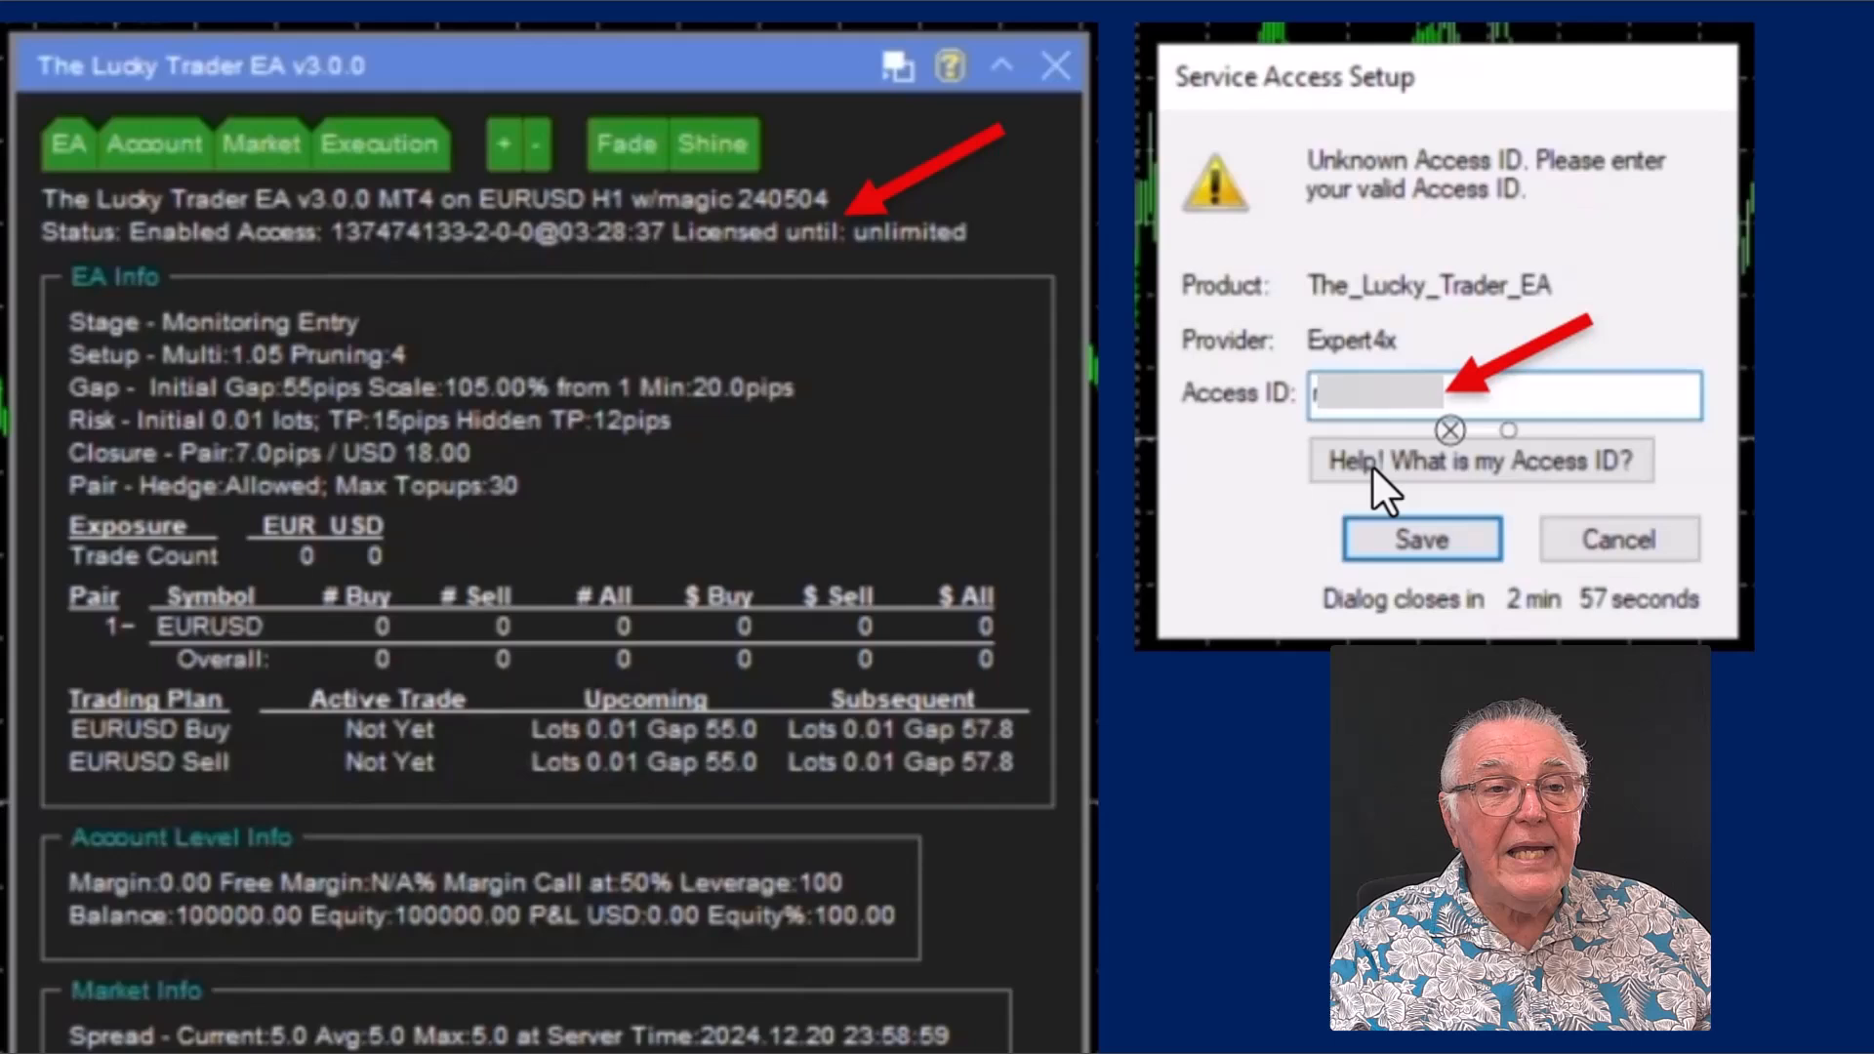
pyautogui.moveTo(1473, 490)
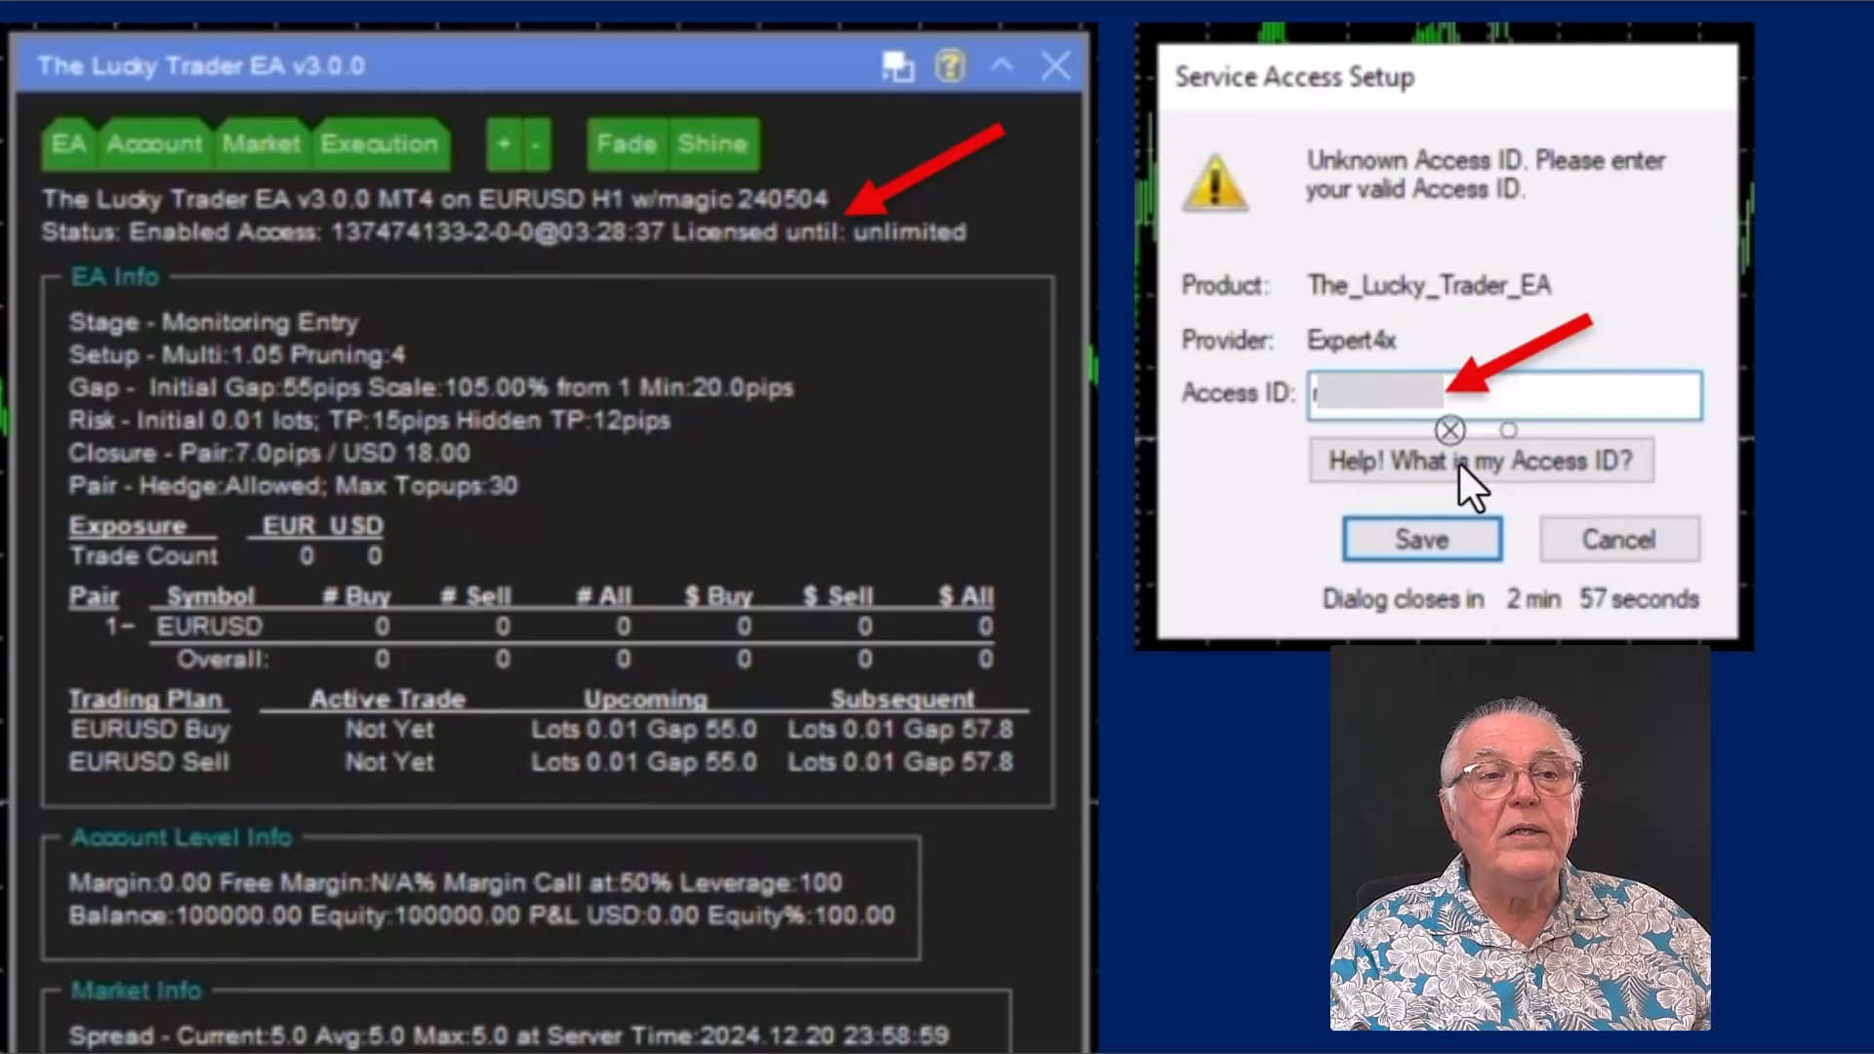
pyautogui.moveTo(1584, 490)
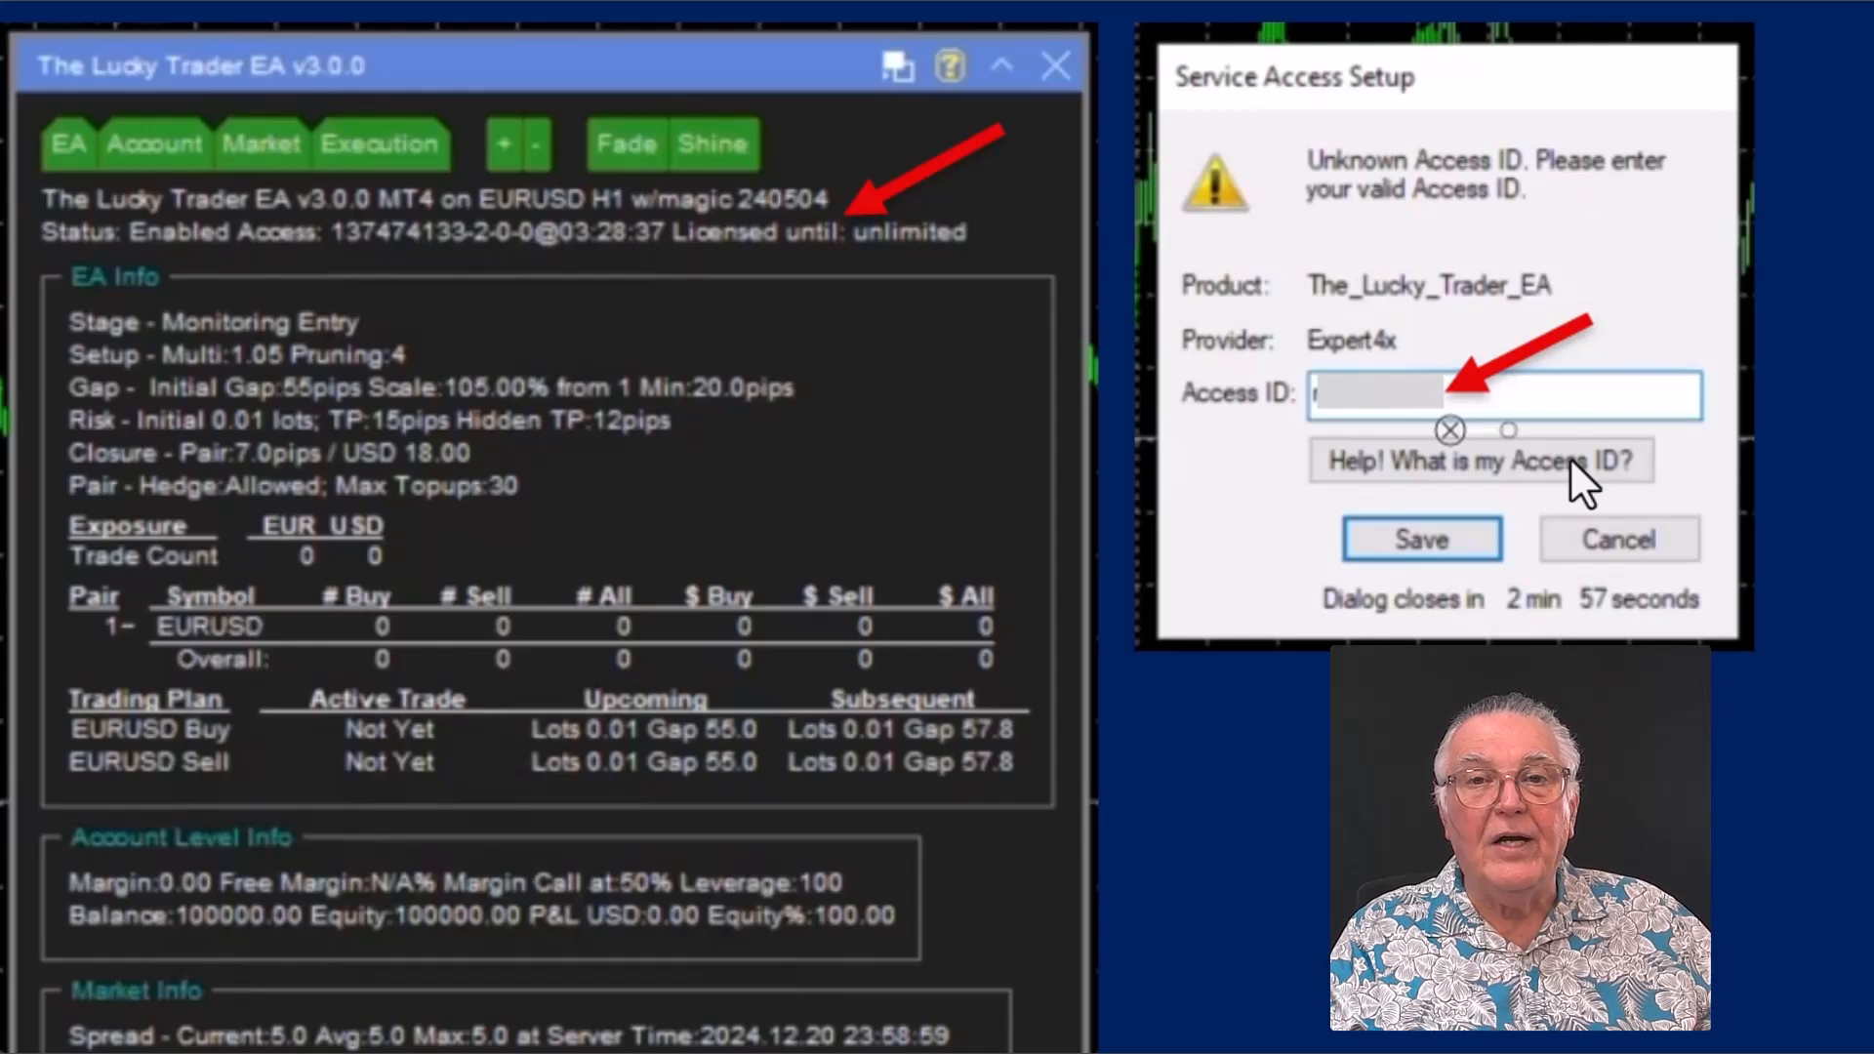
pyautogui.moveTo(783, 711)
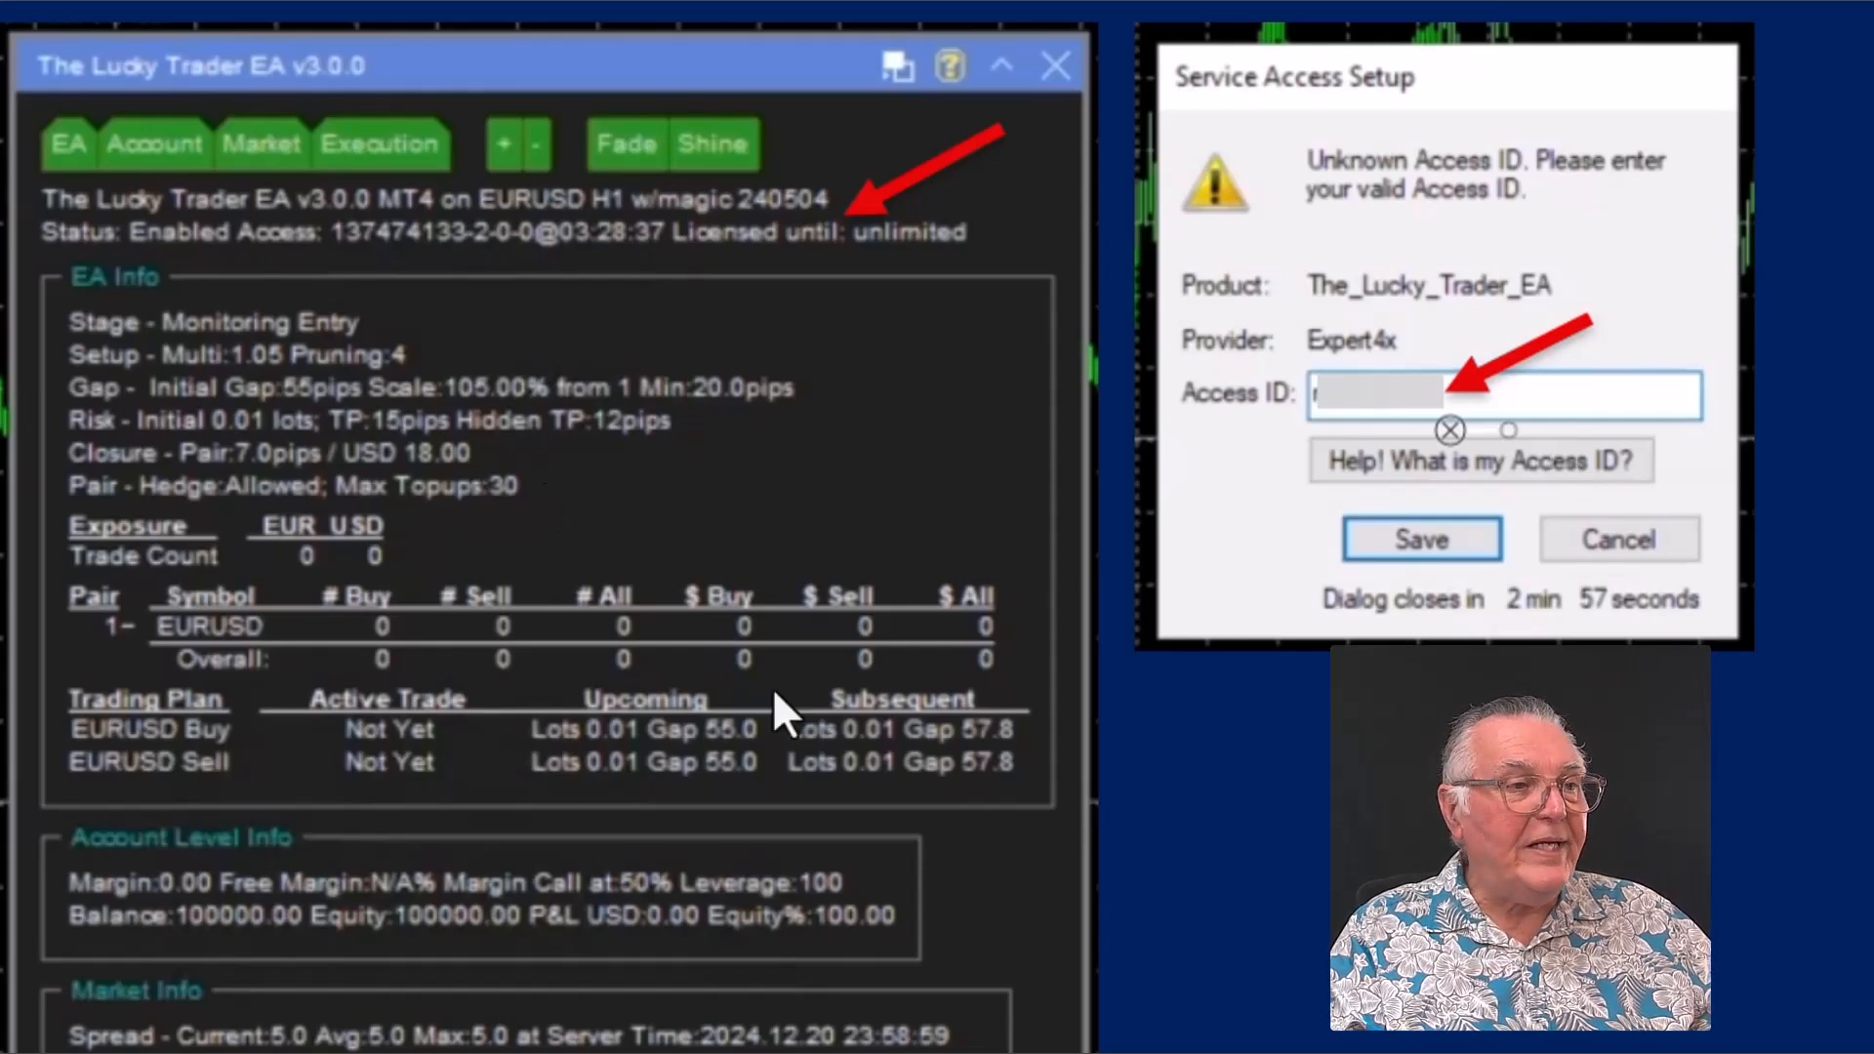
pyautogui.moveTo(329, 240)
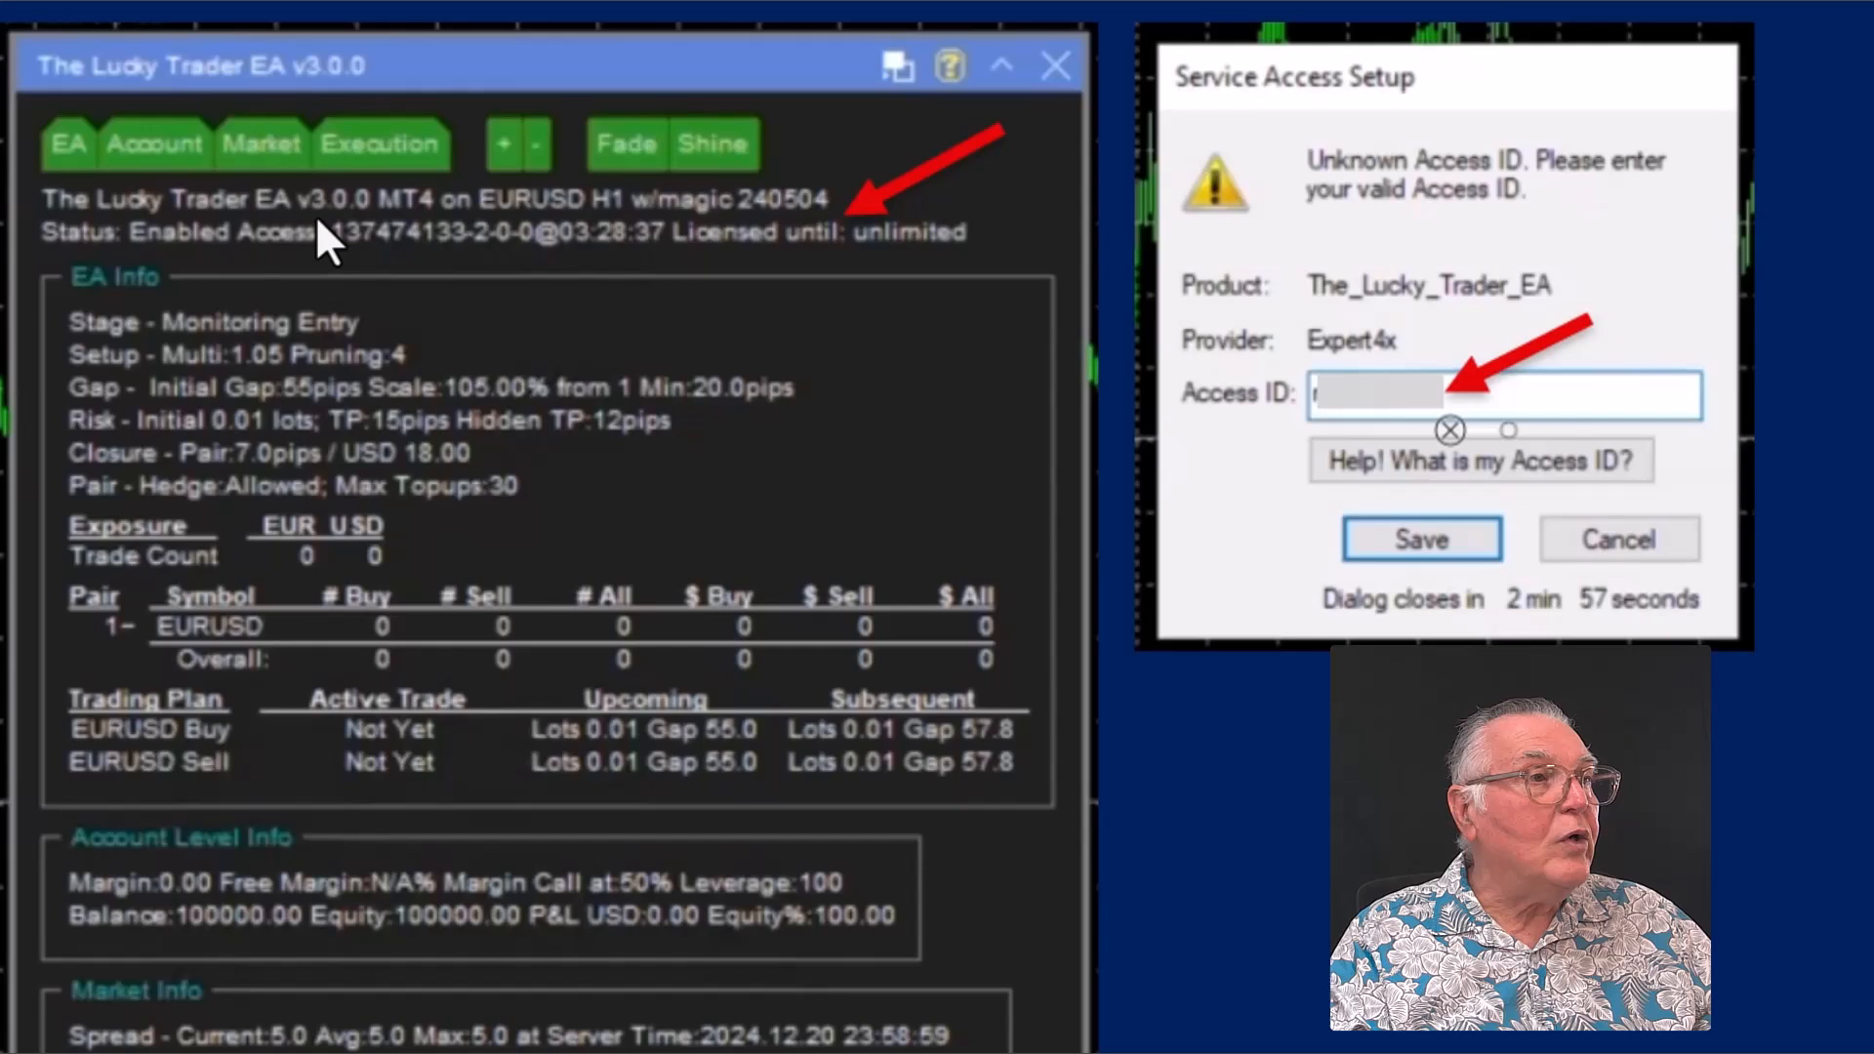
pyautogui.moveTo(778, 269)
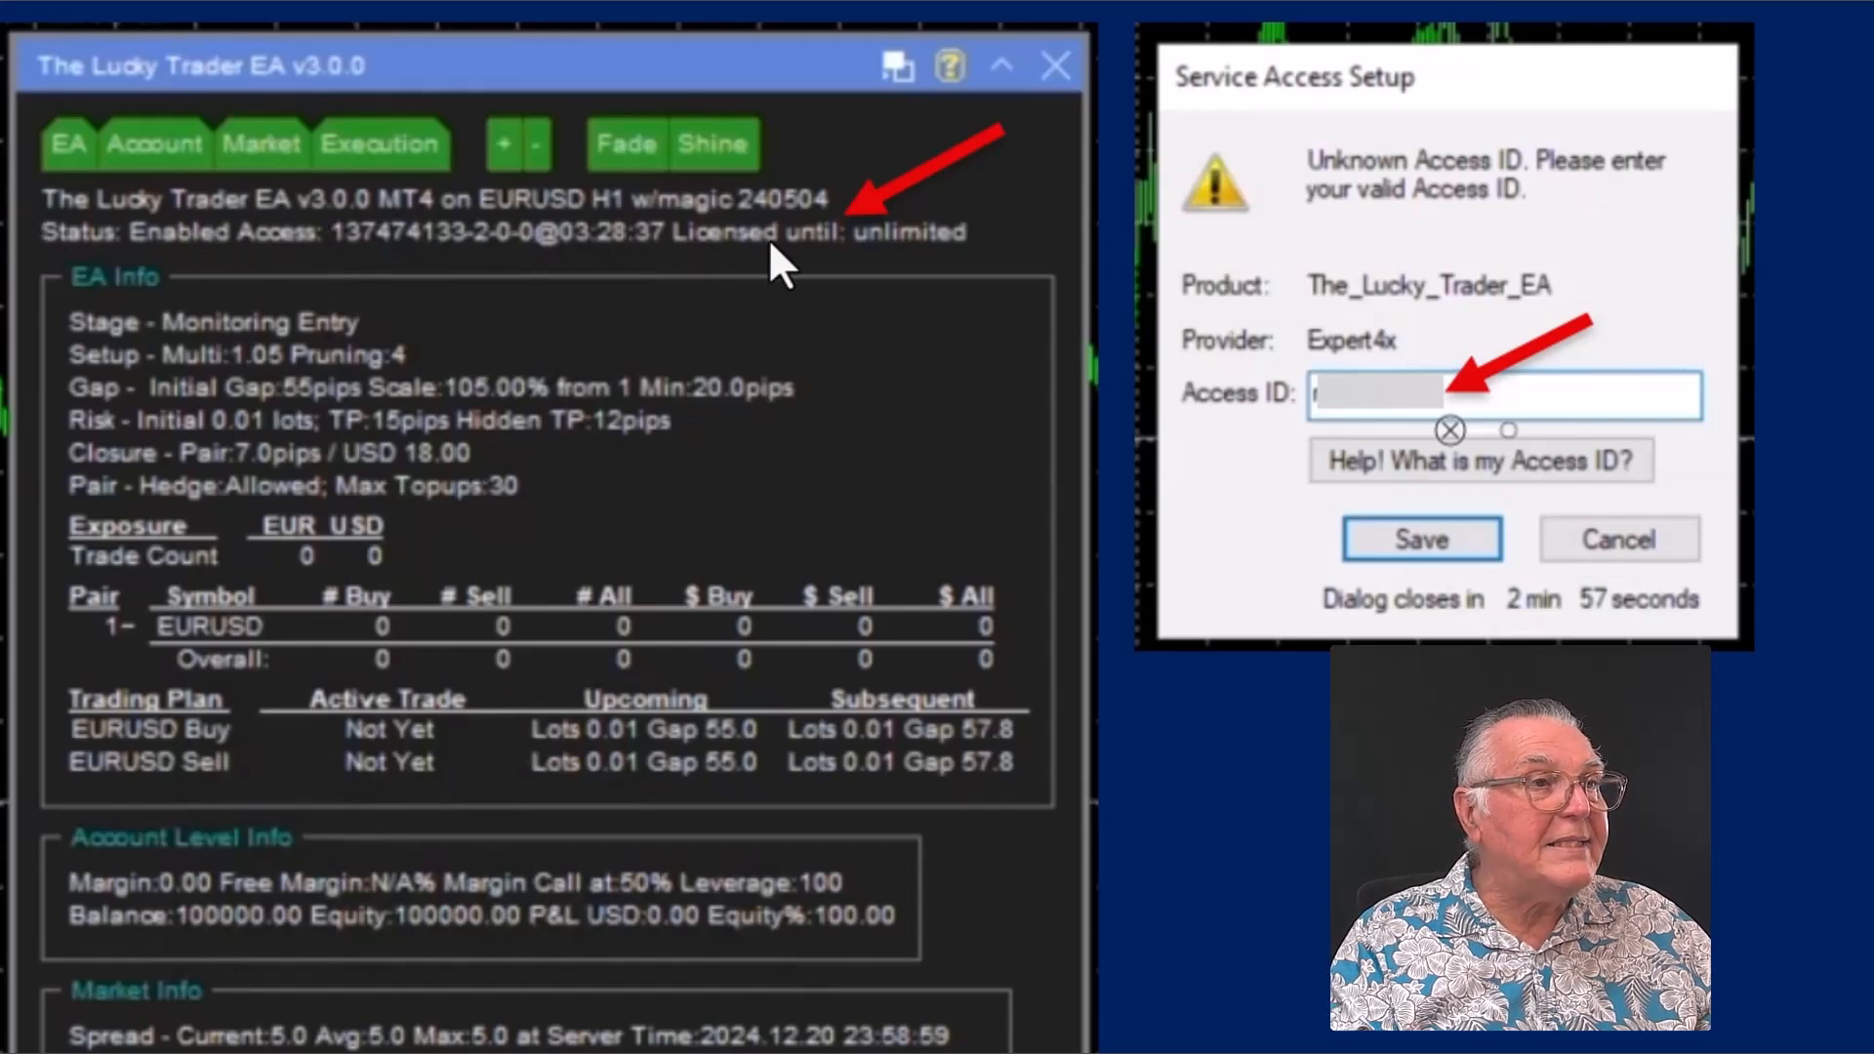
pyautogui.moveTo(906, 266)
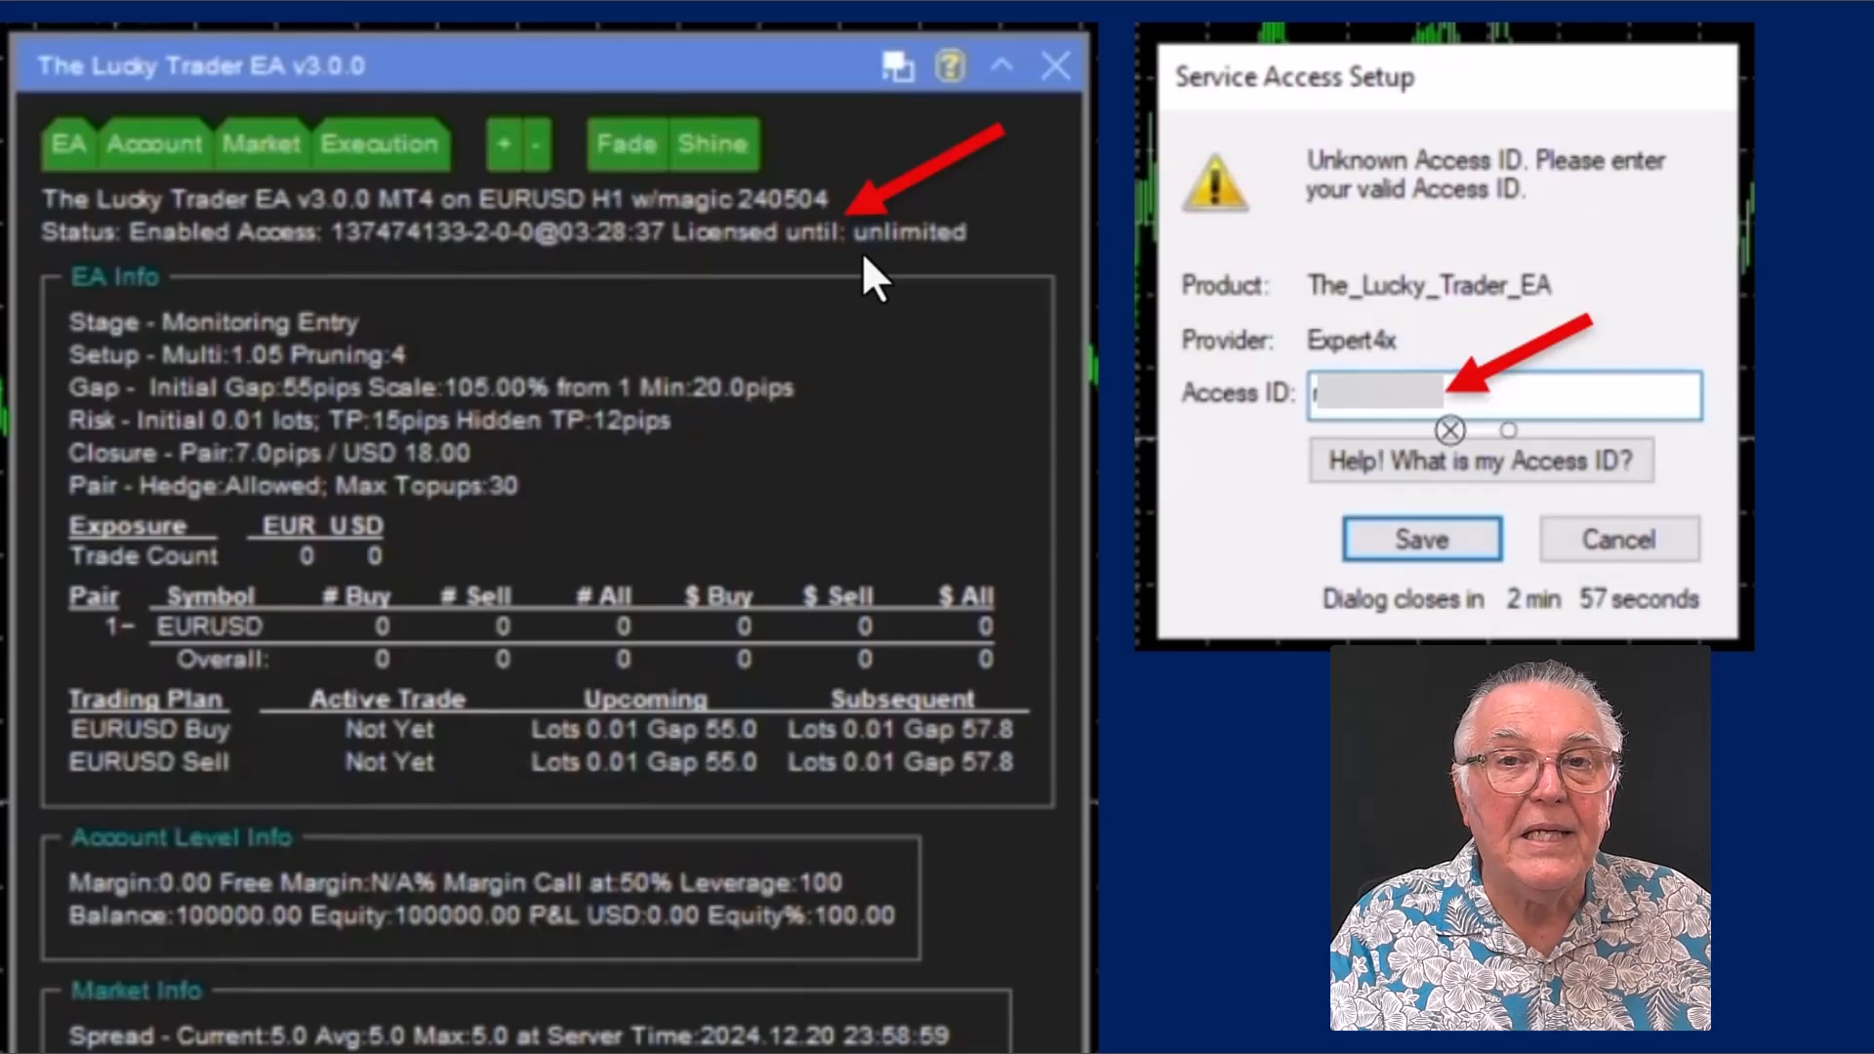
pyautogui.moveTo(1386, 419)
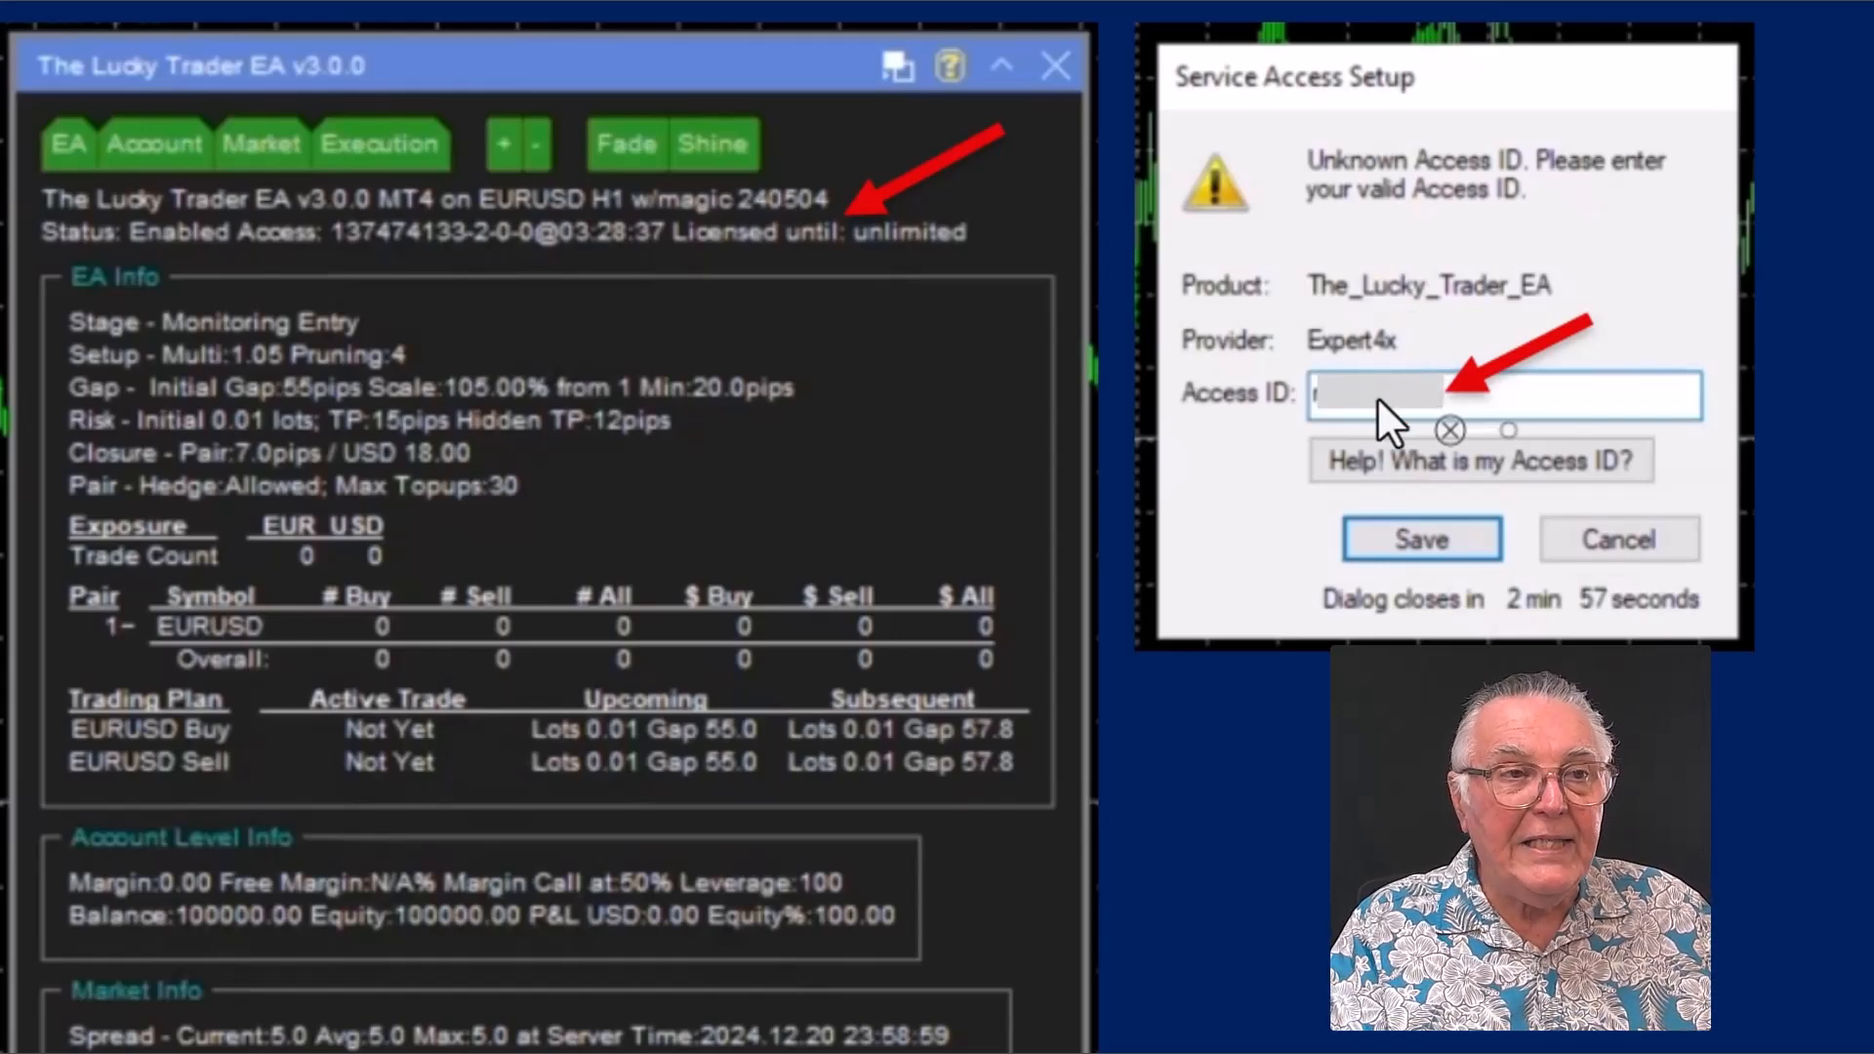